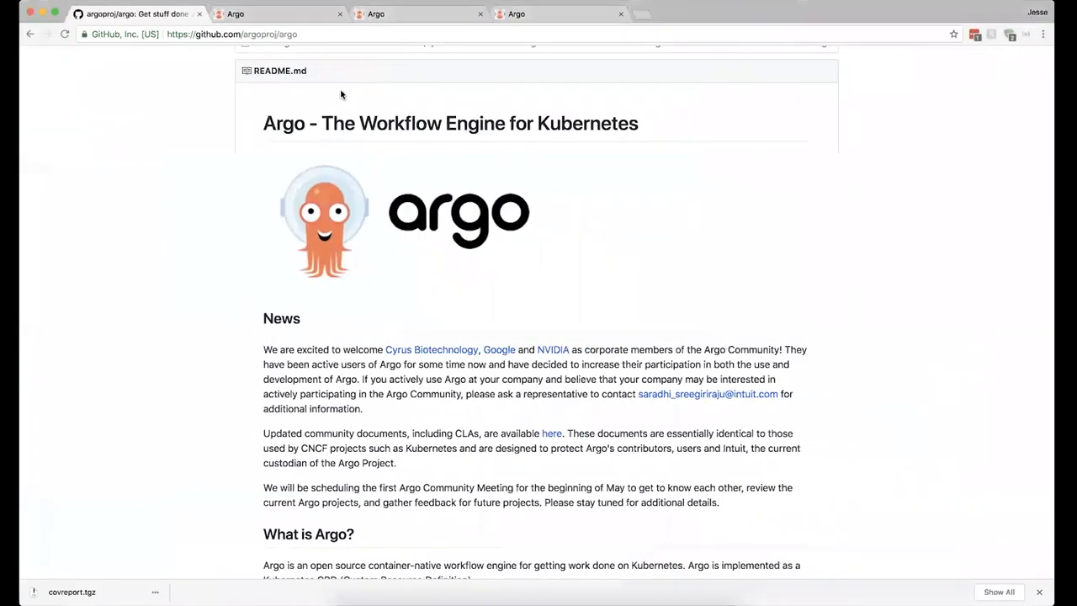
{"action": "mouse_move", "coordinate": [330, 138]}
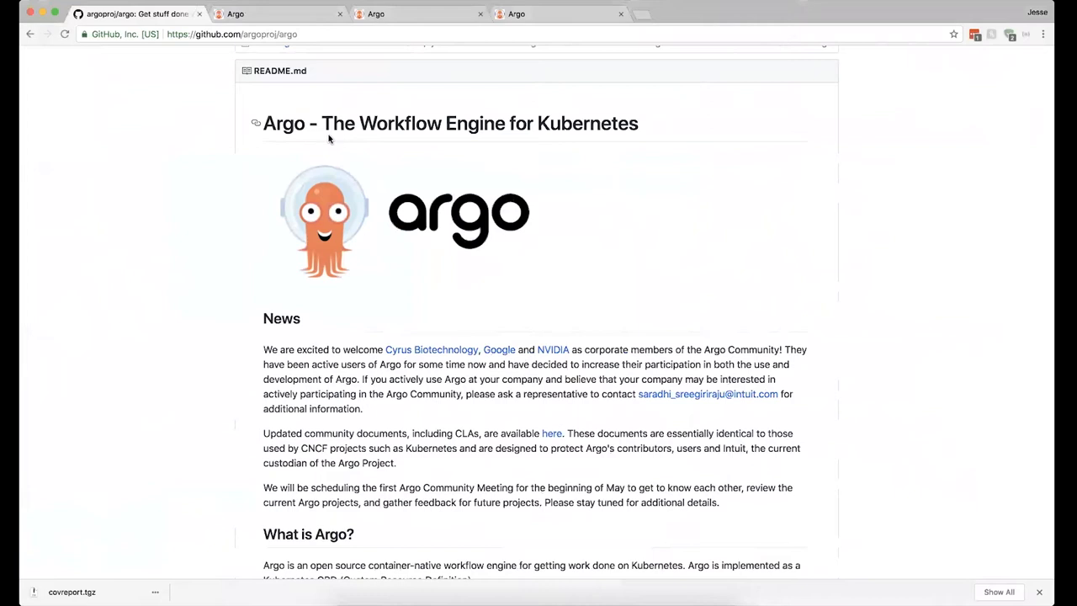
{"action": "mouse_move", "coordinate": [343, 143]}
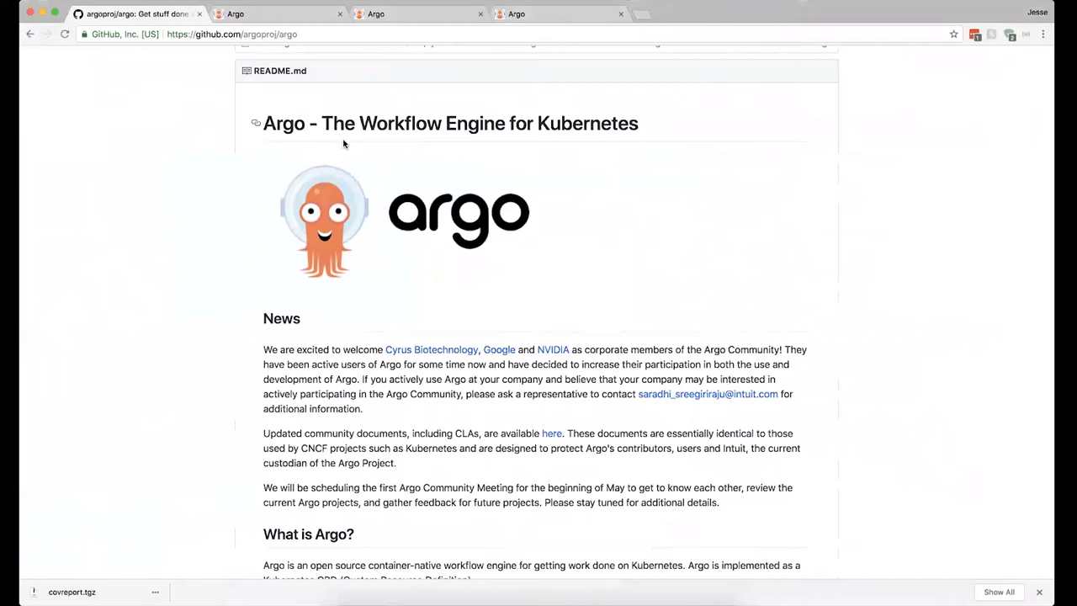
{"action": "mouse_move", "coordinate": [343, 143]}
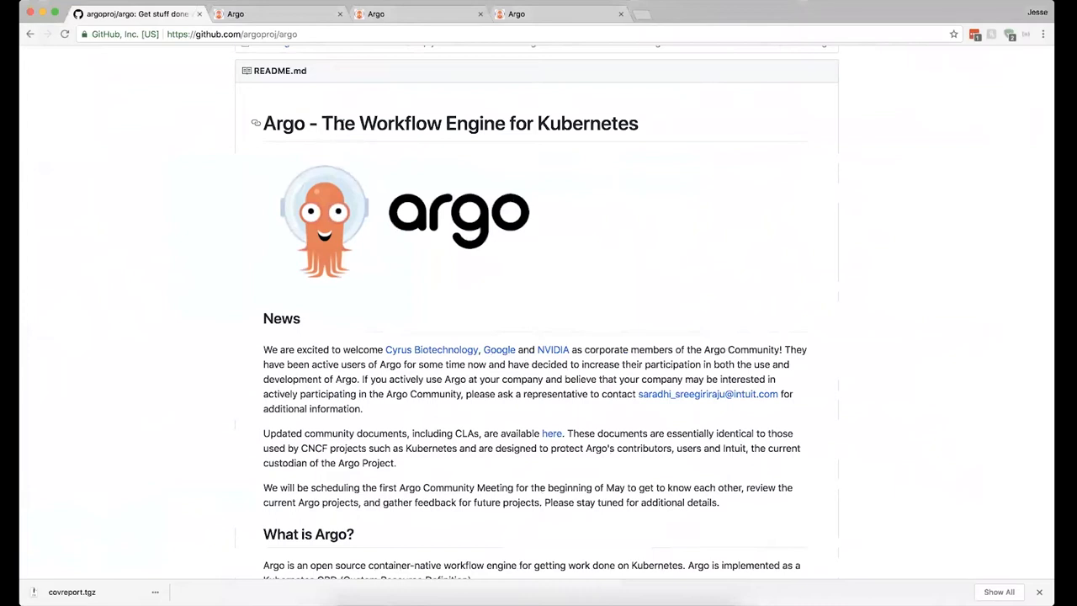
{"action": "mouse_move", "coordinate": [345, 116]}
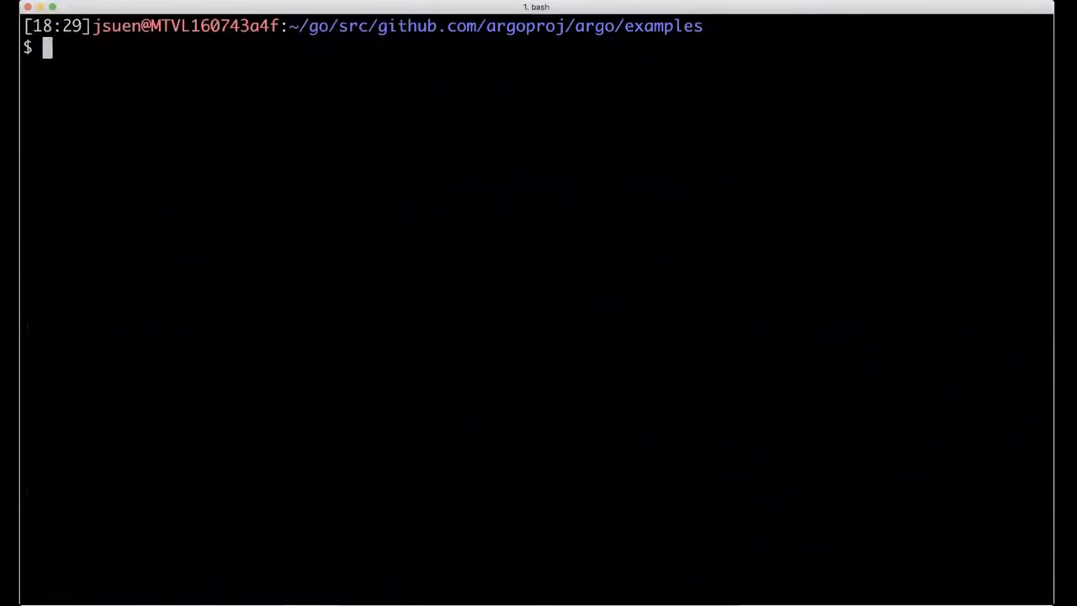
Step: Submit coinflip-recursive.yaml to Argo with argo submit from the examples folder
{"action": "type", "text": "argo"}
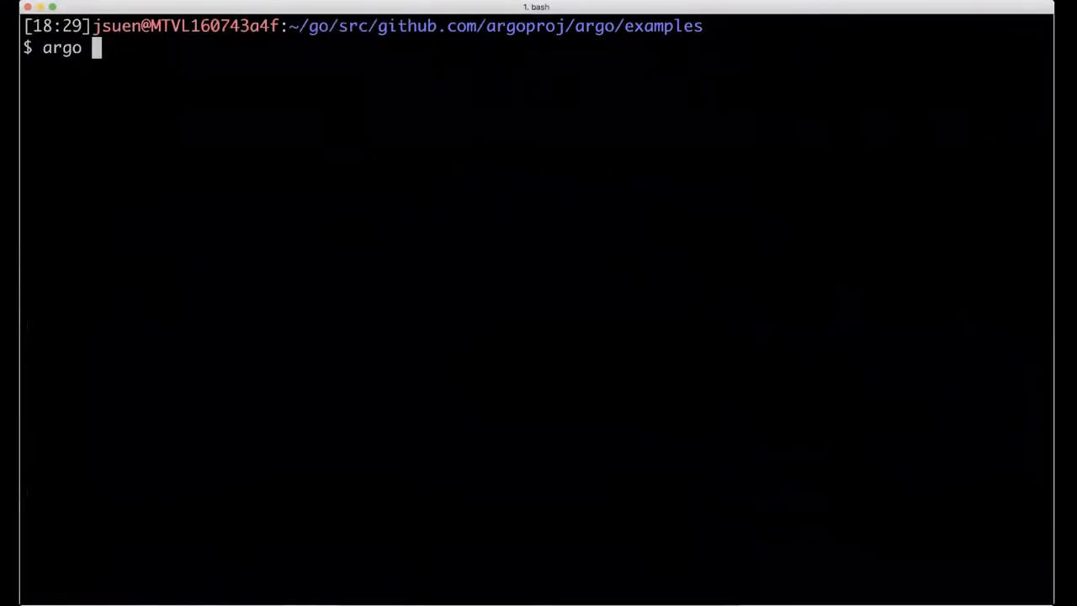
{"action": "type", "text": "submit coinflip-"}
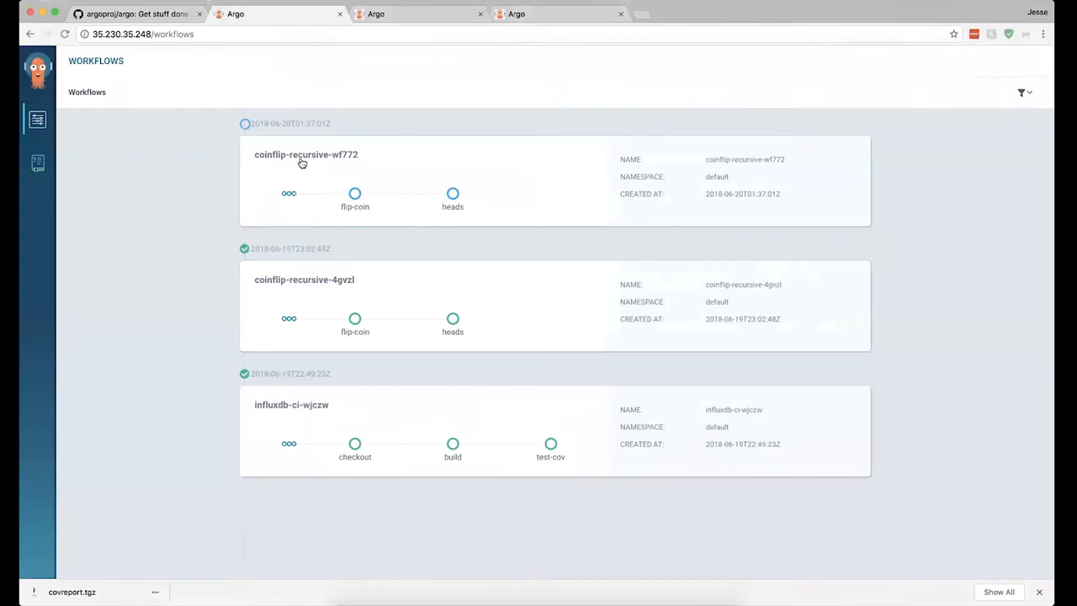
Step: View the coinflip-recursive-wf772 details and scroll through its chain of flip-coin and tails steps
{"action": "left_click", "coordinate": [306, 155]}
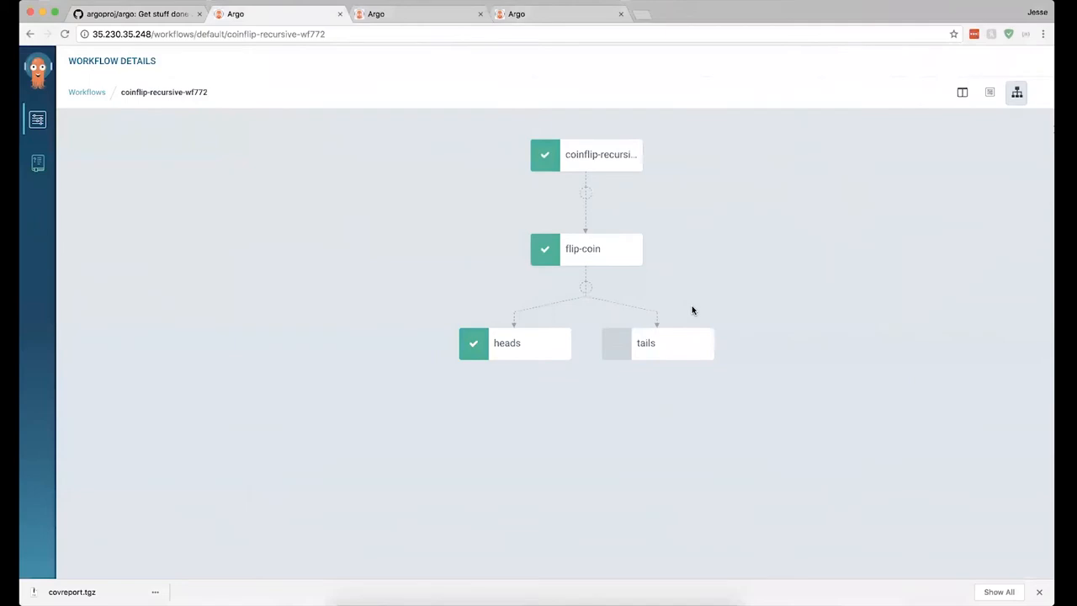
{"action": "mouse_move", "coordinate": [666, 333]}
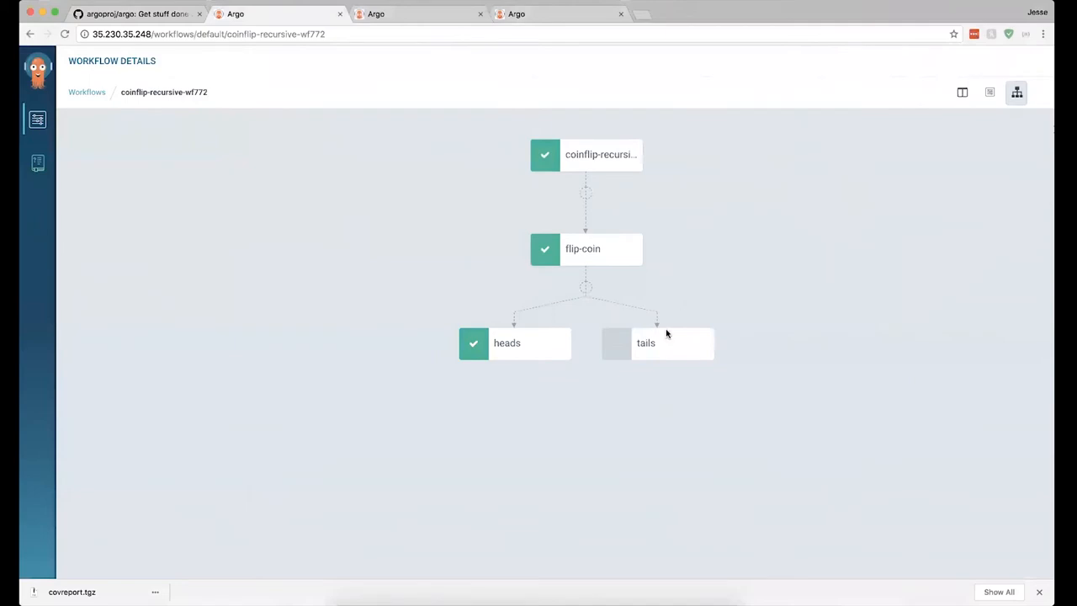
{"action": "mouse_move", "coordinate": [669, 350]}
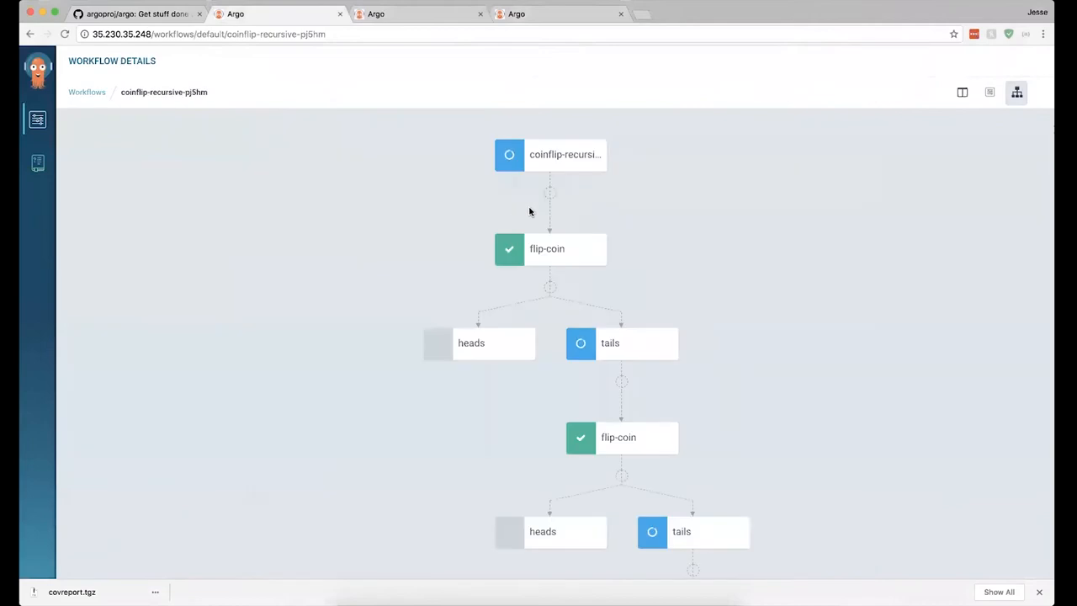
{"action": "scroll", "scroll_direction": "down", "scroll_amount": 3}
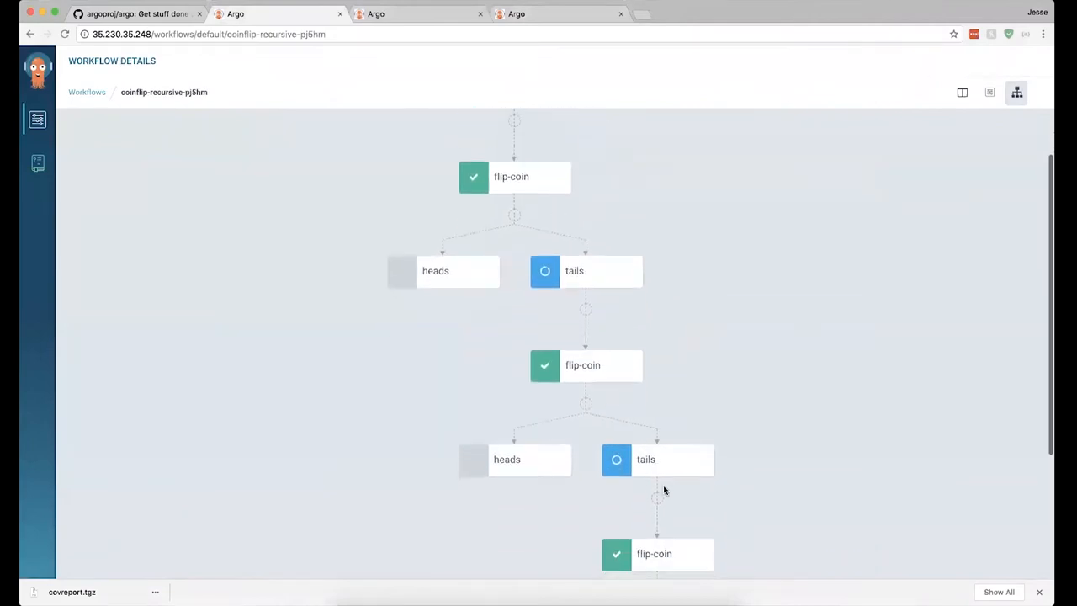
{"action": "scroll", "scroll_direction": "down", "scroll_amount": 3}
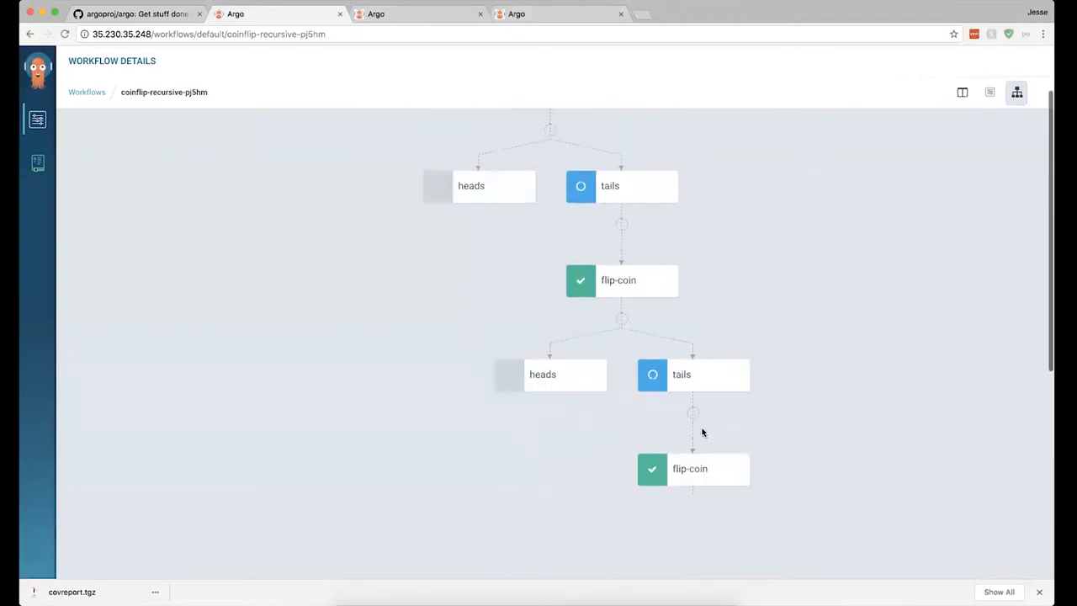
{"action": "scroll", "scroll_direction": "down", "scroll_amount": 3}
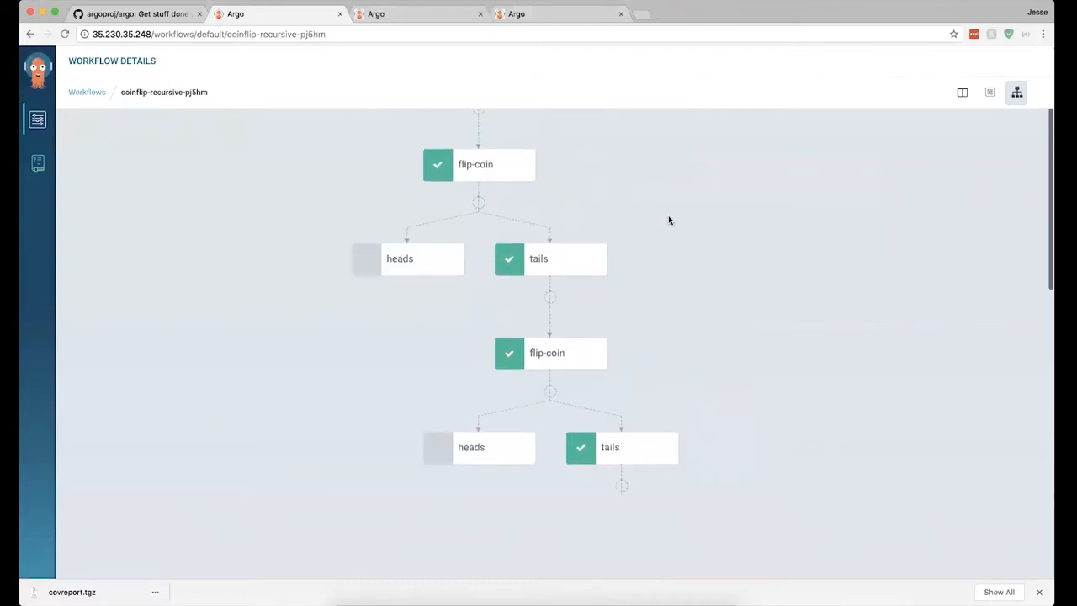
{"action": "scroll", "scroll_direction": "up", "scroll_amount": 3}
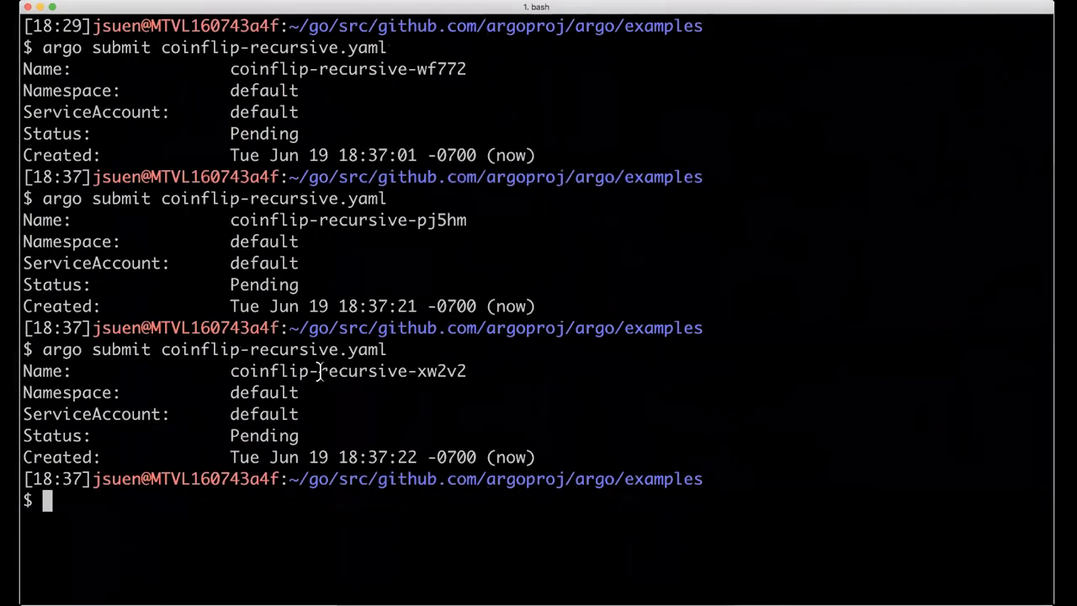
Step: Show the xw2v2 run's result with argo get, then list all submitted workflows
{"action": "type", "text": "ar"}
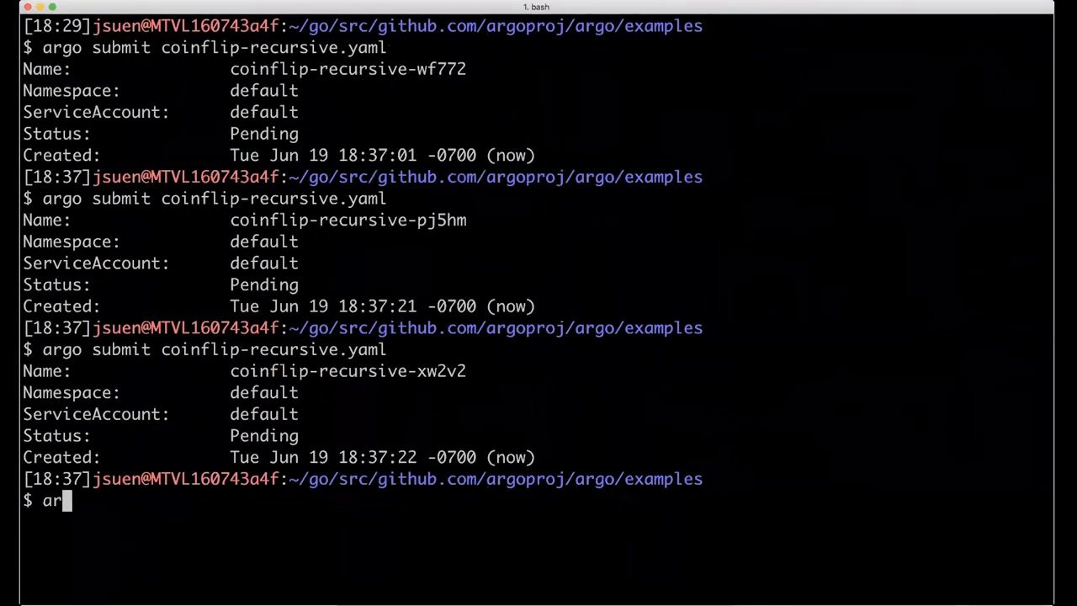
{"action": "type", "text": "go get coinflip-recursive-xw2v2"}
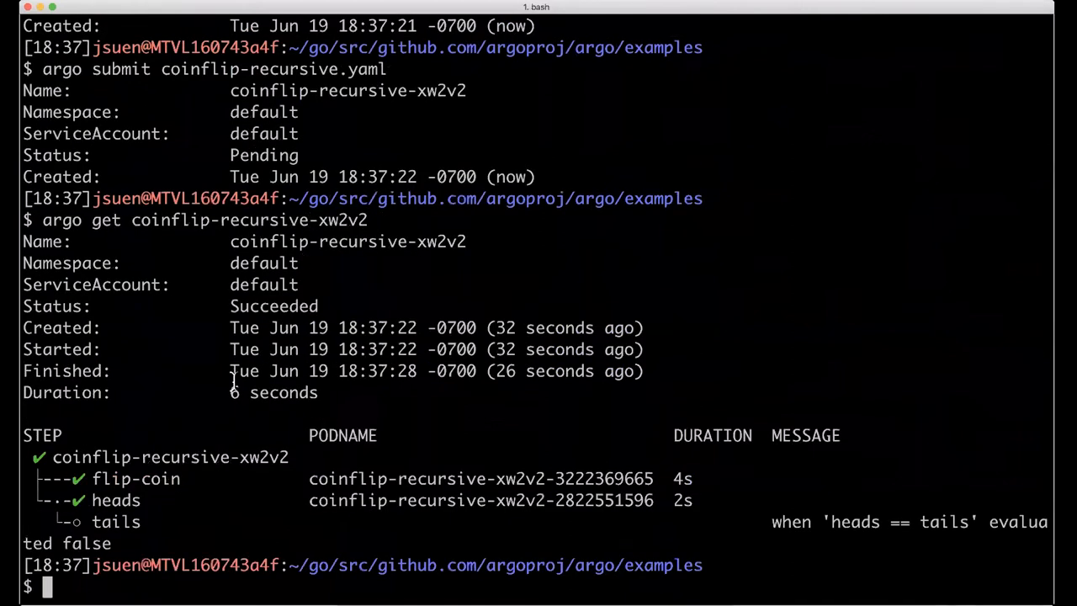
{"action": "mouse_move", "coordinate": [669, 488]}
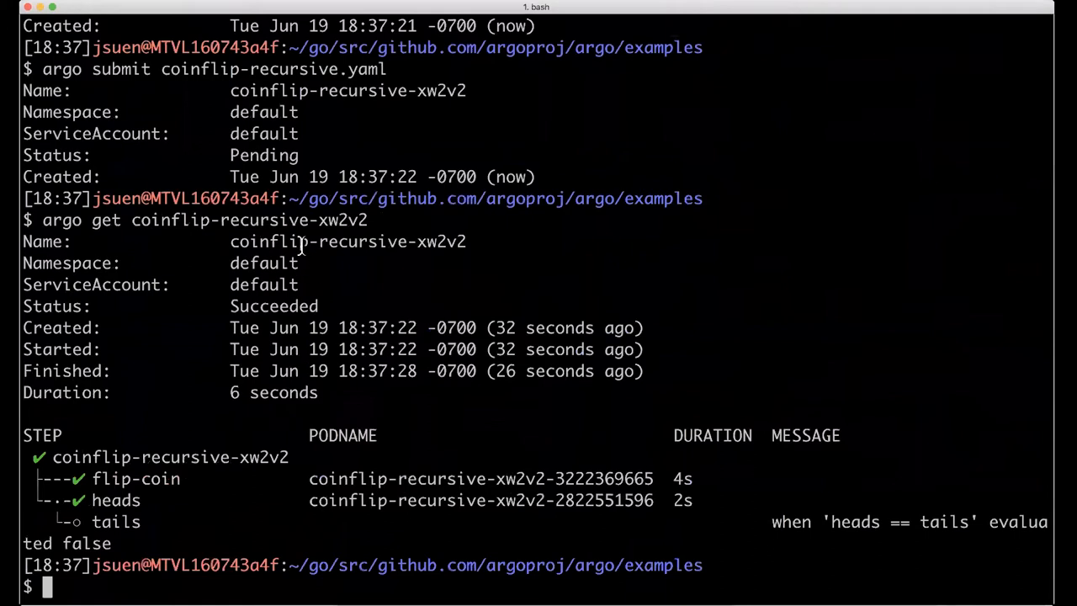
{"action": "type", "text": "argo l"}
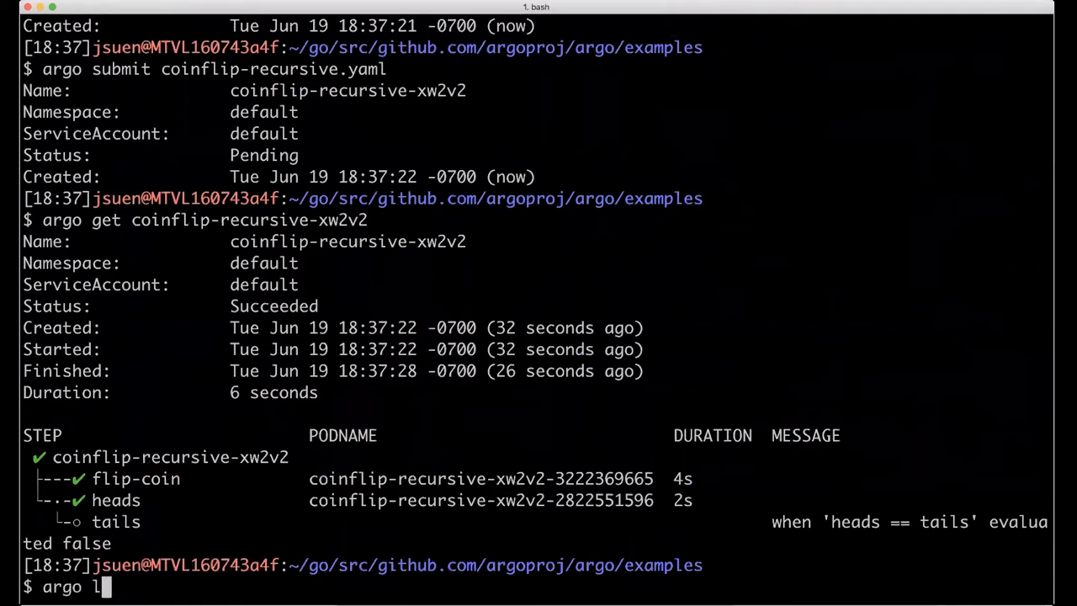
{"action": "key", "text": "Return"}
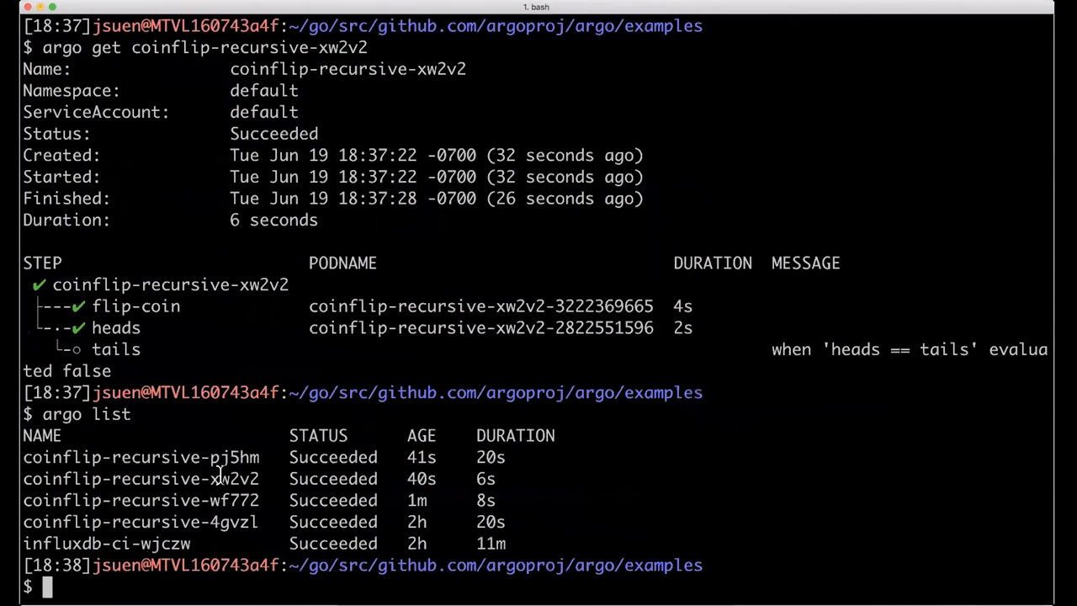
Step: Copy a coinflip-recursive workflow name and show its full step tree with argo get
{"action": "double_click", "coordinate": [142, 478]}
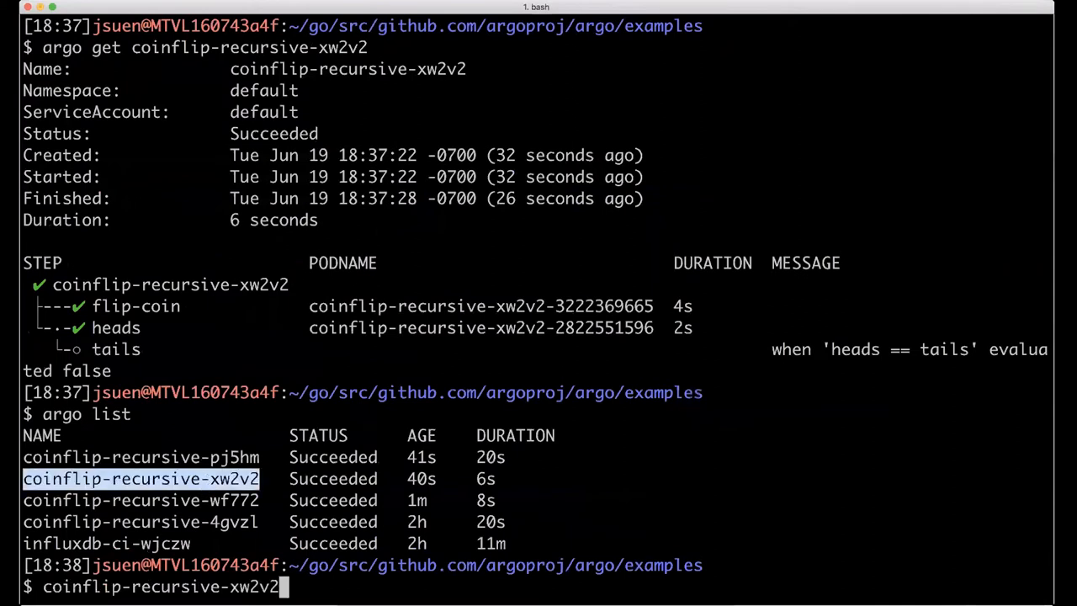
{"action": "type", "text": "argo get"}
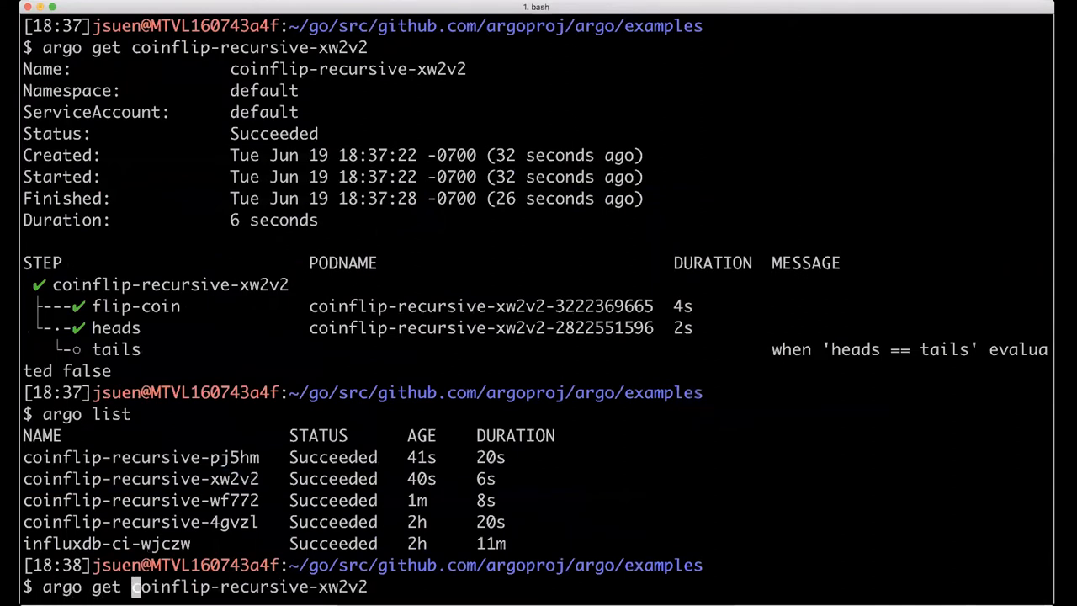
{"action": "key", "text": "Return"}
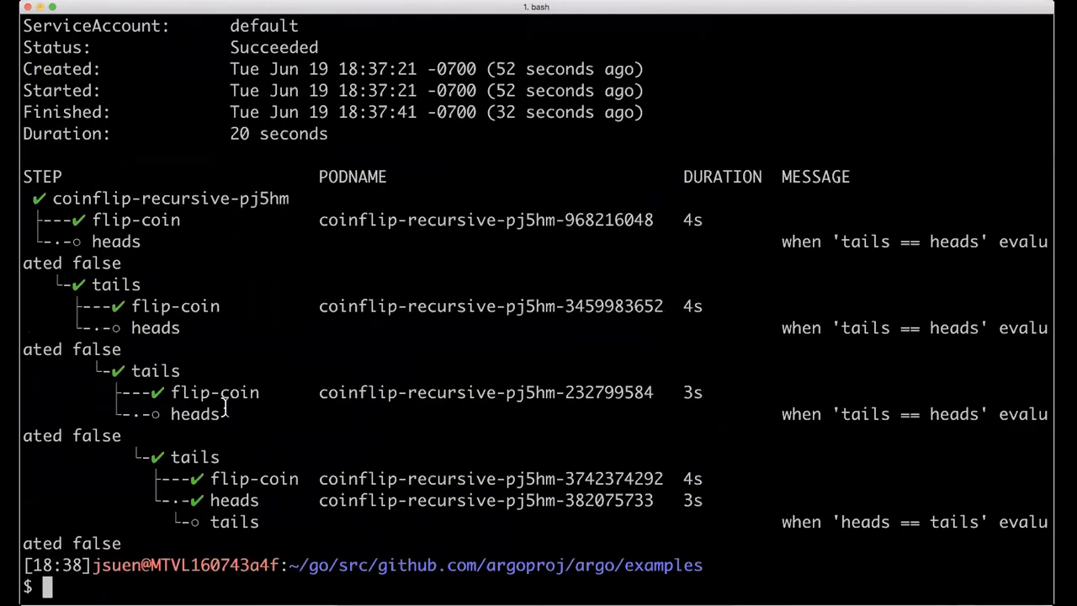
{"action": "mouse_move", "coordinate": [450, 232]}
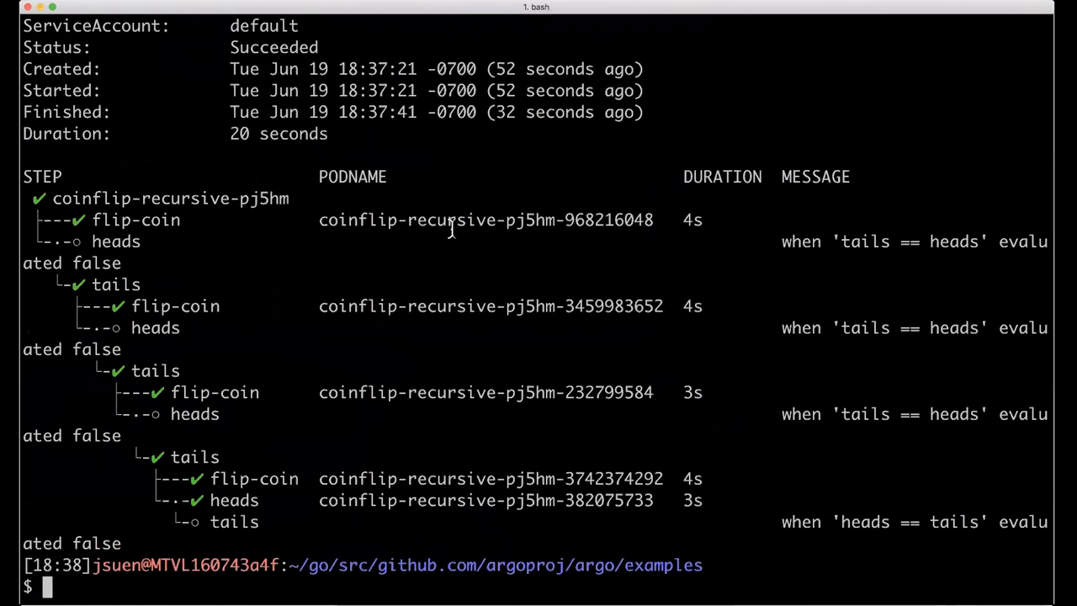
{"action": "mouse_move", "coordinate": [178, 209]}
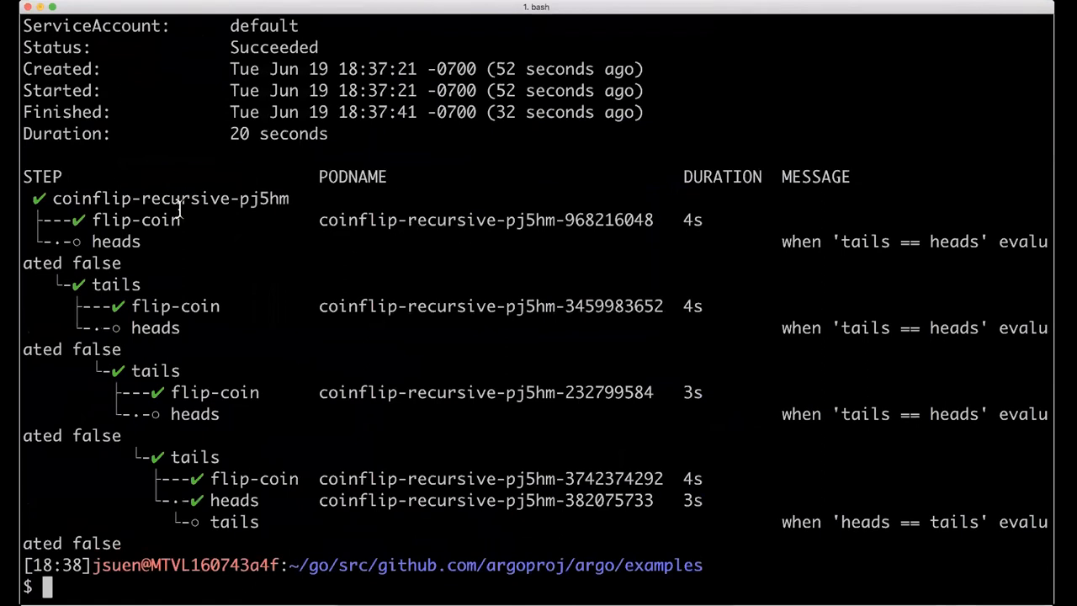
{"action": "mouse_move", "coordinate": [287, 271]}
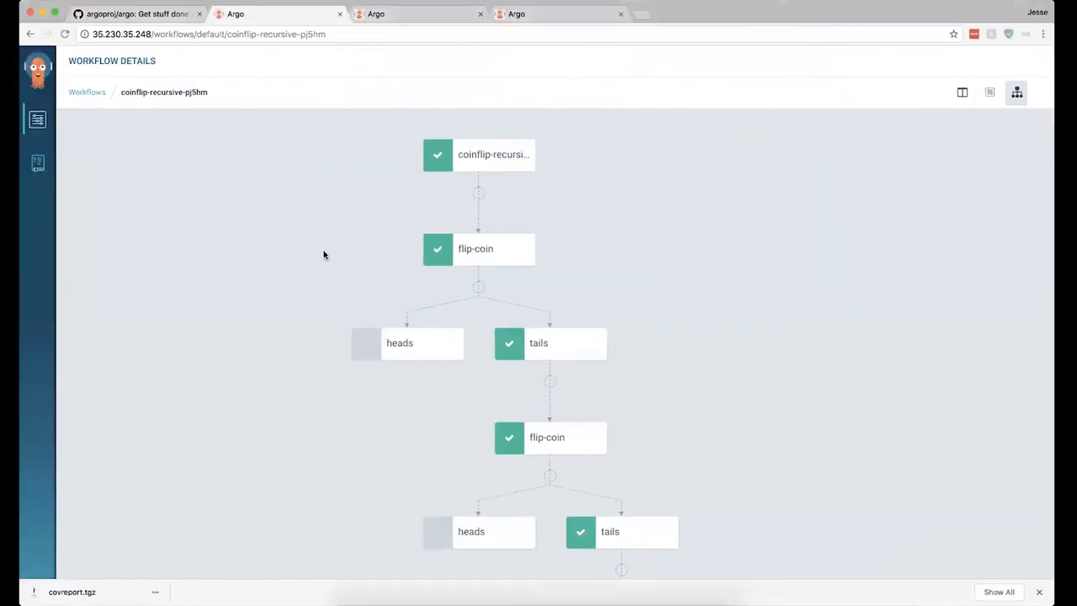
Step: Scroll the pj5hm workflow graph to see its succeeded flip-coin and tails steps
{"action": "scroll", "scroll_direction": "down", "scroll_amount": 3}
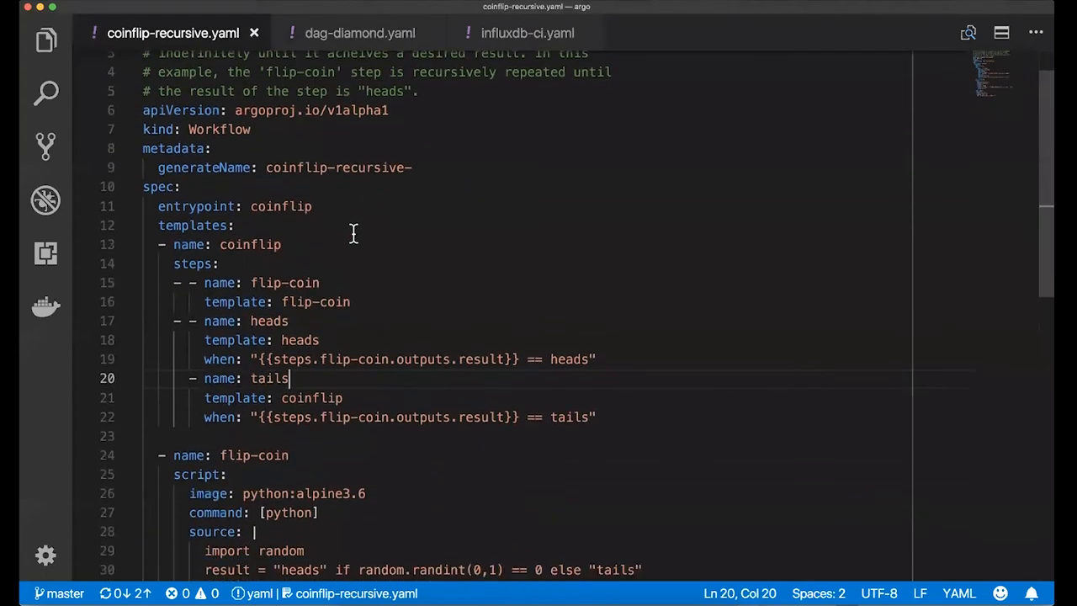
{"action": "double_click", "coordinate": [191, 263]}
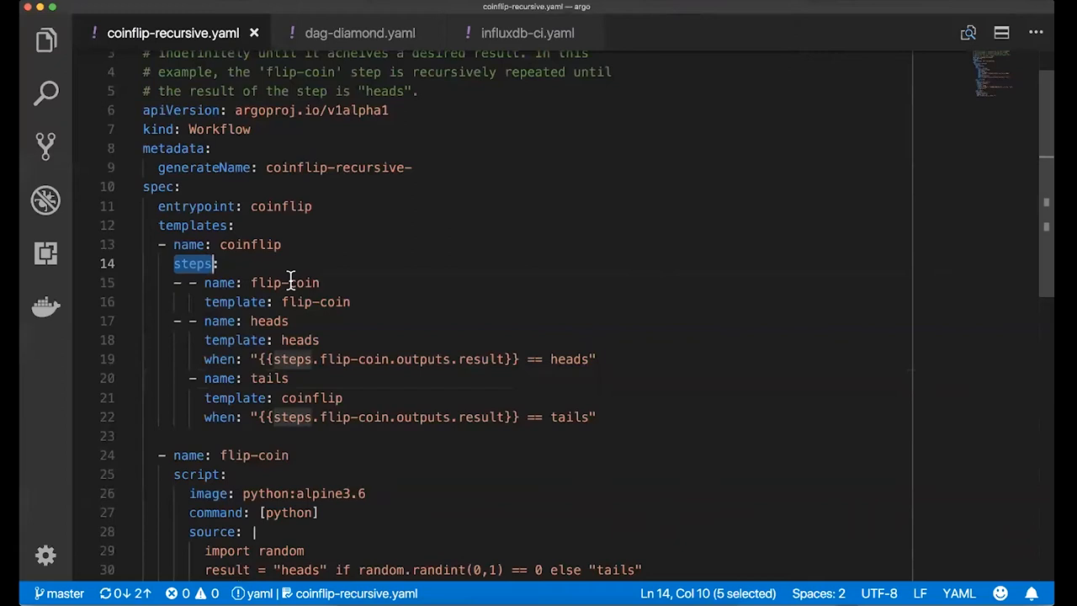
{"action": "mouse_move", "coordinate": [327, 301]}
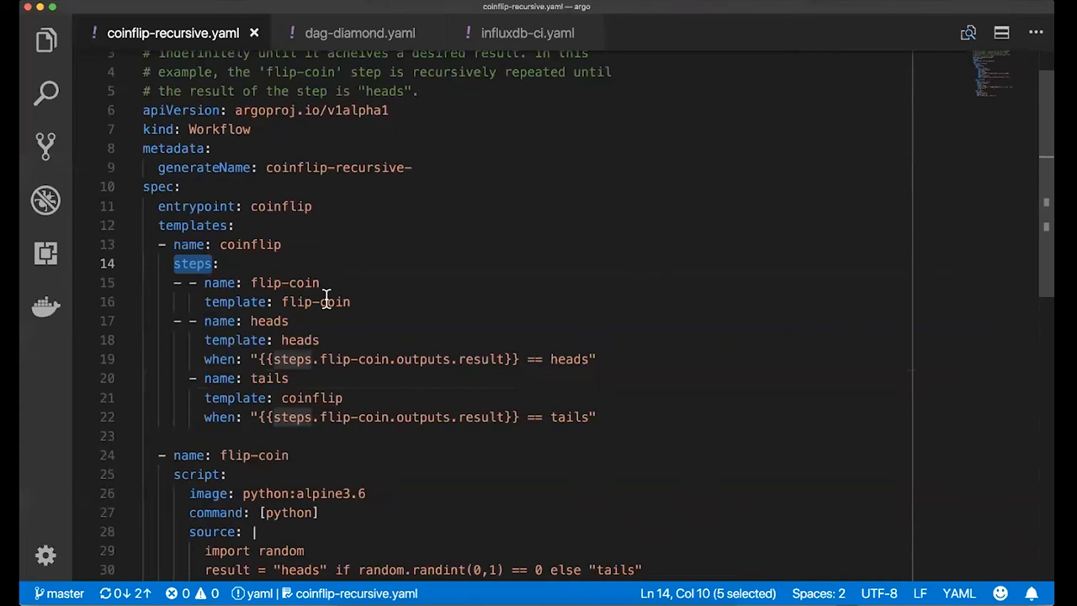
{"action": "left_click", "coordinate": [370, 358]}
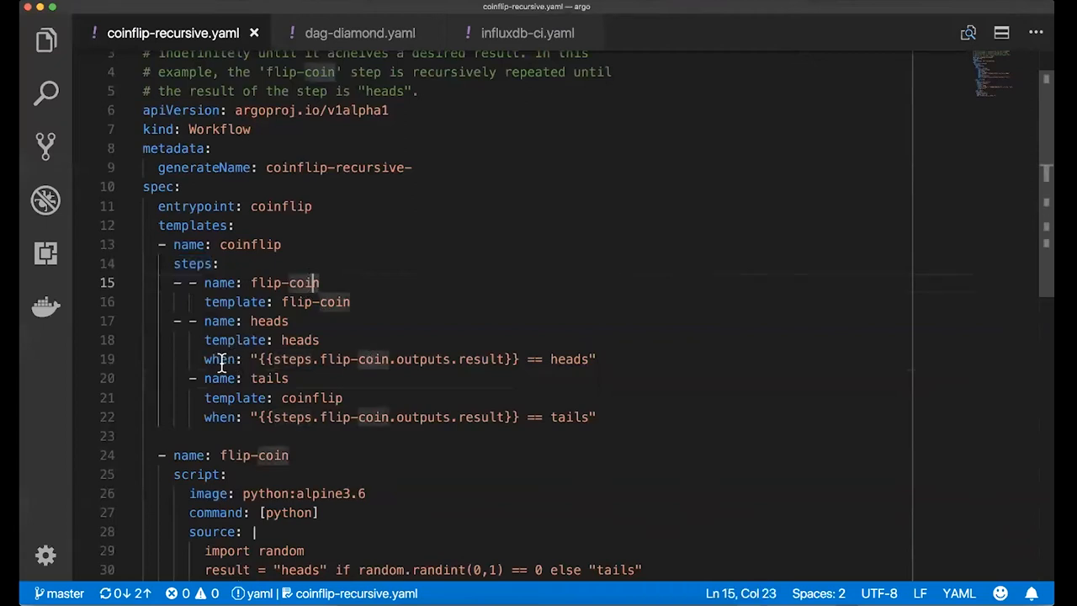
{"action": "left_click", "coordinate": [222, 360]}
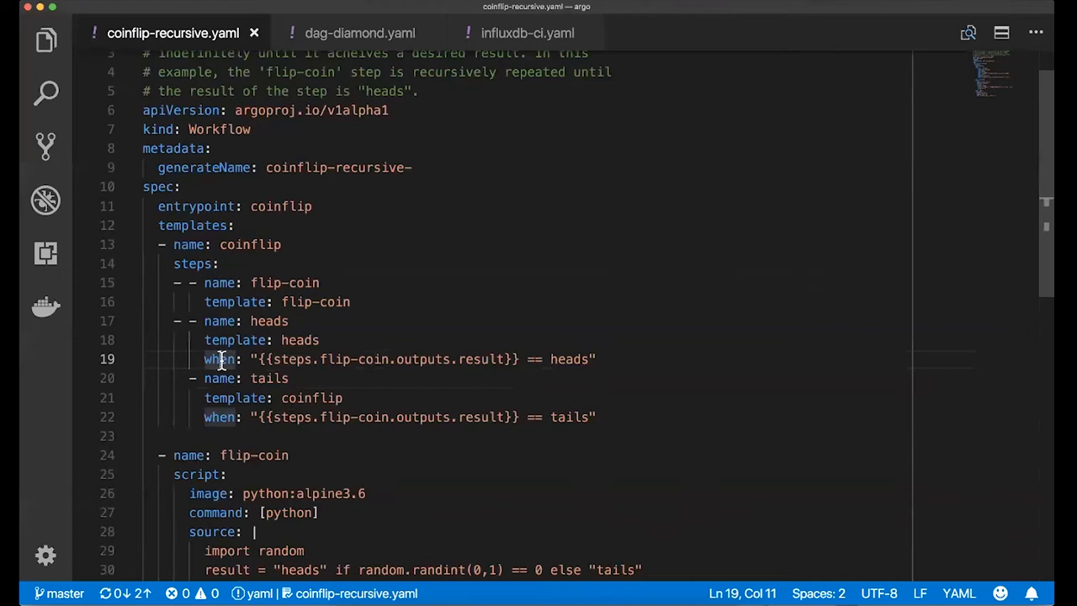
{"action": "double_click", "coordinate": [219, 360]}
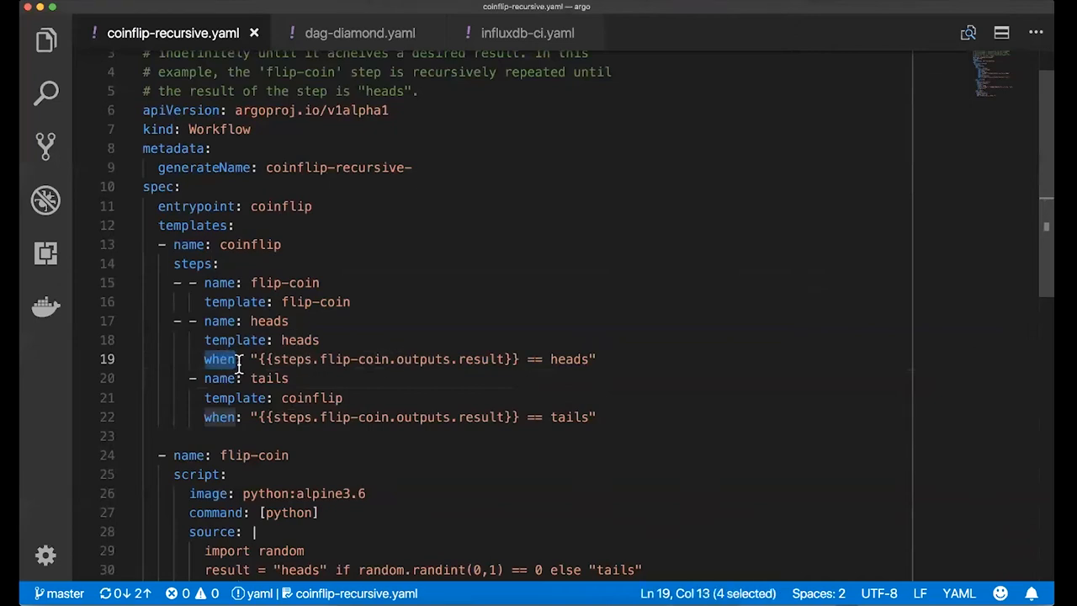
{"action": "mouse_move", "coordinate": [476, 360]}
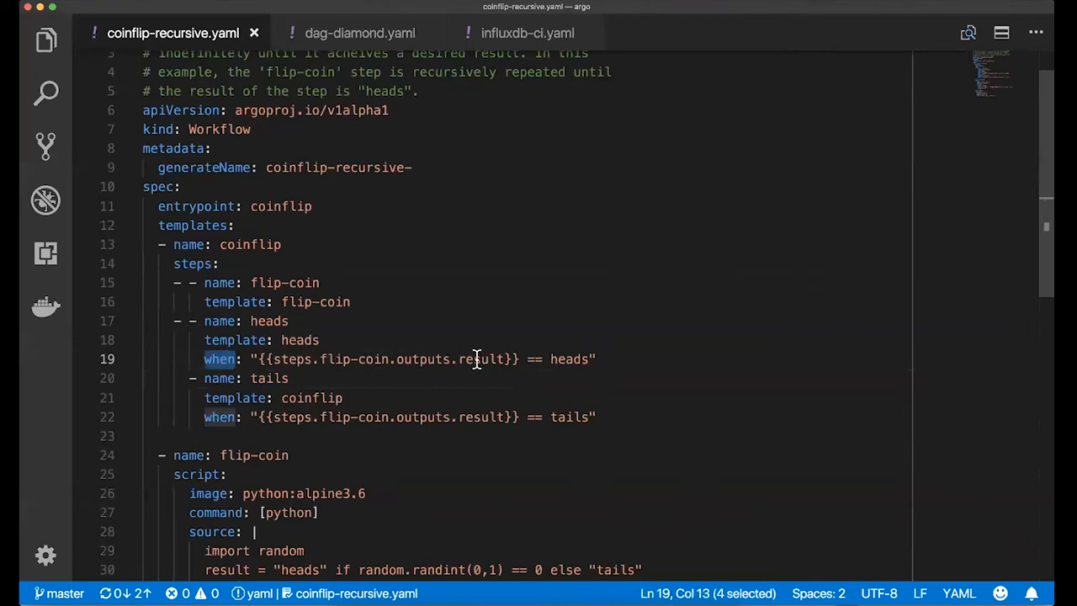
{"action": "mouse_move", "coordinate": [270, 283]}
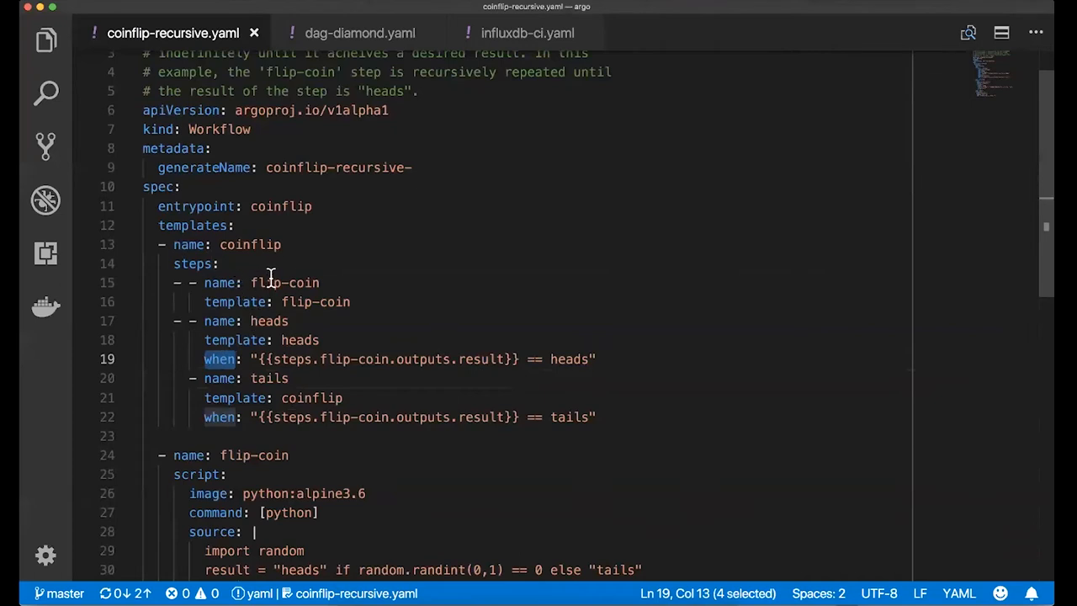
{"action": "double_click", "coordinate": [282, 282]}
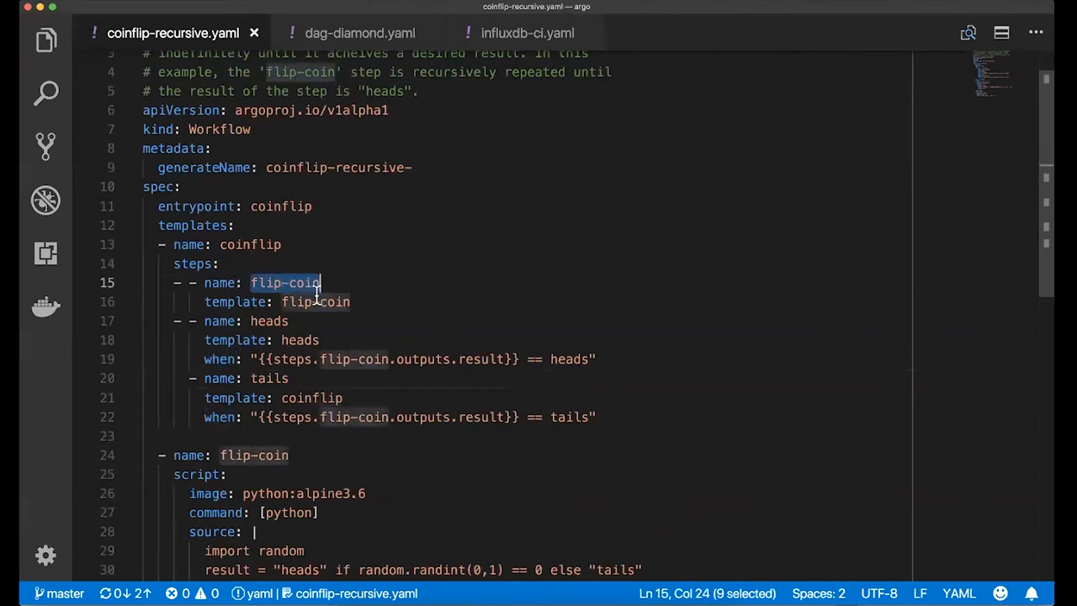
{"action": "mouse_move", "coordinate": [494, 370]}
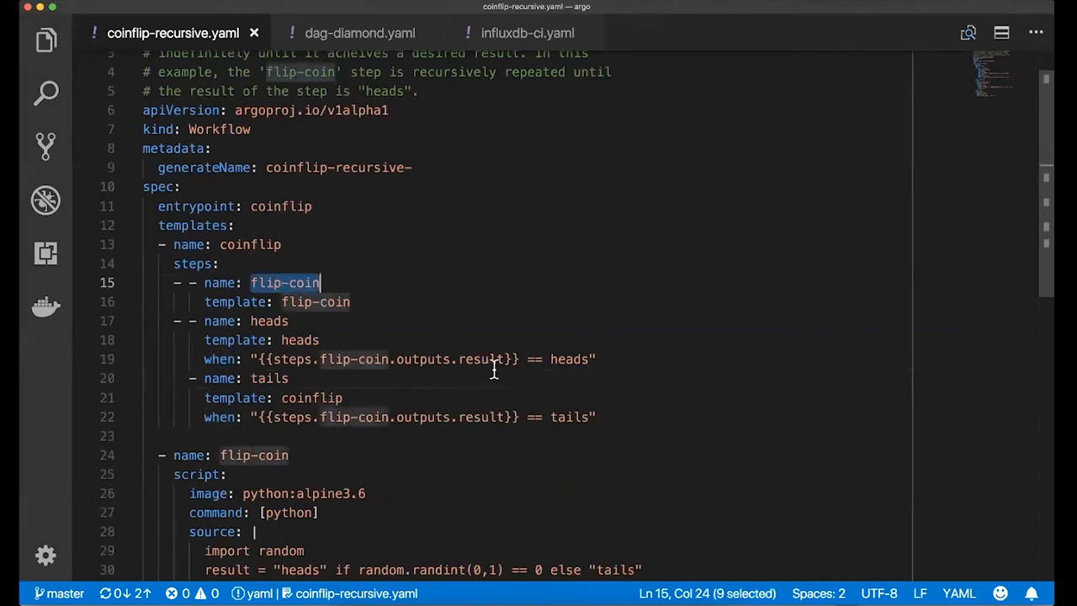
{"action": "mouse_move", "coordinate": [552, 347]}
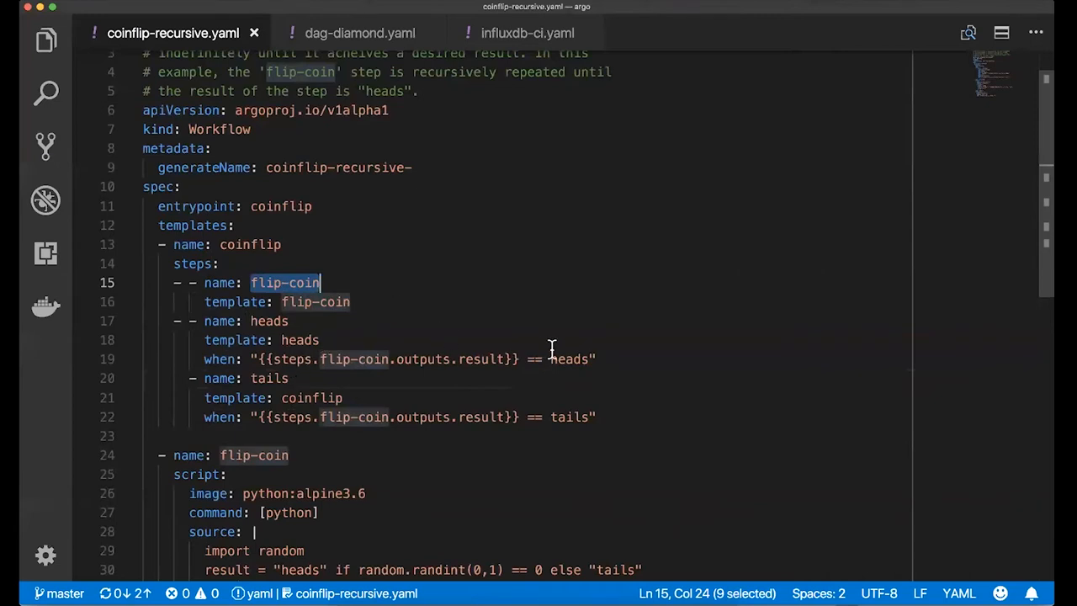
{"action": "double_click", "coordinate": [569, 360]}
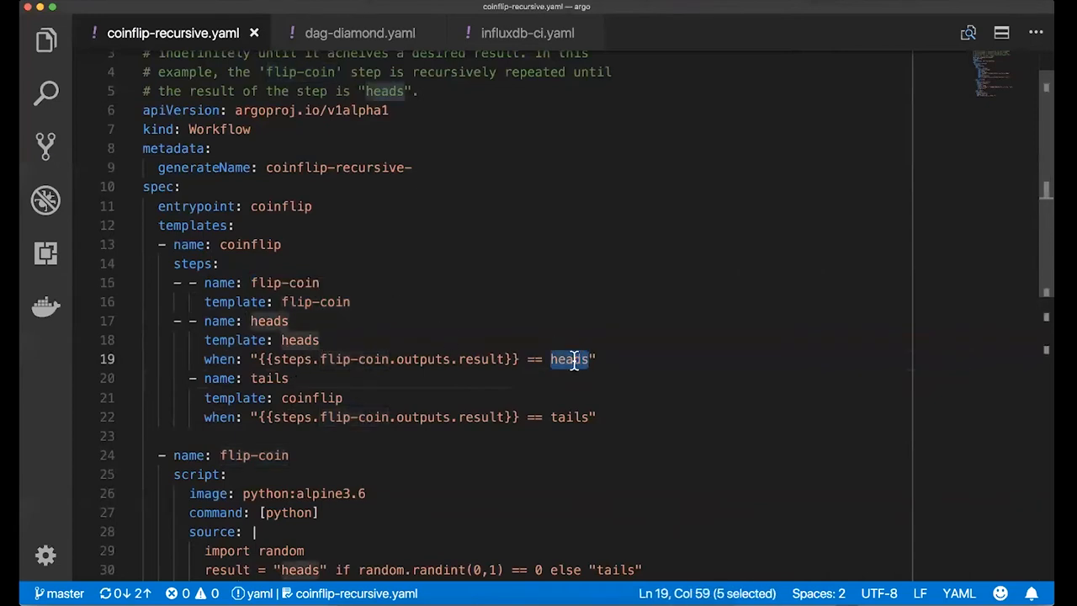
{"action": "mouse_move", "coordinate": [568, 424]}
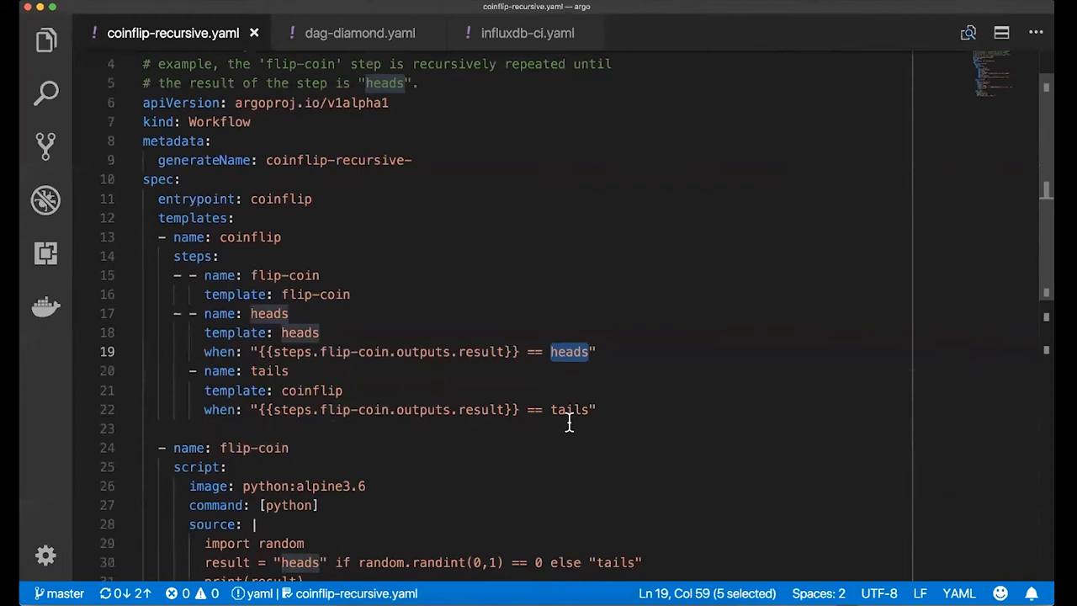
{"action": "mouse_move", "coordinate": [431, 371]}
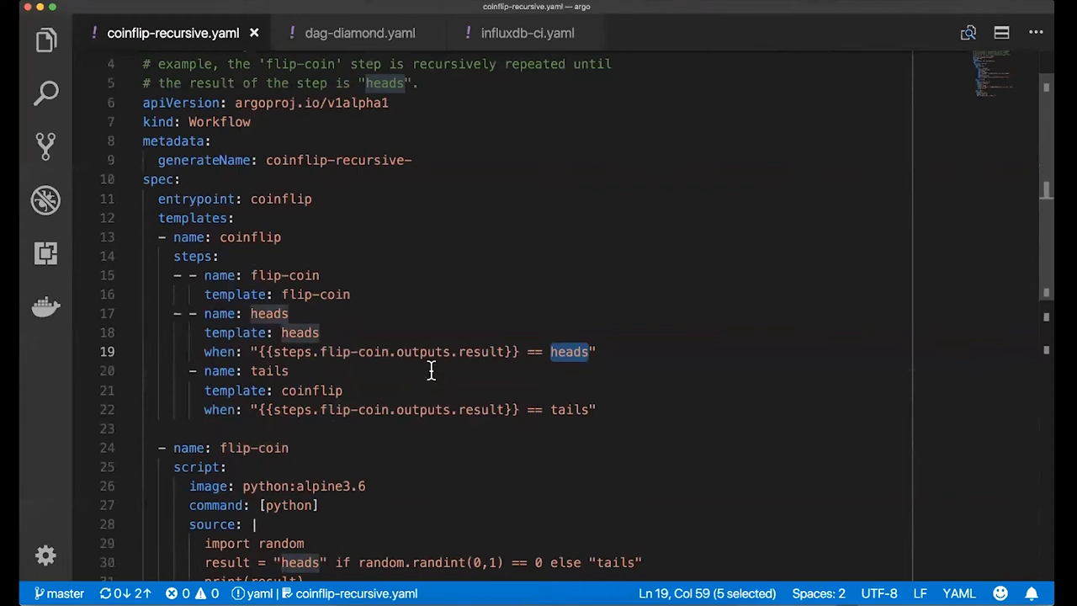
{"action": "mouse_move", "coordinate": [399, 265]}
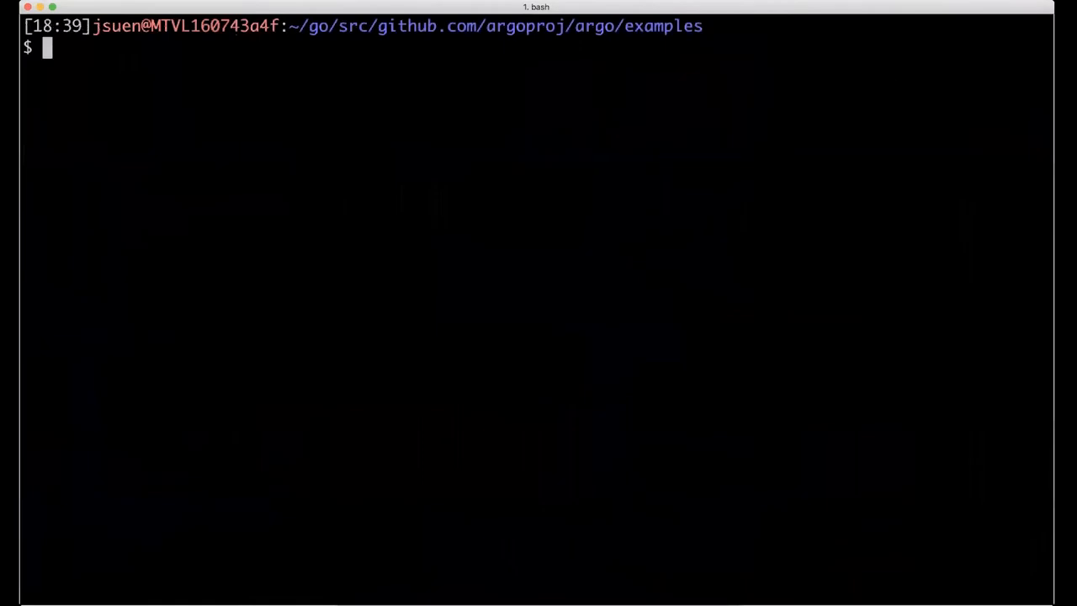
Step: Submit the dag-diamond example workflow to Argo with argo submit
{"action": "type", "text": "argo s"}
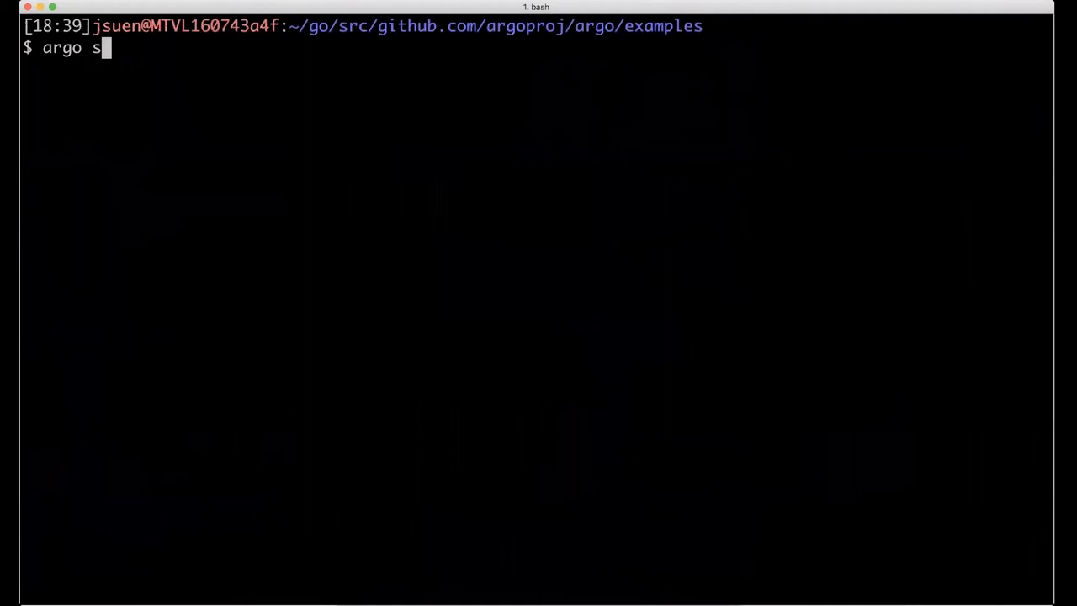
{"action": "type", "text": "ubmit exit-handlers.yamlda"}
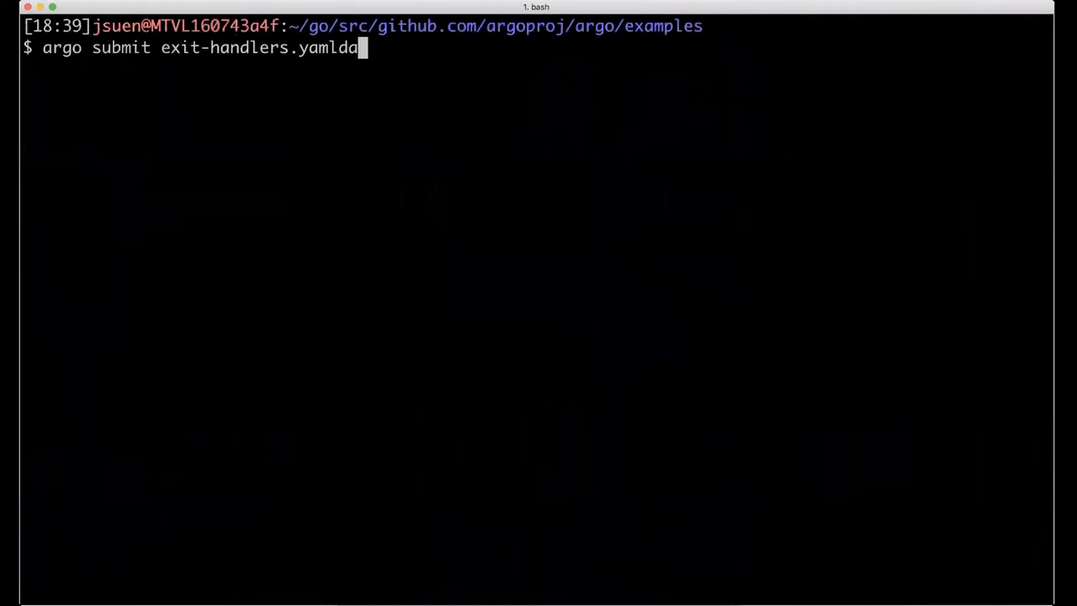
{"action": "type", "text": "dag-diamond"}
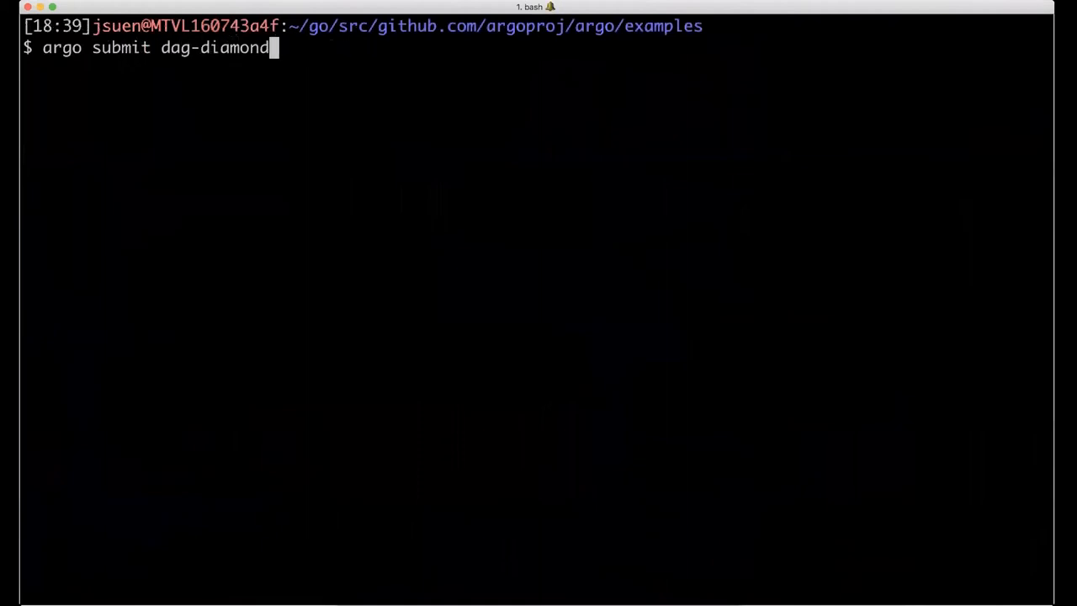
{"action": "key", "text": "Return"}
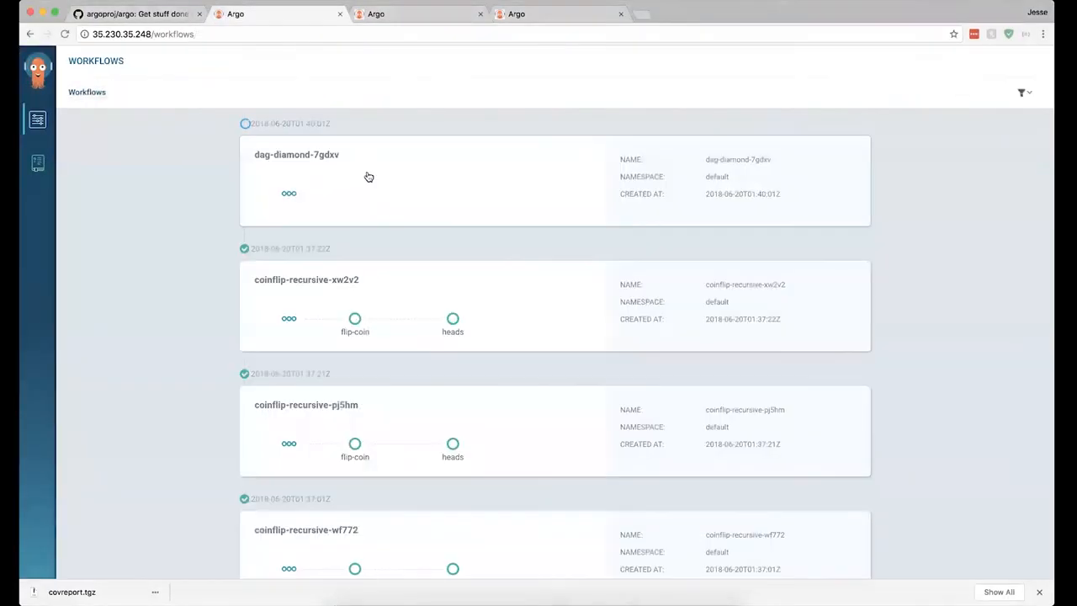
Step: View the dag-diamond-7gdxv workflow's diamond graph of tasks A, B, C and D
{"action": "left_click", "coordinate": [296, 154]}
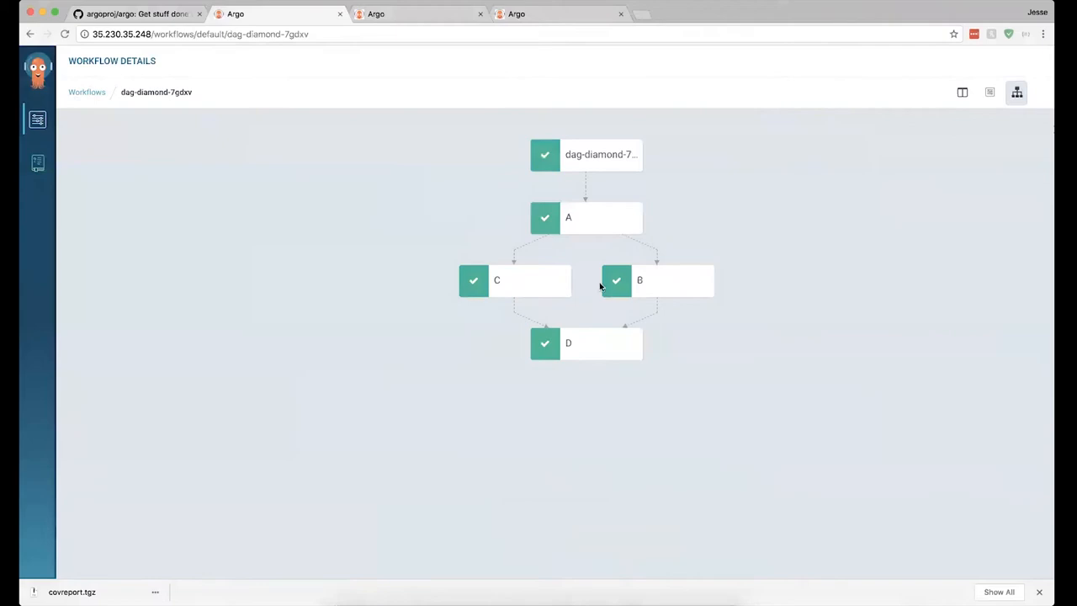
{"action": "mouse_move", "coordinate": [663, 285]}
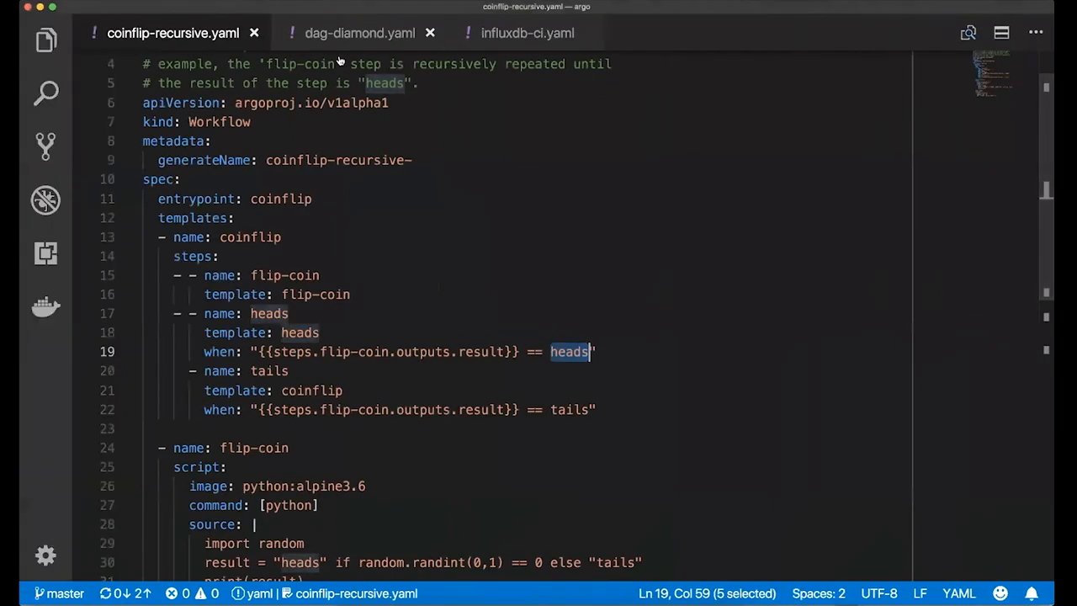
Step: Show dag-diamond.yaml's tasks A–D, with B and C depending on A and D on both
{"action": "left_click", "coordinate": [360, 33]}
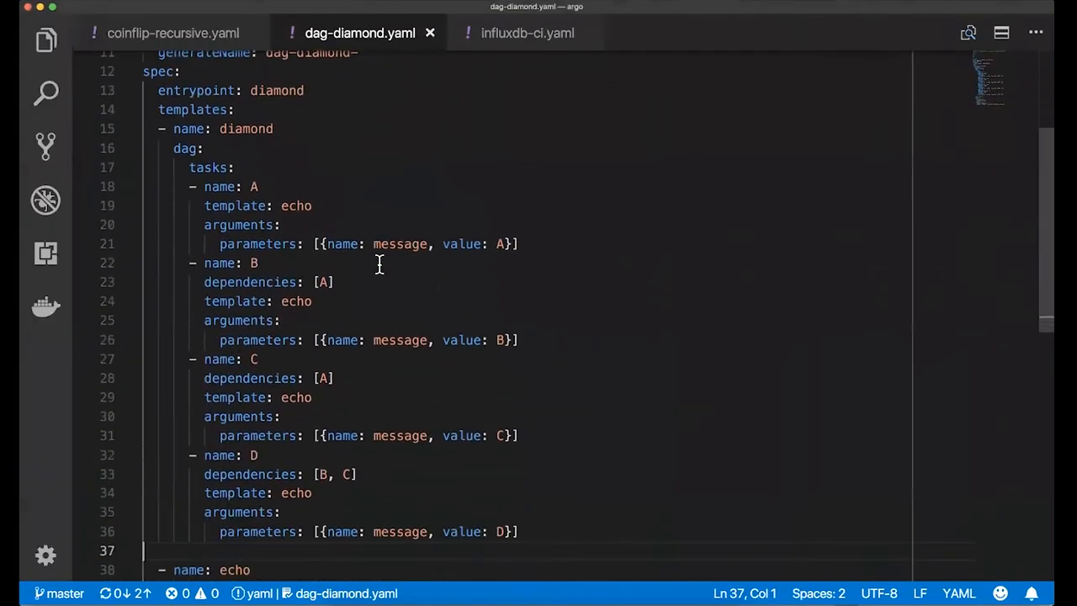
{"action": "mouse_move", "coordinate": [177, 148]}
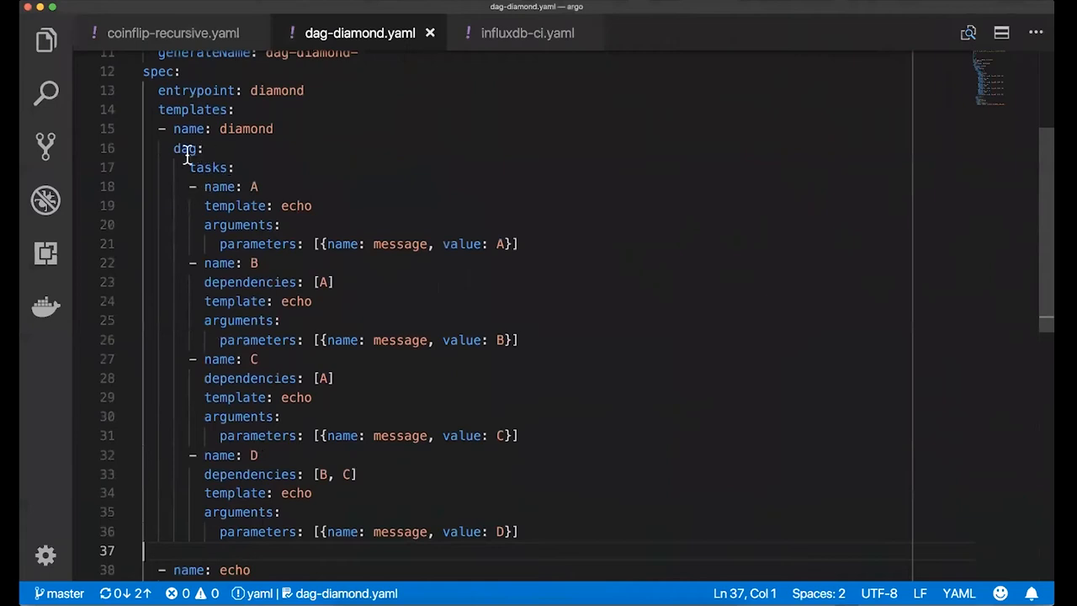
{"action": "mouse_move", "coordinate": [260, 187]}
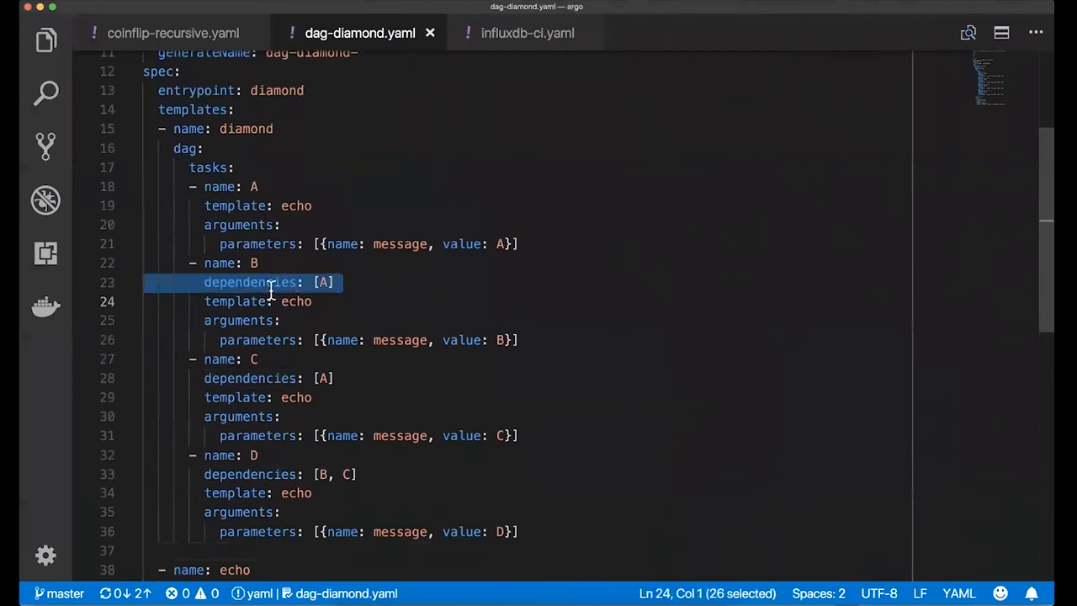
{"action": "scroll", "scroll_direction": "down", "scroll_amount": 3}
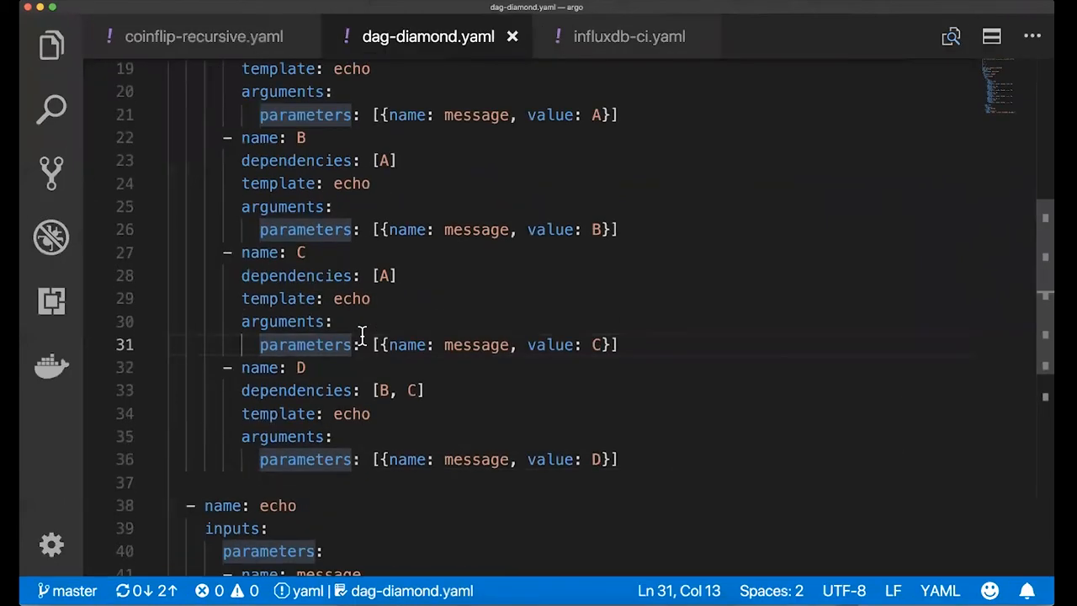
{"action": "scroll", "scroll_direction": "up", "scroll_amount": 3}
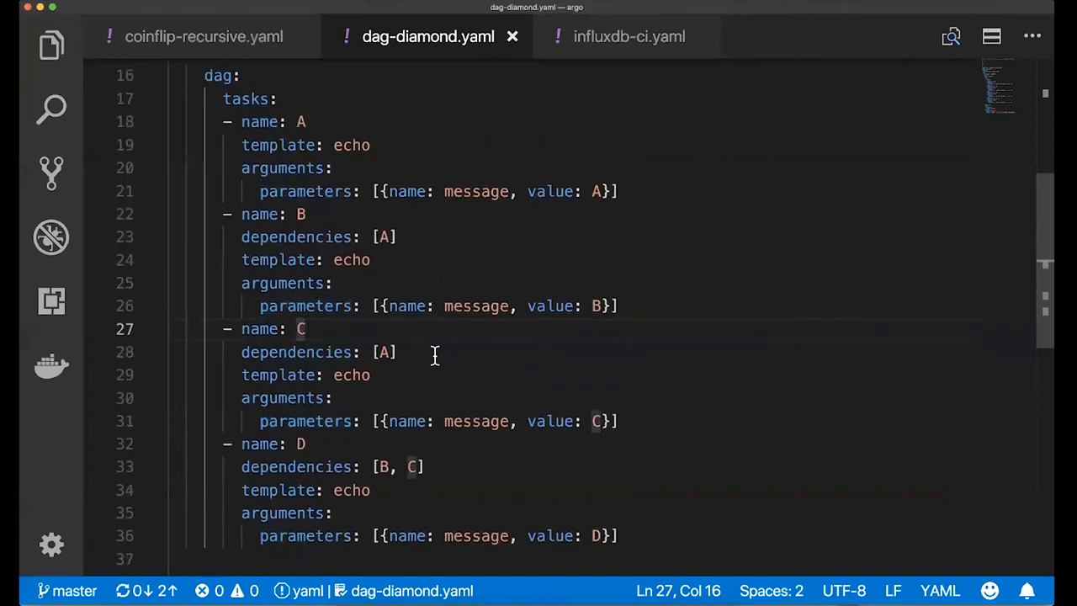
{"action": "mouse_move", "coordinate": [528, 269]}
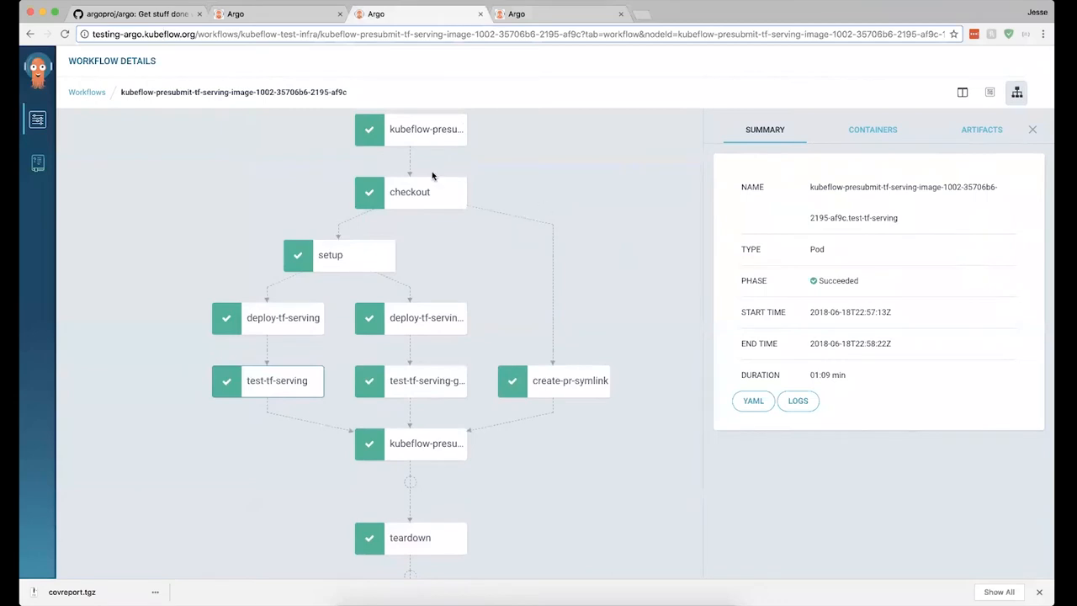
{"action": "mouse_move", "coordinate": [412, 226]}
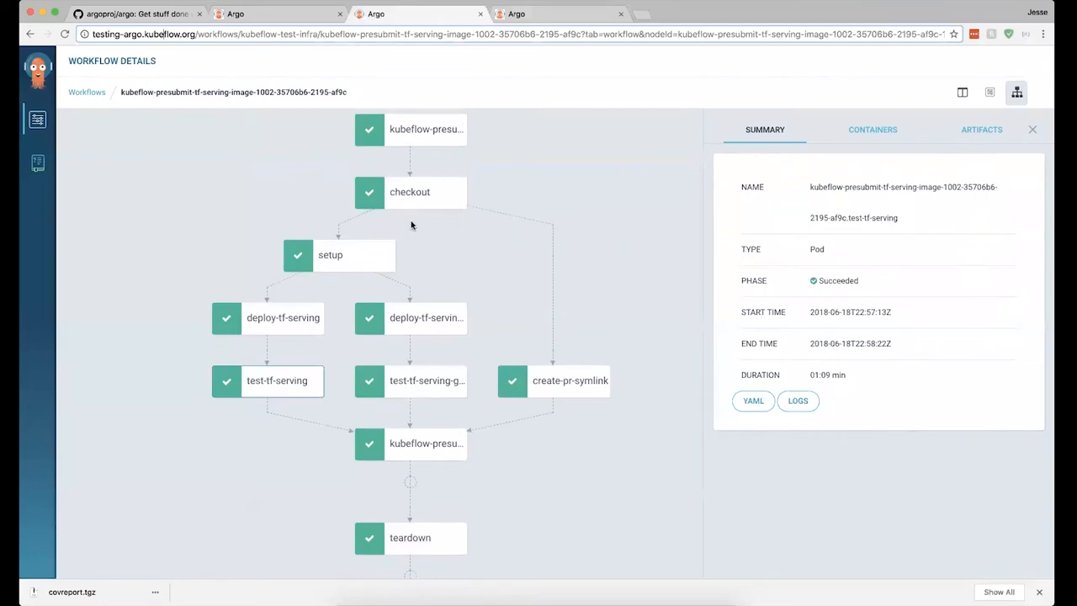
{"action": "mouse_move", "coordinate": [431, 339]}
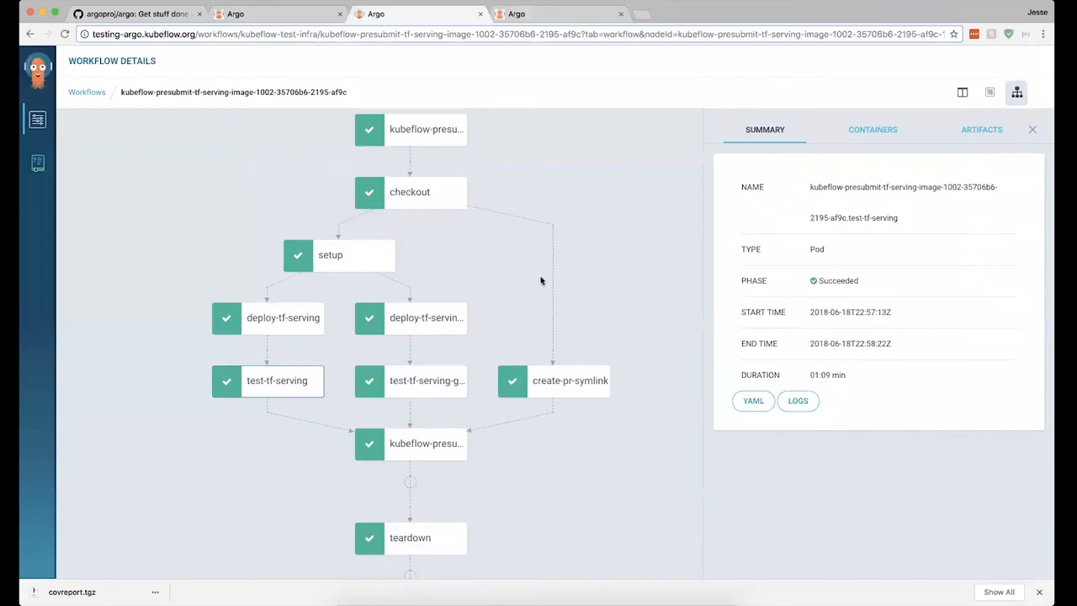
{"action": "mouse_move", "coordinate": [673, 280]}
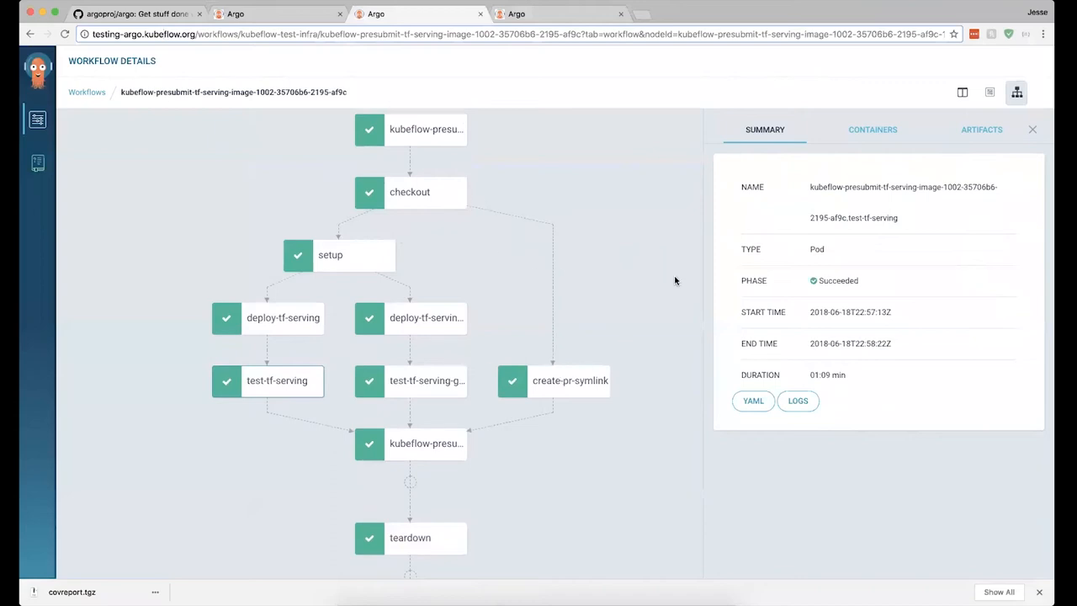
{"action": "mouse_move", "coordinate": [602, 263]}
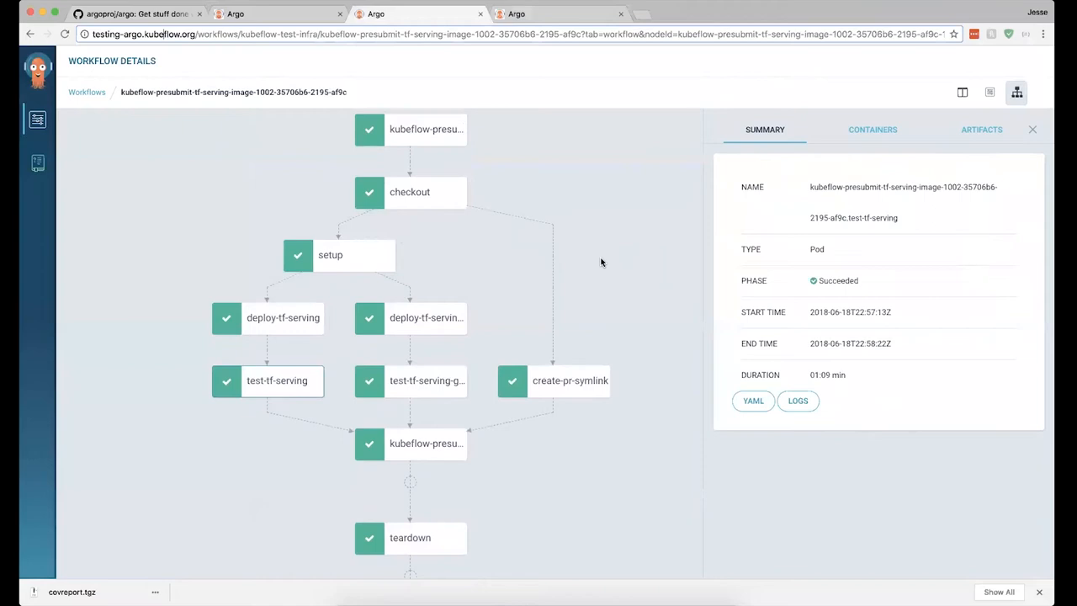
{"action": "mouse_move", "coordinate": [992, 108]}
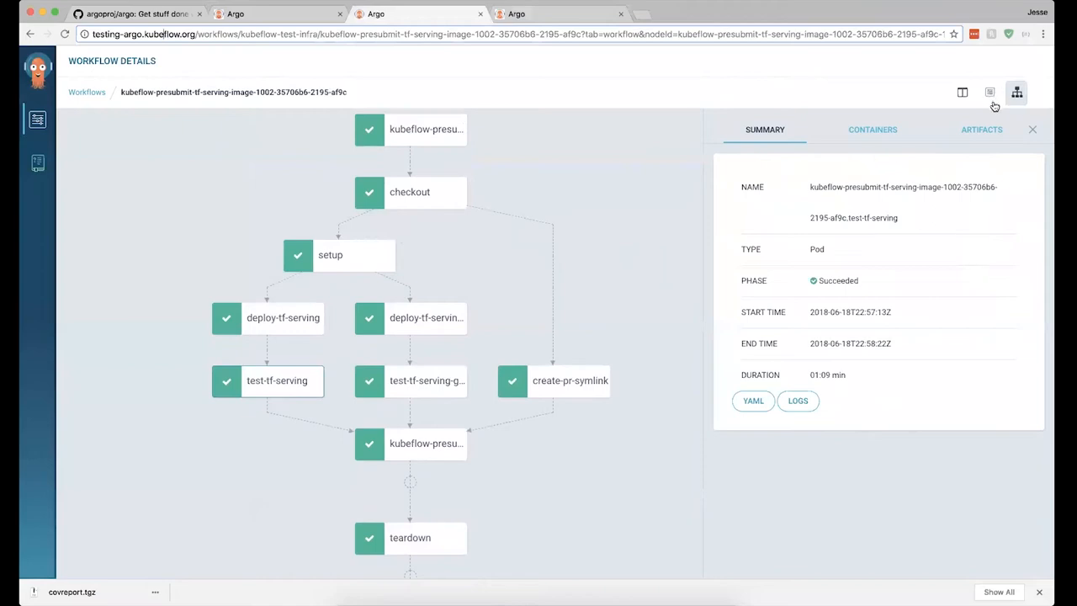
Step: Show the workflow as a timeline of step durations, enlarged, with the pod details panel closed
{"action": "left_click", "coordinate": [989, 92]}
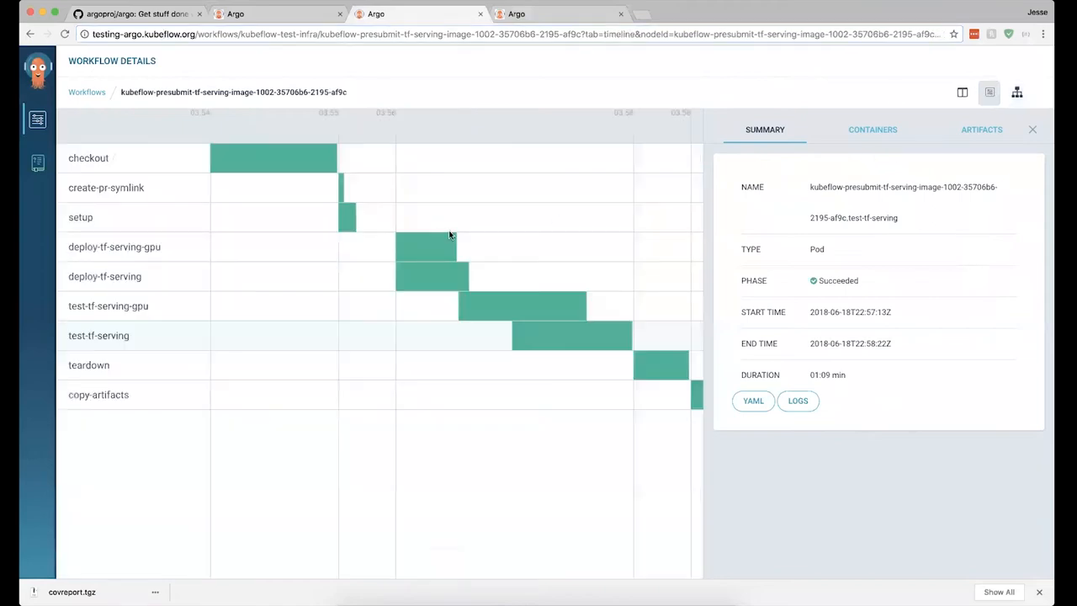
{"action": "mouse_move", "coordinate": [546, 265]}
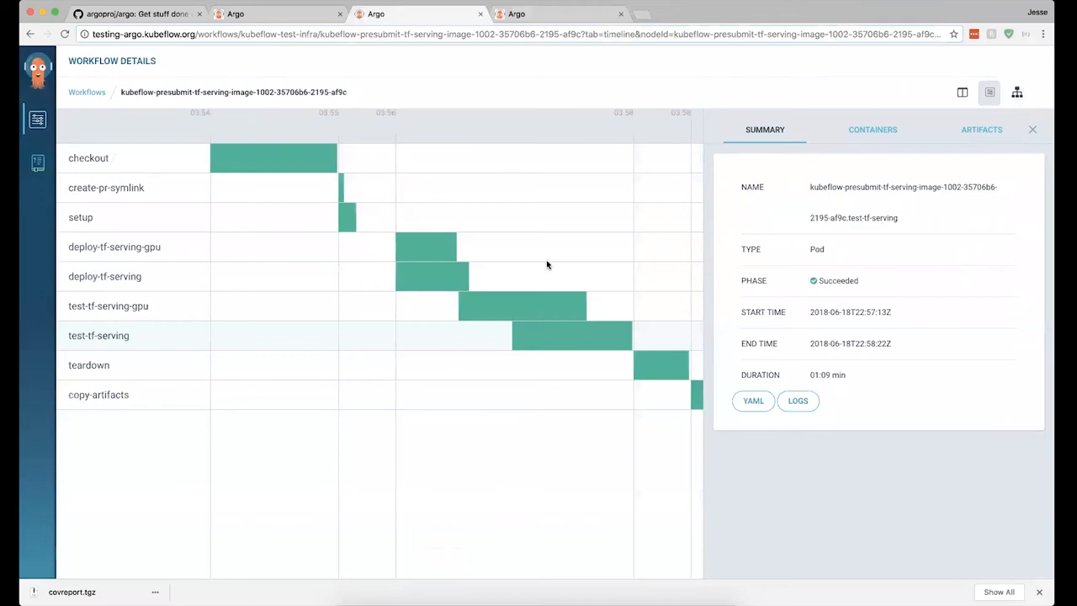
{"action": "mouse_move", "coordinate": [593, 291]}
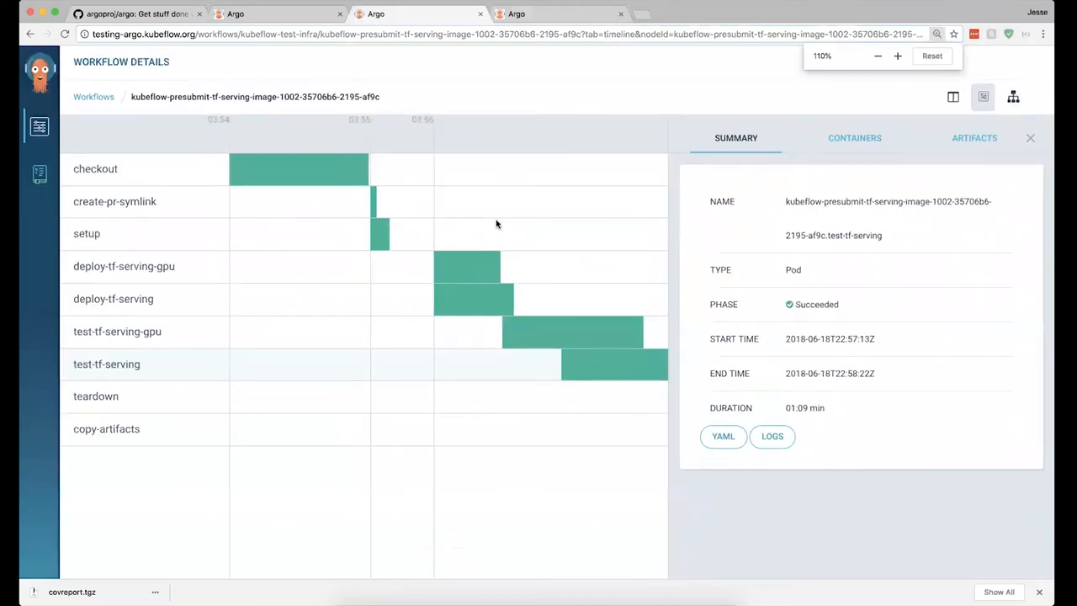
{"action": "left_click", "coordinate": [896, 56]}
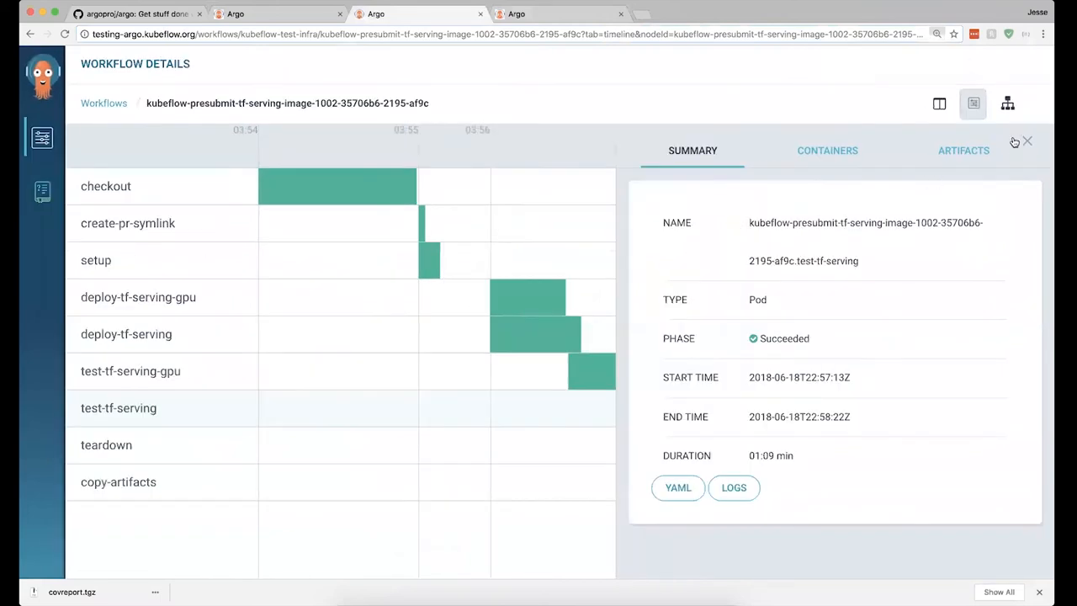
{"action": "left_click", "coordinate": [1026, 142]}
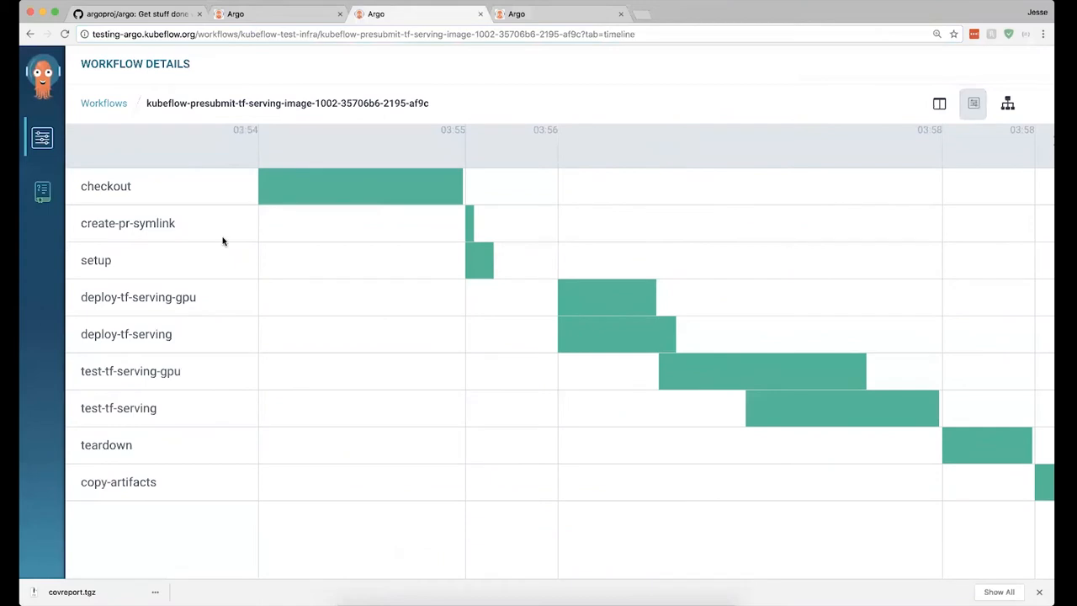
Step: Toggle the tf-serving presubmit workflow to its step graph and back to the timeline
{"action": "left_click", "coordinate": [1006, 103]}
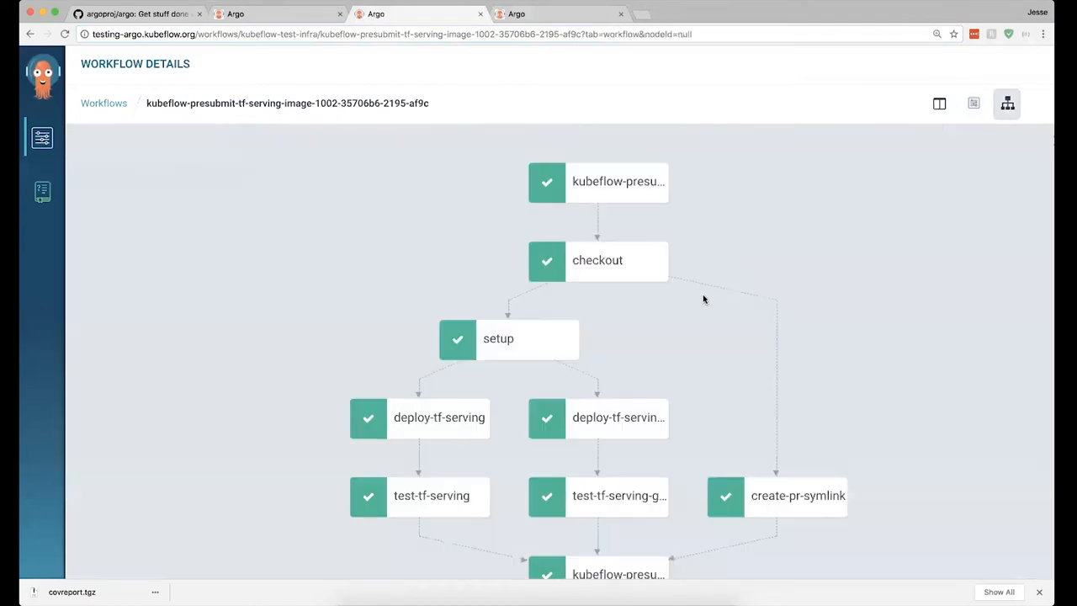
{"action": "scroll", "scroll_direction": "down", "scroll_amount": 3}
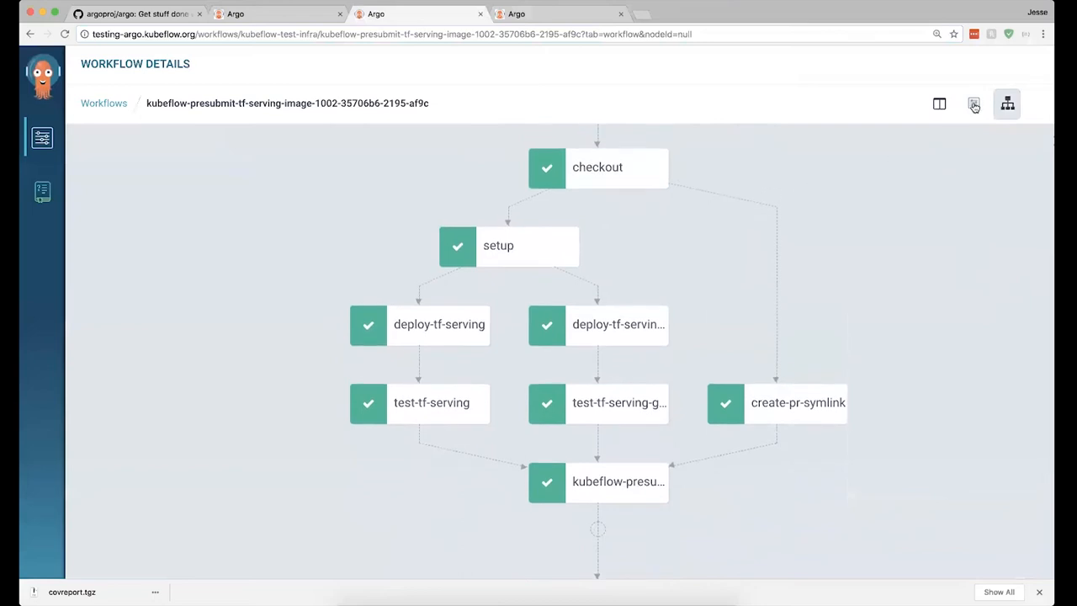
{"action": "left_click", "coordinate": [972, 105]}
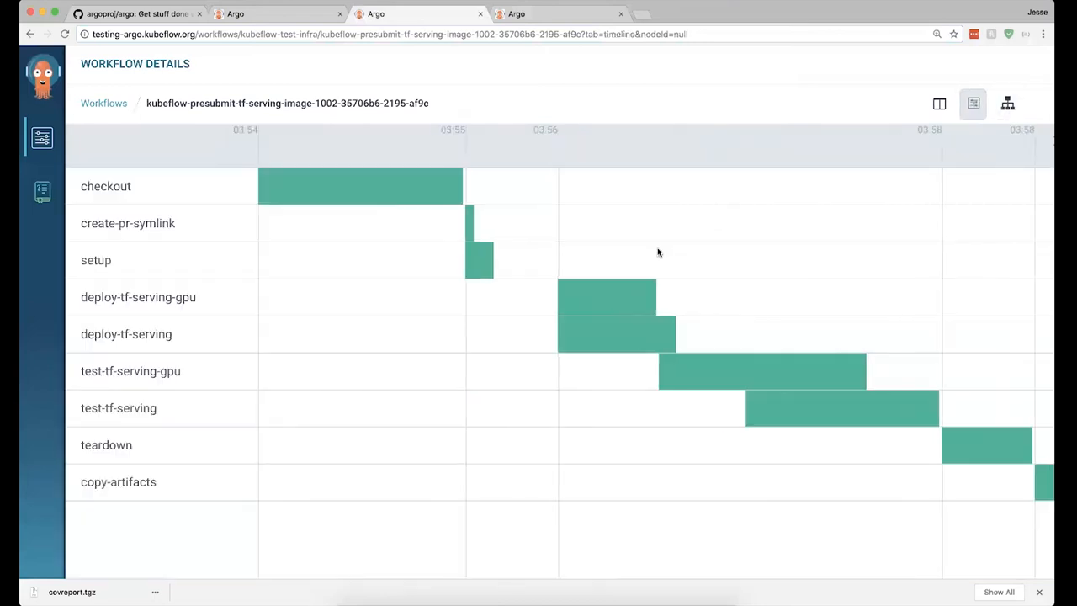
{"action": "mouse_move", "coordinate": [602, 294]}
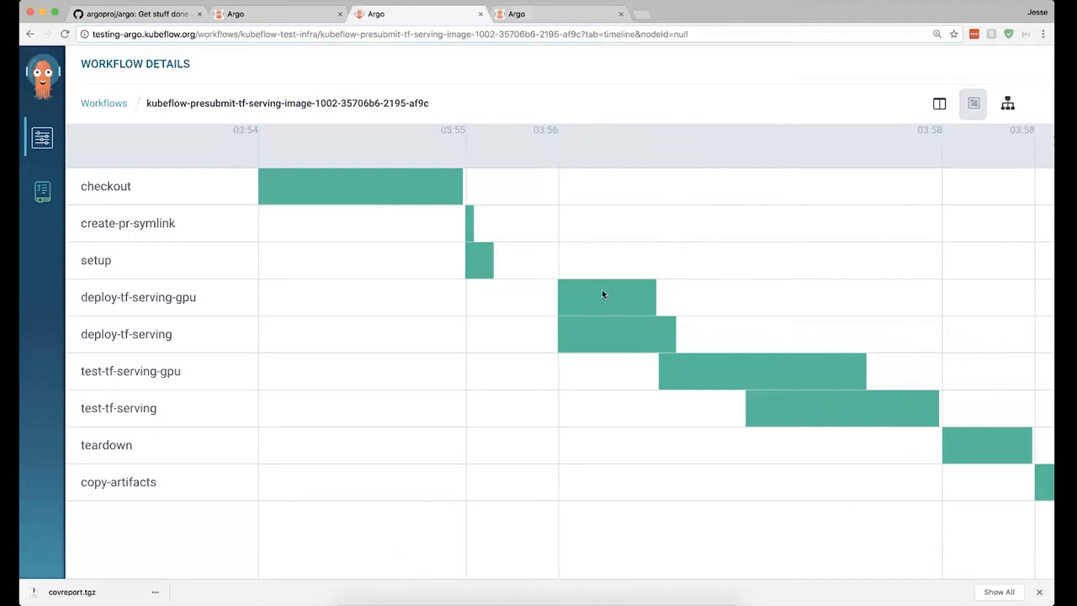
{"action": "mouse_move", "coordinate": [609, 310]}
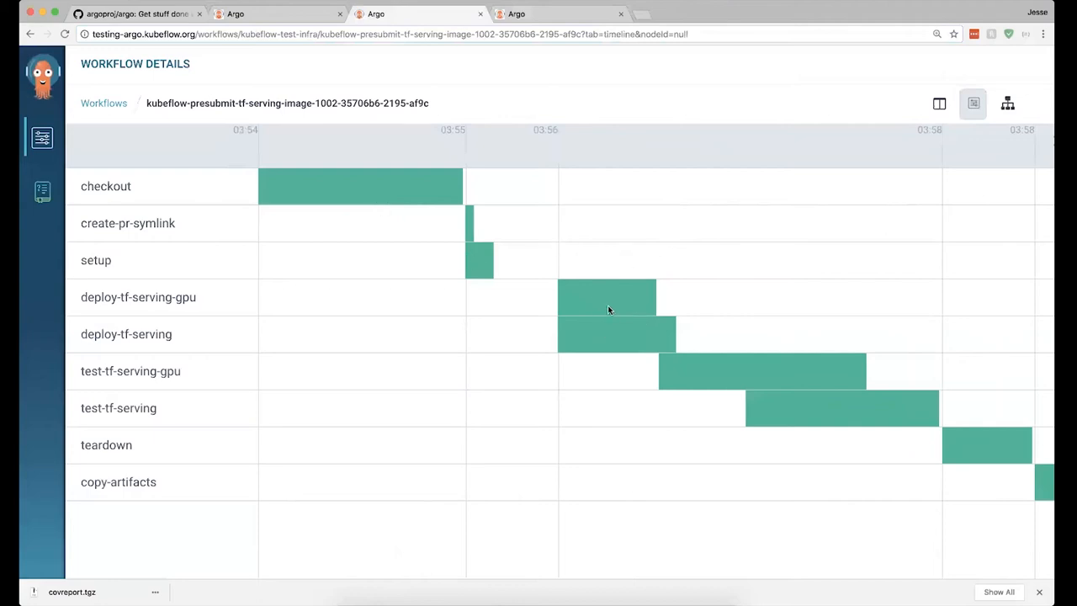
{"action": "mouse_move", "coordinate": [602, 293]}
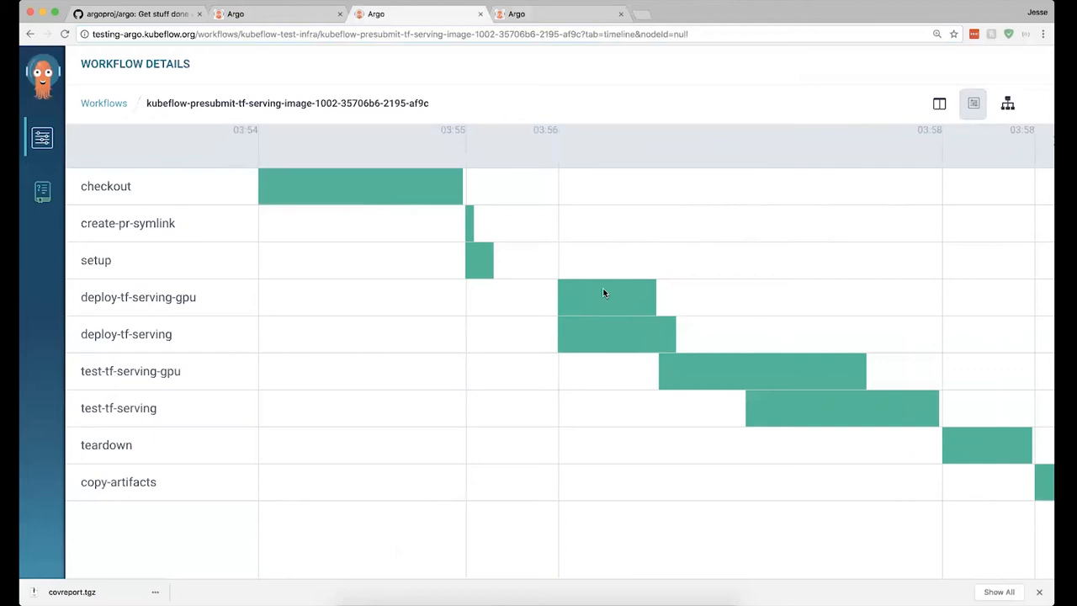
{"action": "mouse_move", "coordinate": [764, 402]}
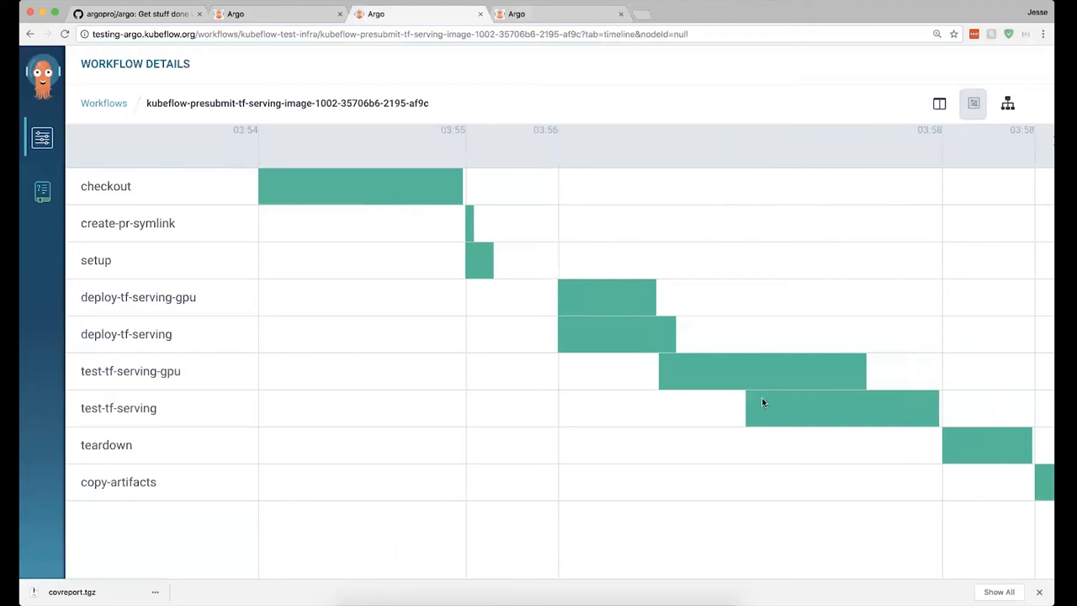
{"action": "mouse_move", "coordinate": [579, 318]}
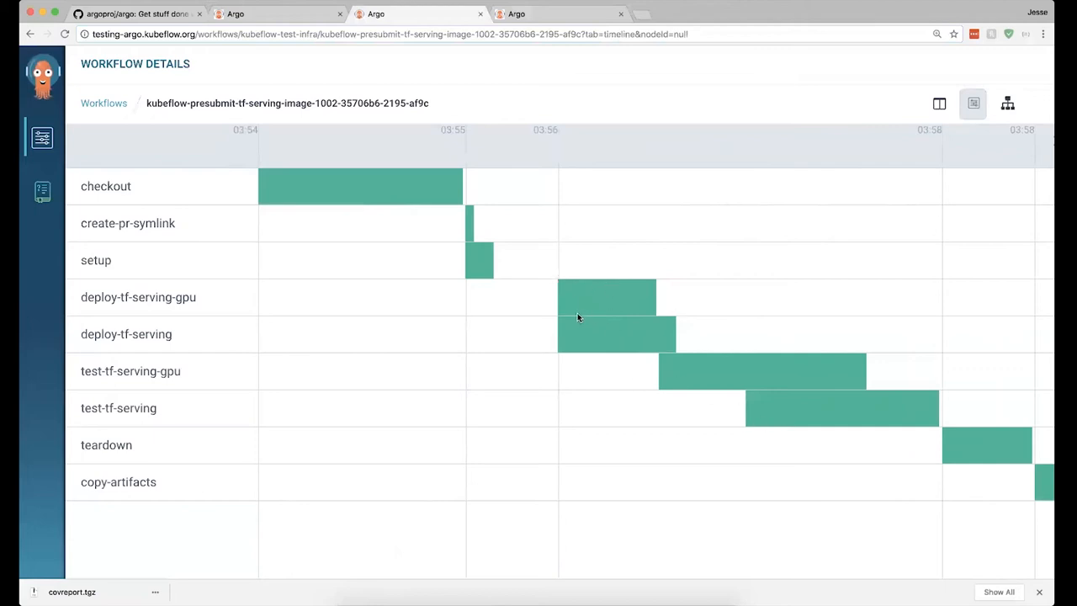
{"action": "mouse_move", "coordinate": [617, 321]}
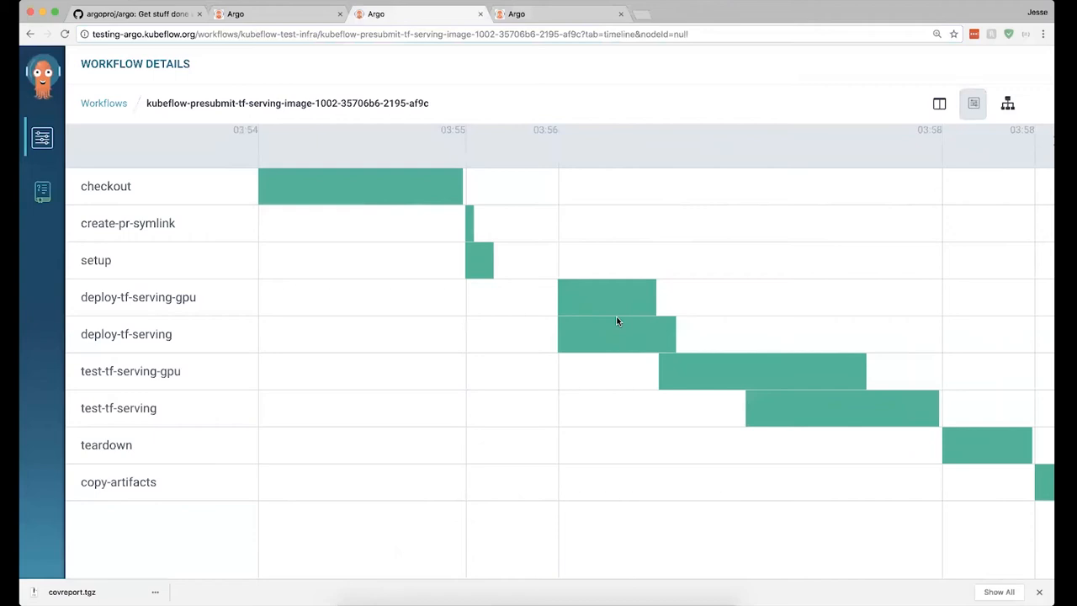
{"action": "mouse_move", "coordinate": [550, 40]}
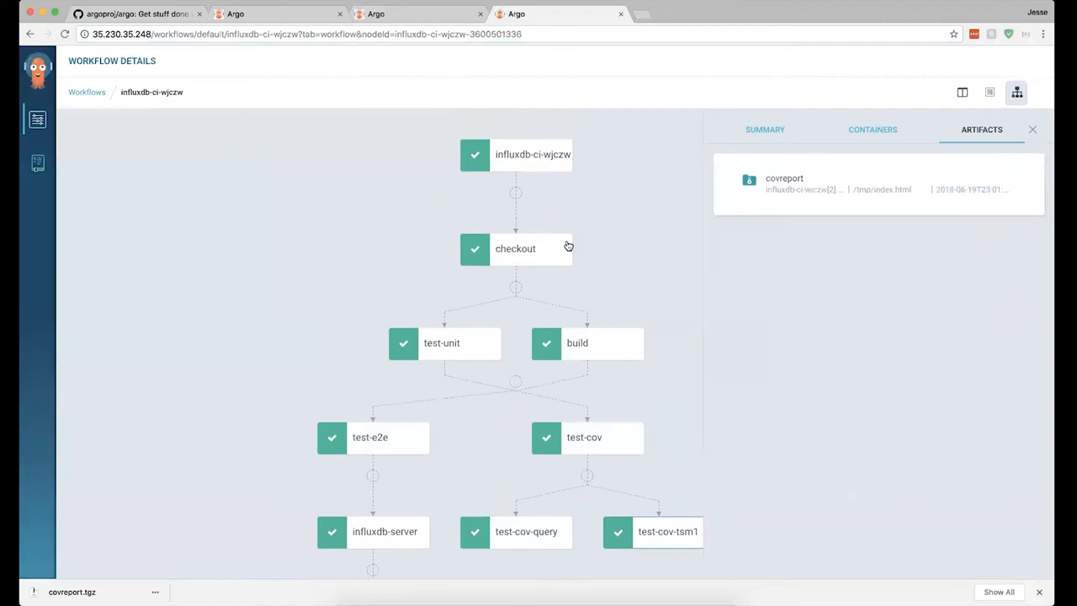
{"action": "mouse_move", "coordinate": [542, 226]}
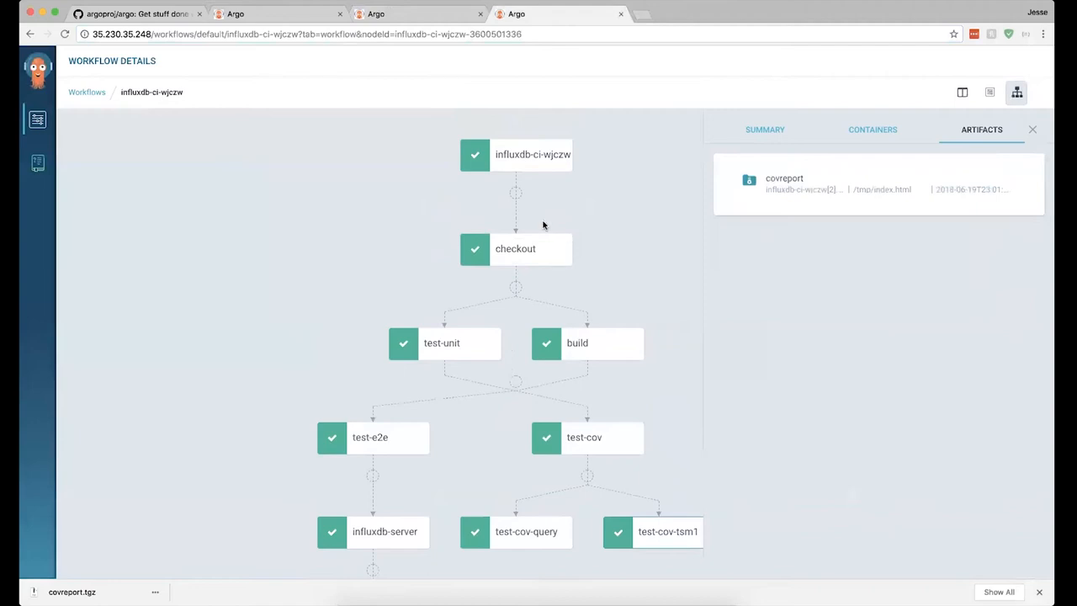
{"action": "mouse_move", "coordinate": [612, 232]}
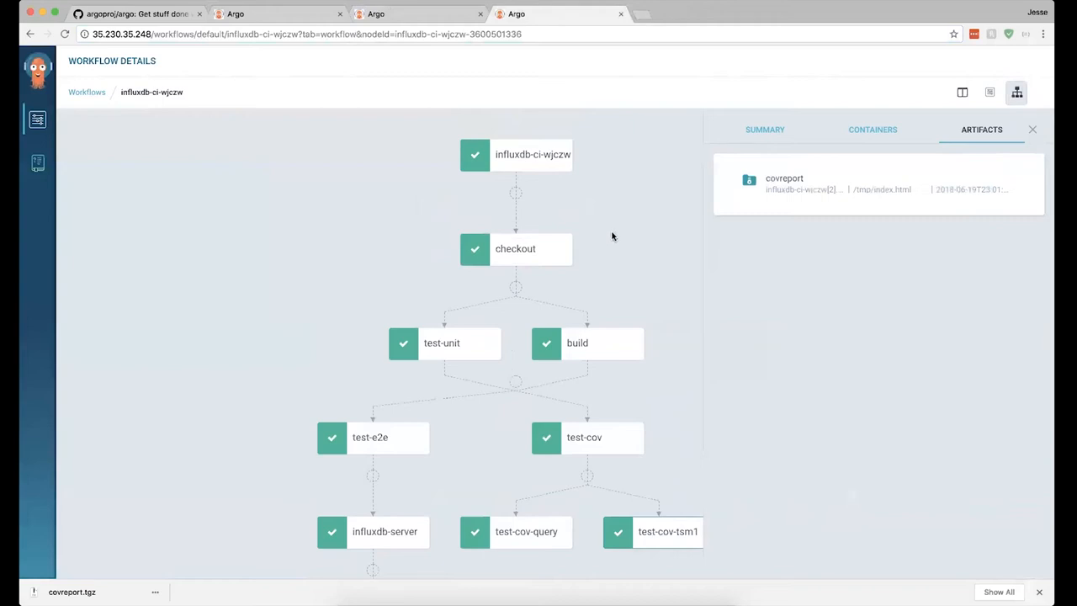
{"action": "mouse_move", "coordinate": [616, 225]}
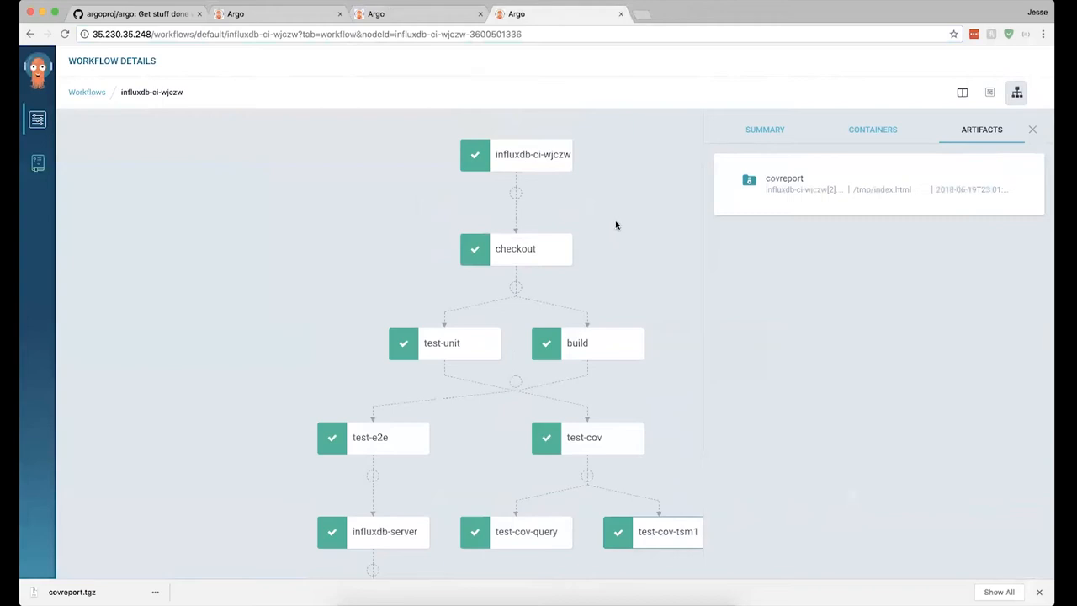
{"action": "mouse_move", "coordinate": [531, 299]}
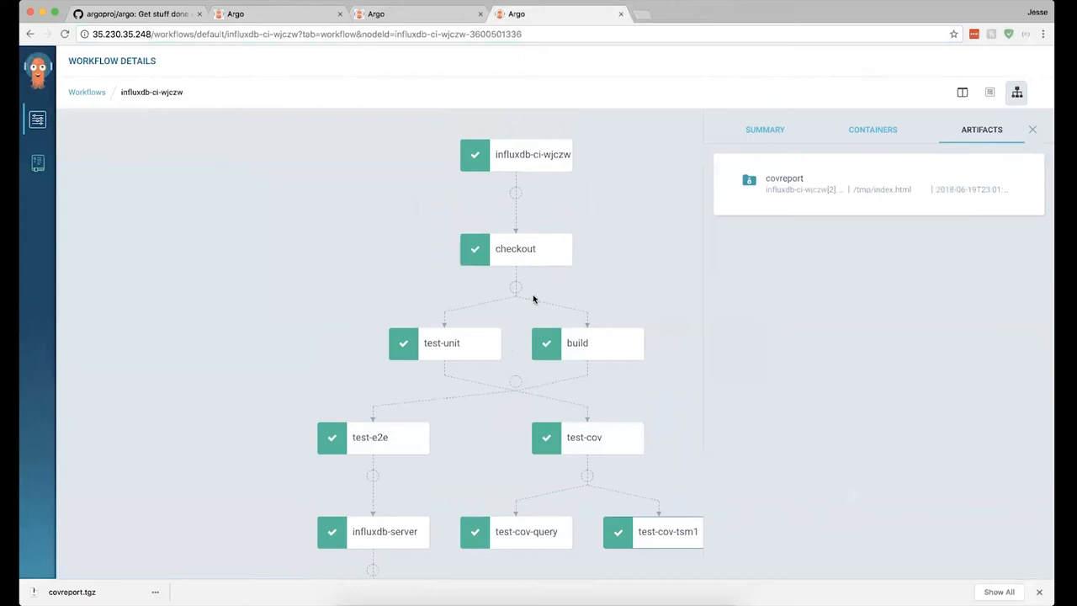
{"action": "mouse_move", "coordinate": [541, 261]}
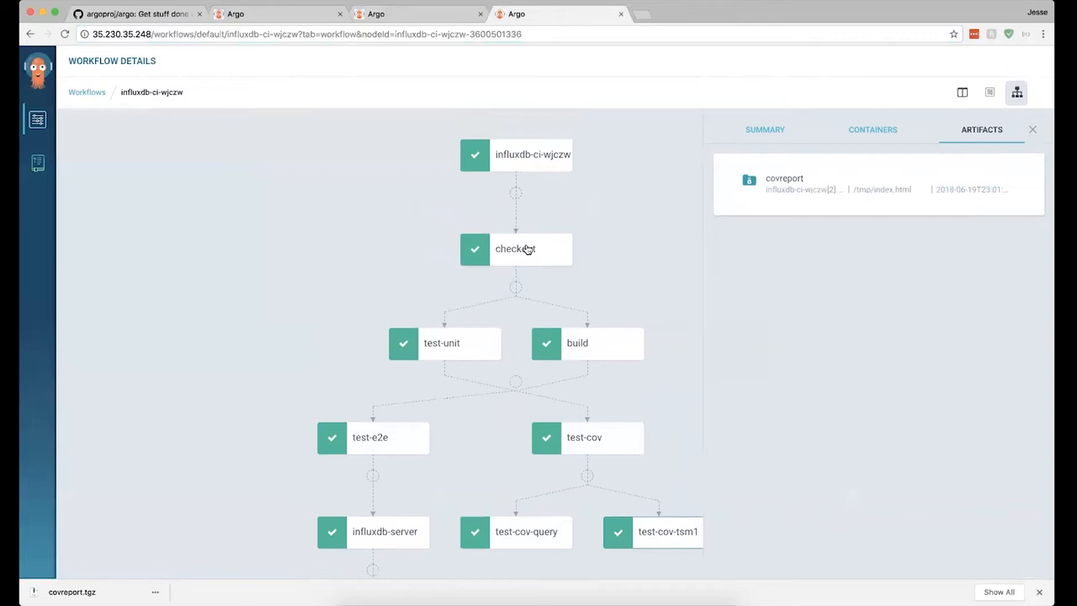
{"action": "mouse_move", "coordinate": [382, 335]}
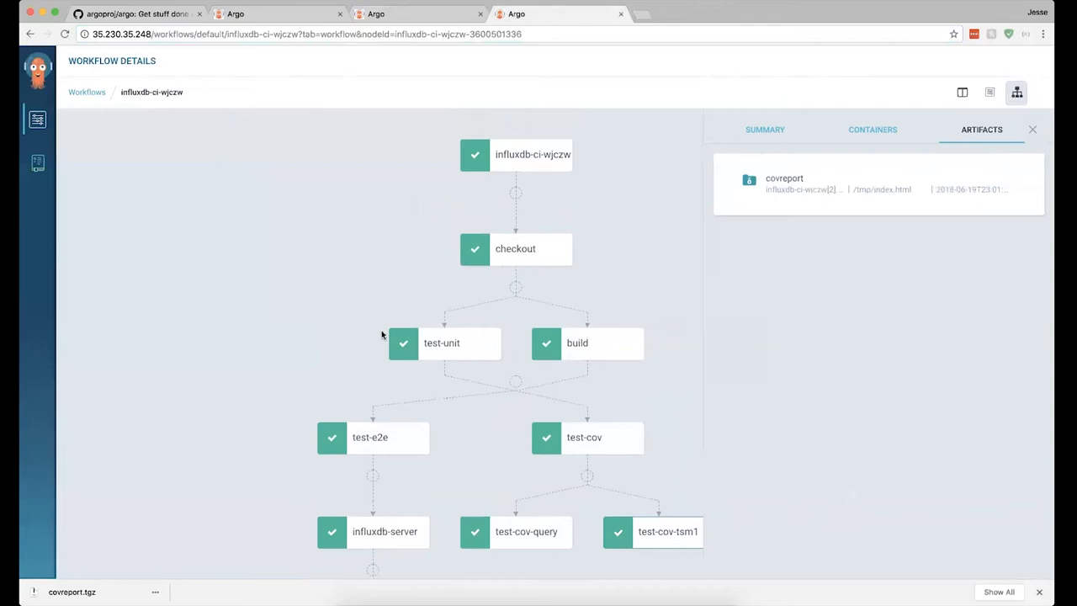
{"action": "mouse_move", "coordinate": [565, 372]}
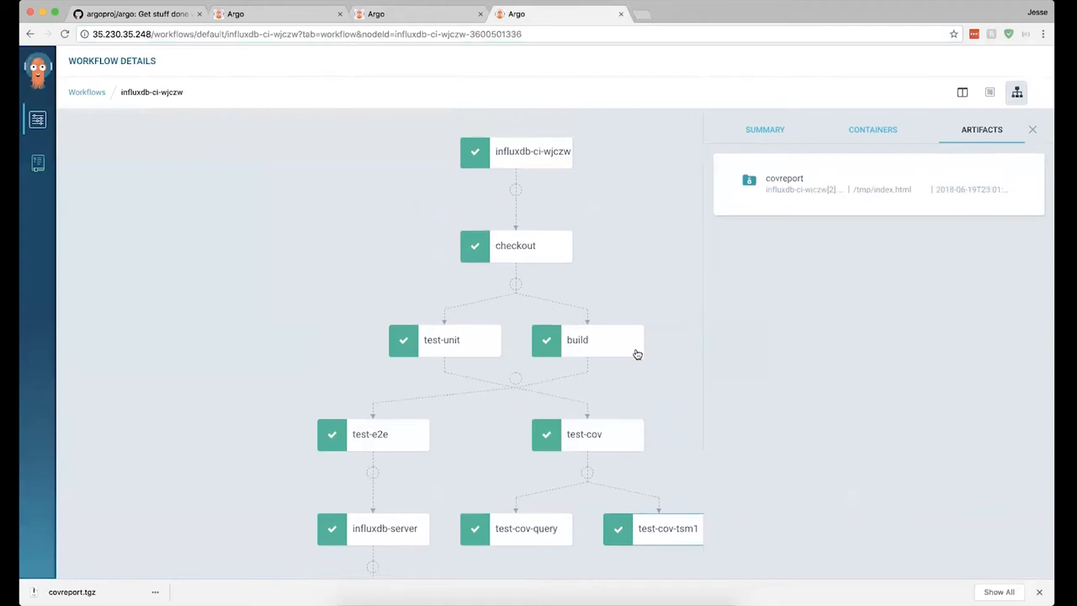
Step: Select the test-cov-tsm1 step of influxdb-ci and show its coverport artifact
{"action": "scroll", "scroll_direction": "down", "scroll_amount": 3}
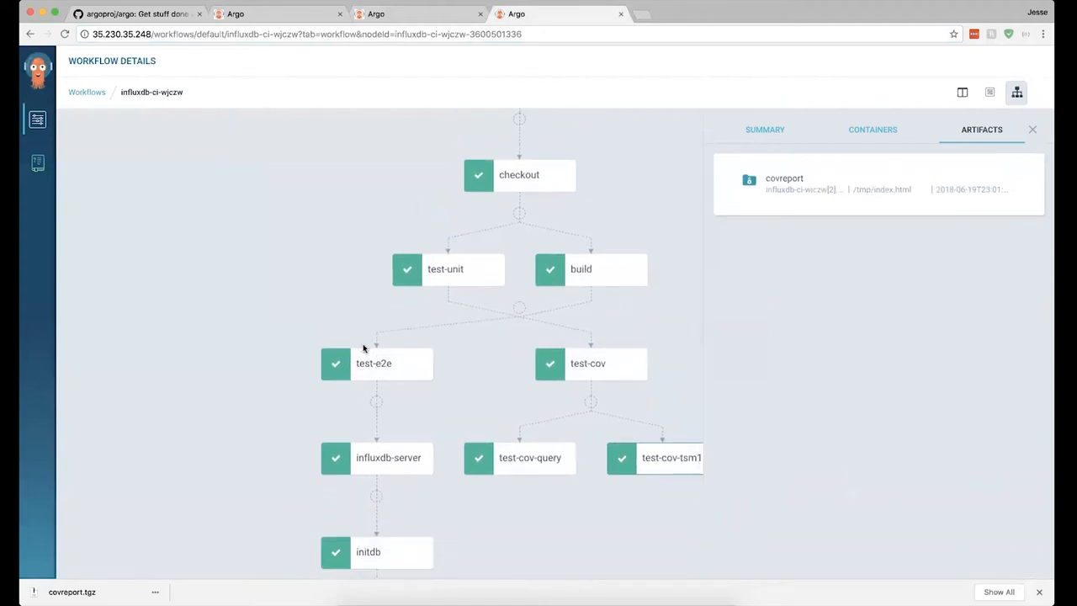
{"action": "mouse_move", "coordinate": [666, 353]}
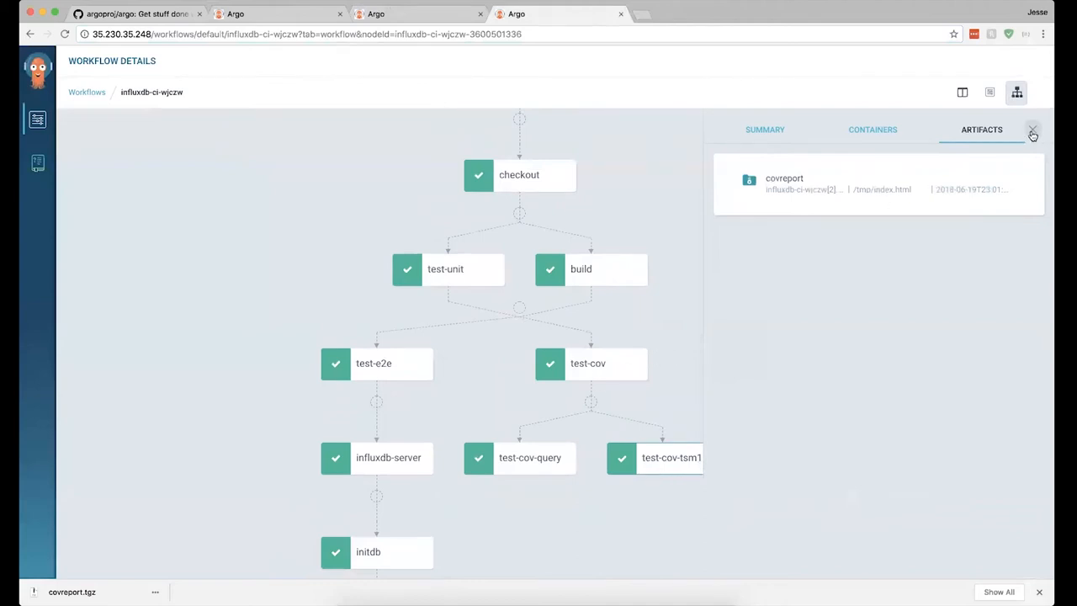
{"action": "mouse_move", "coordinate": [717, 198]}
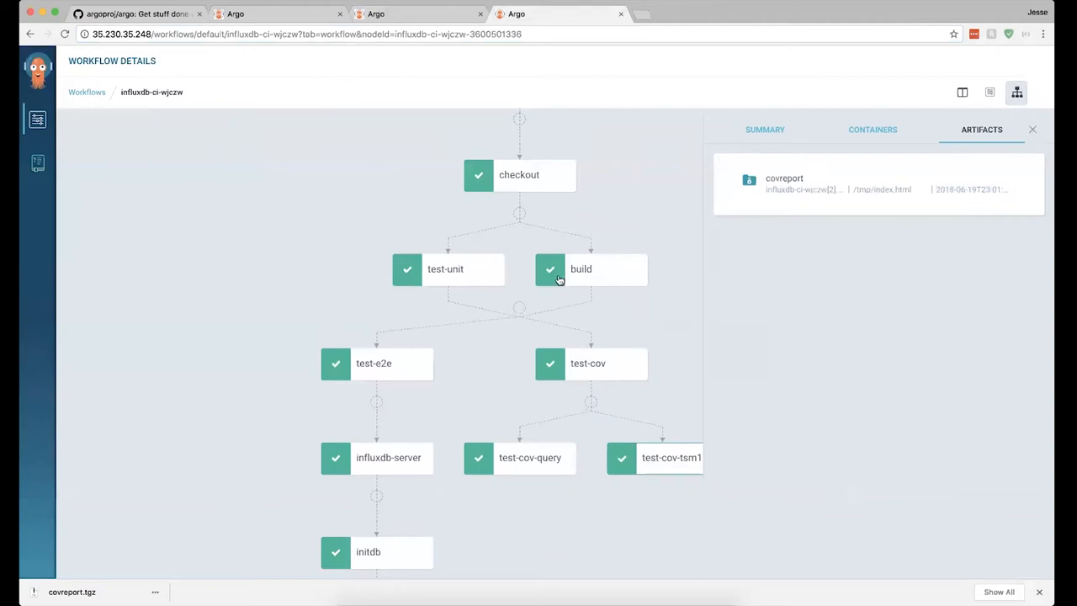
{"action": "mouse_move", "coordinate": [696, 291]}
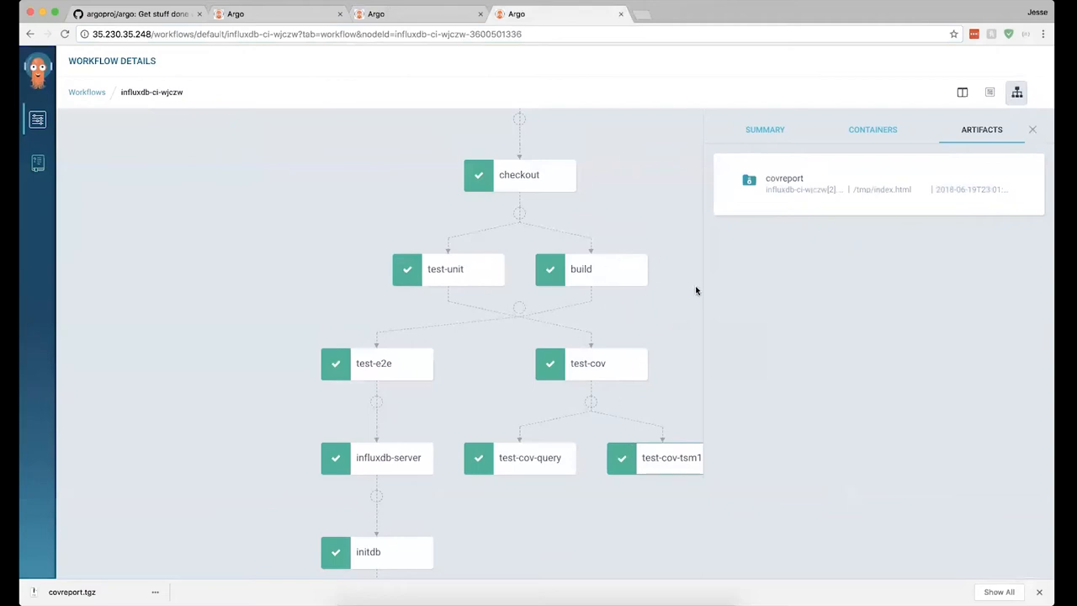
{"action": "mouse_move", "coordinate": [547, 453]}
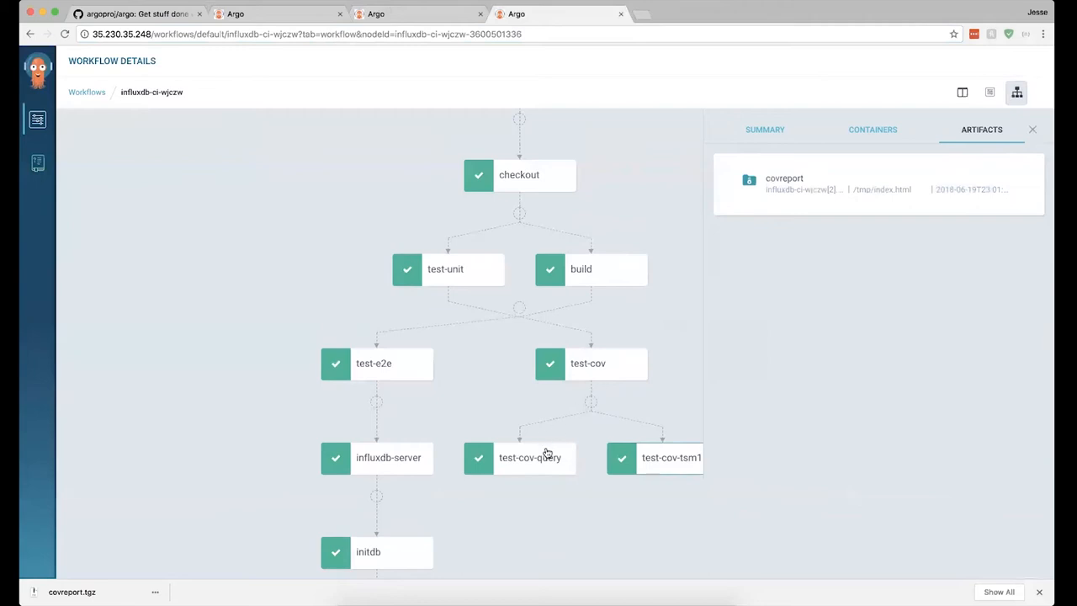
{"action": "mouse_move", "coordinate": [679, 432]}
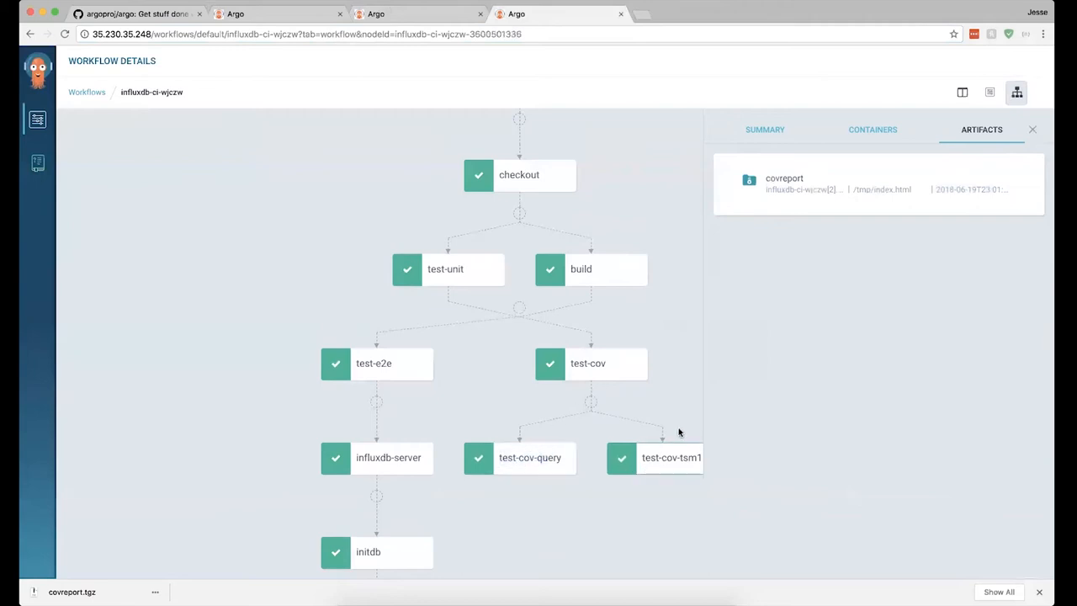
{"action": "left_click", "coordinate": [1033, 128]}
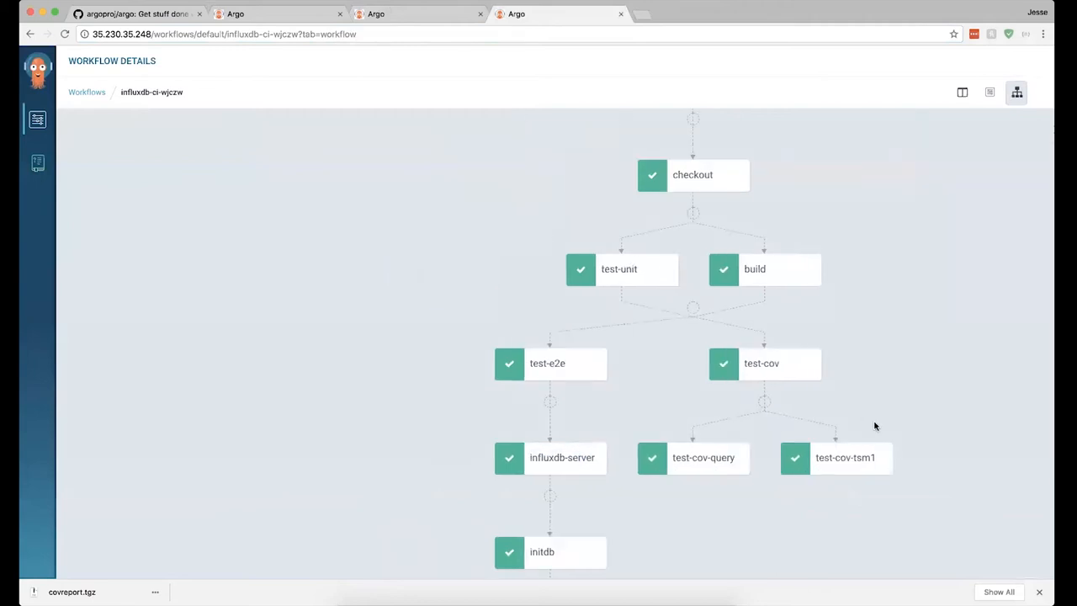
{"action": "left_click", "coordinate": [845, 458]}
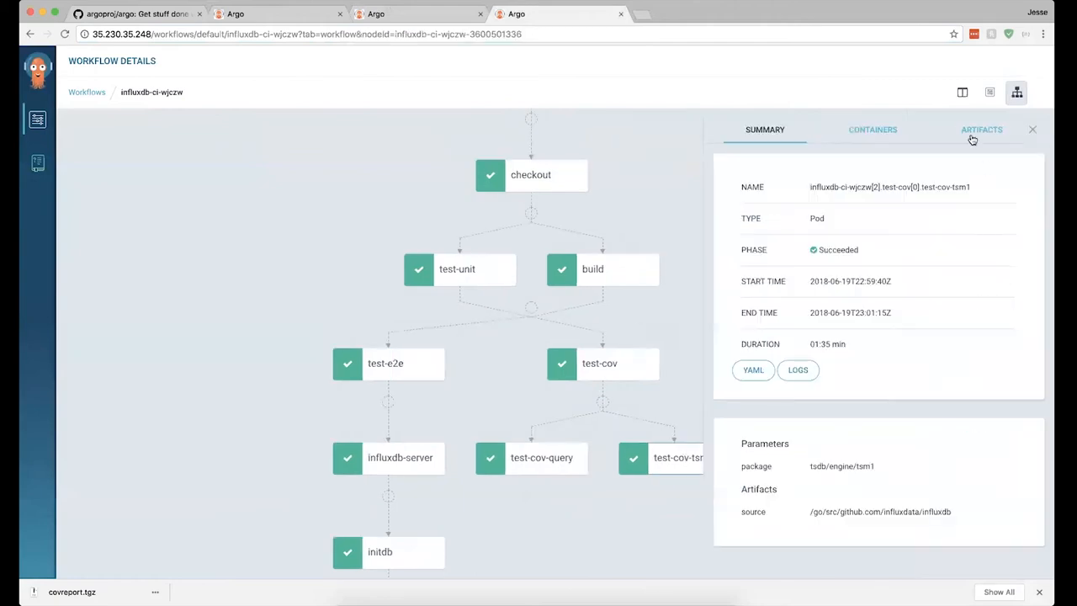
{"action": "left_click", "coordinate": [980, 130]}
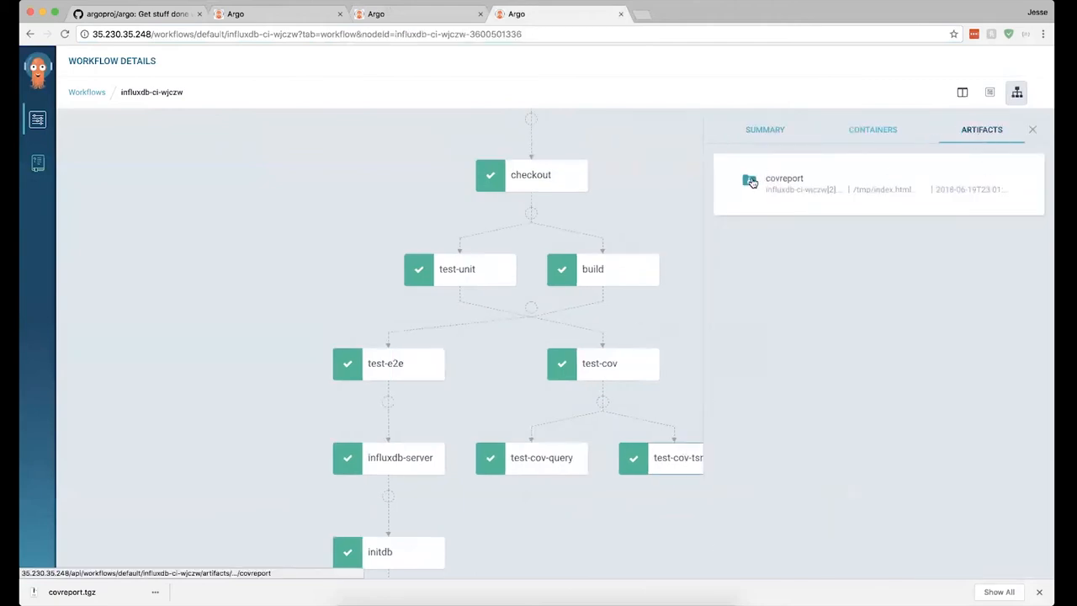
Step: Download coverport, browse its index.html coverage report for tsm1 code, and return to Argo
{"action": "left_click", "coordinate": [749, 180]}
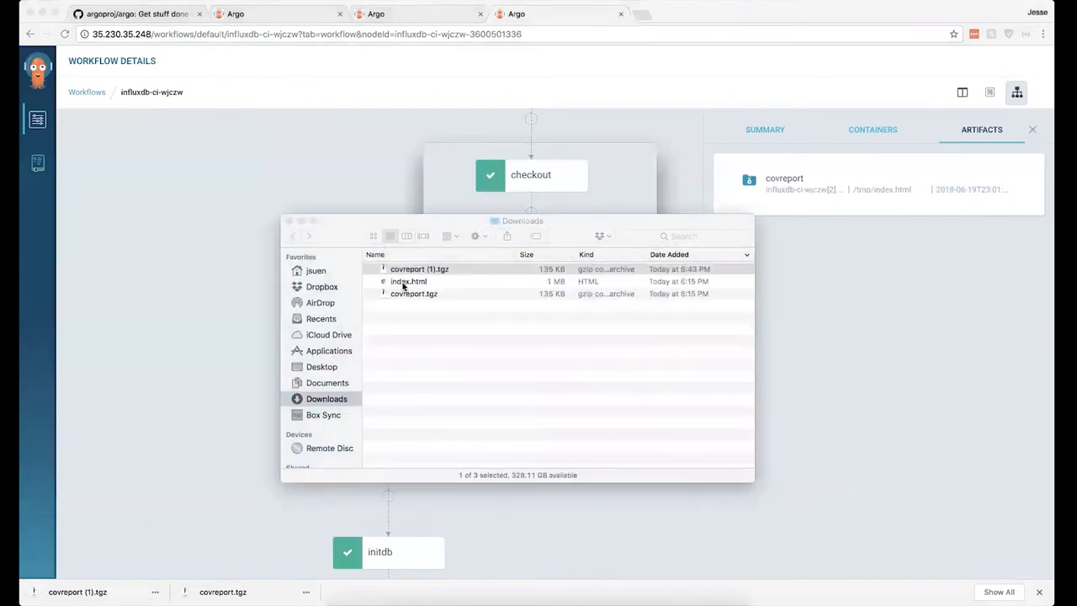
{"action": "double_click", "coordinate": [407, 281]}
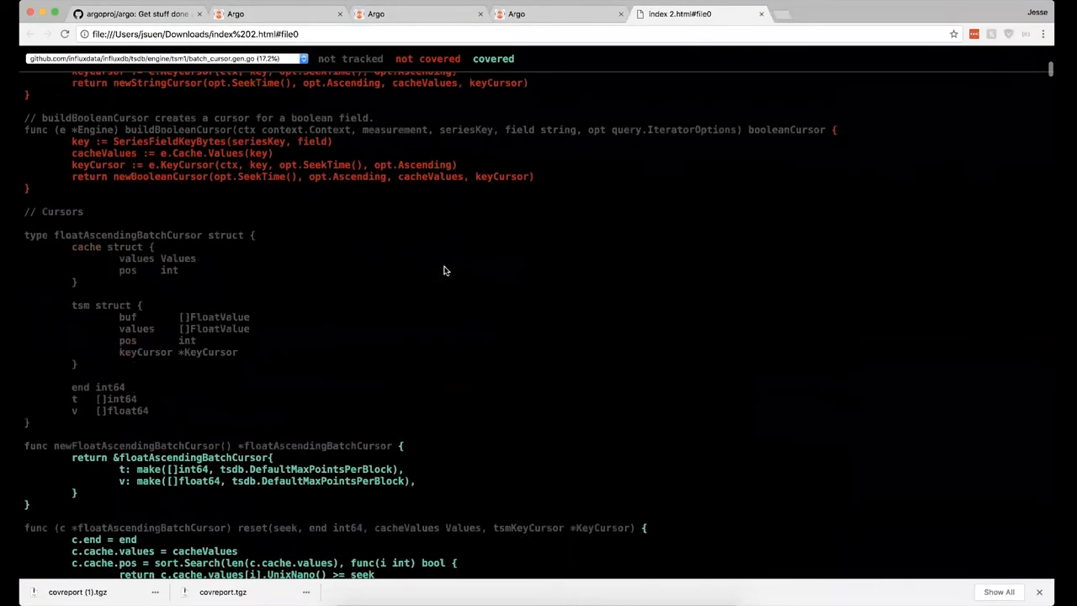
{"action": "scroll", "scroll_direction": "down", "scroll_amount": 3}
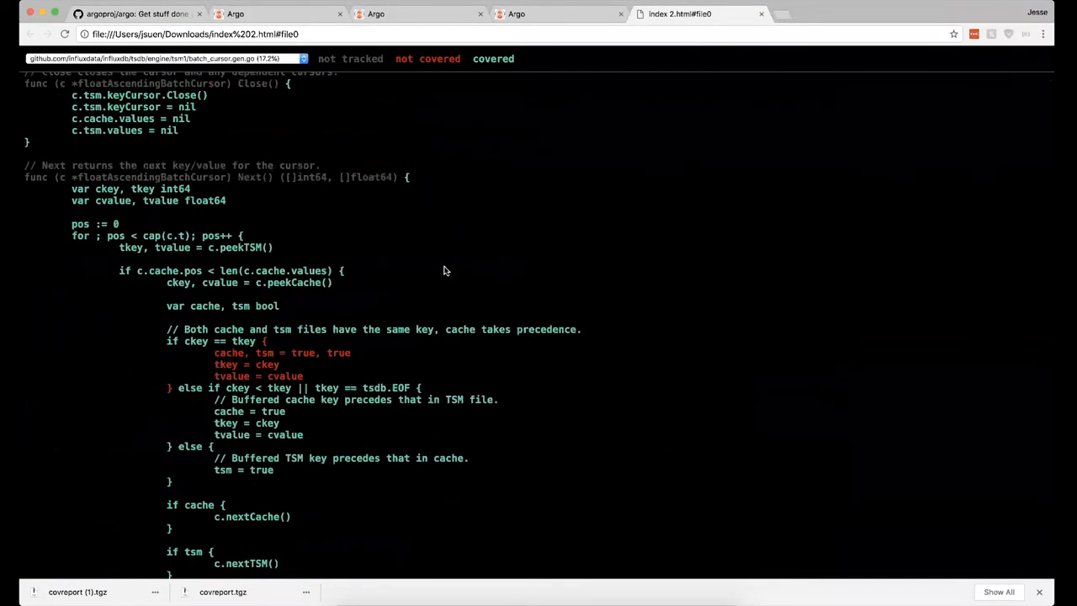
{"action": "scroll", "scroll_direction": "up", "scroll_amount": 3}
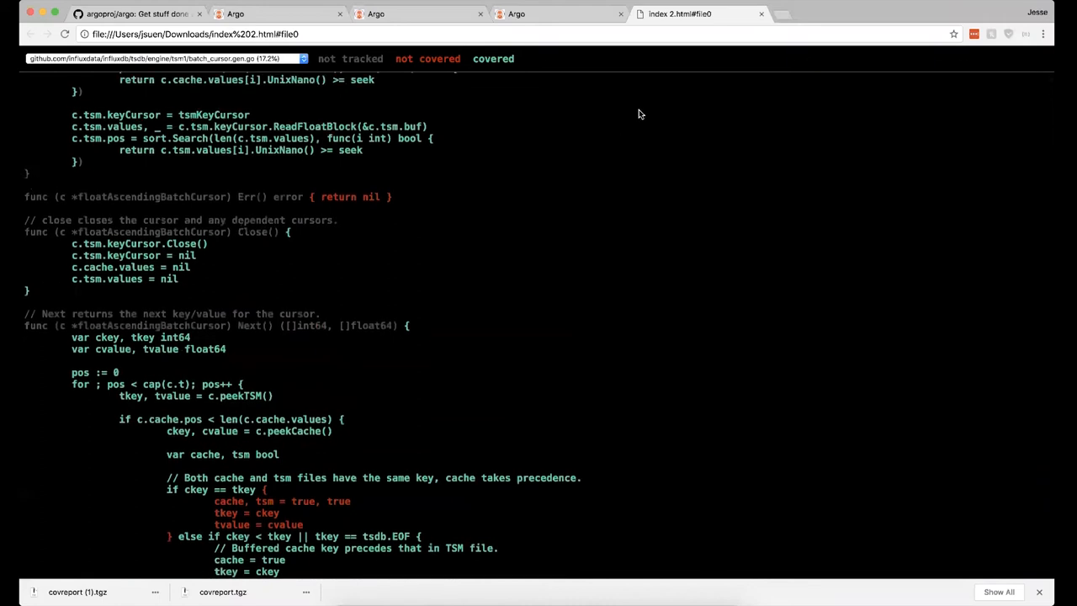
{"action": "left_click", "coordinate": [515, 13]}
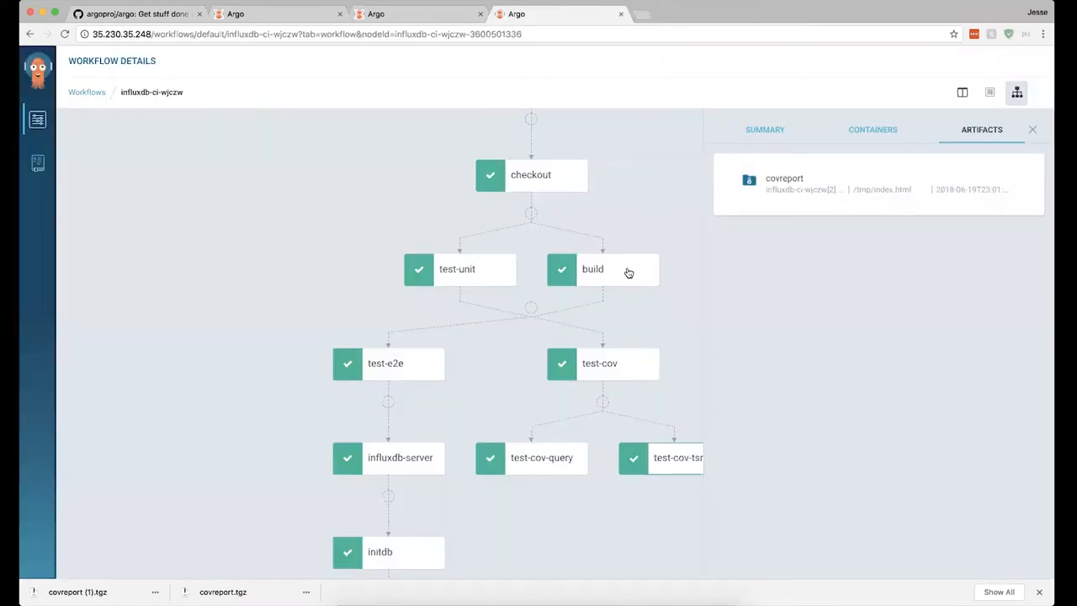
Step: Inspect the build step's influxd artifact and confirm influxdb-server lists no artifacts
{"action": "left_click", "coordinate": [592, 269]}
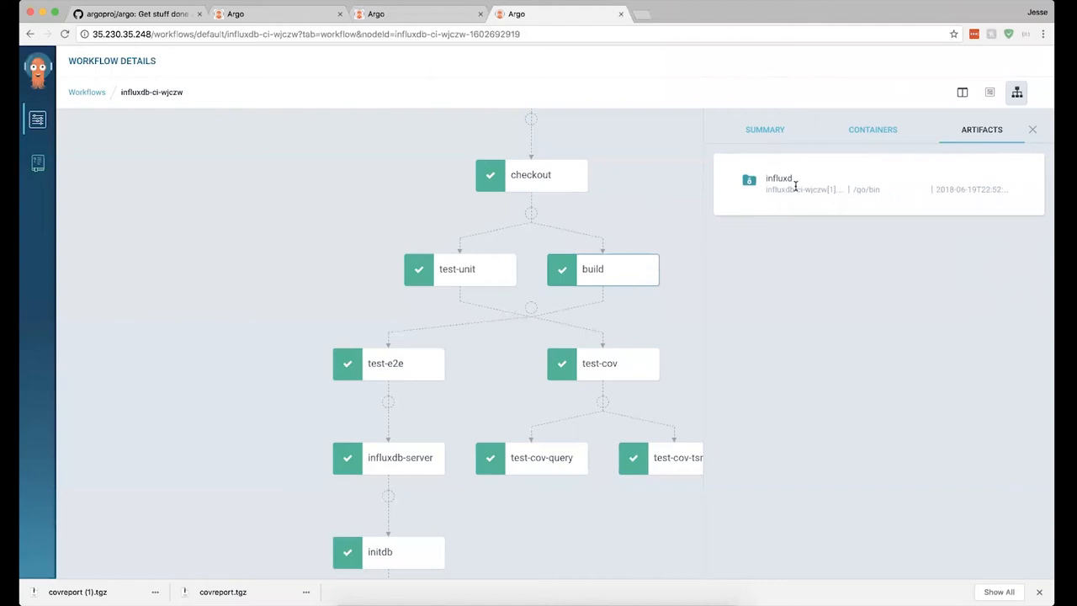
{"action": "mouse_move", "coordinate": [575, 283]}
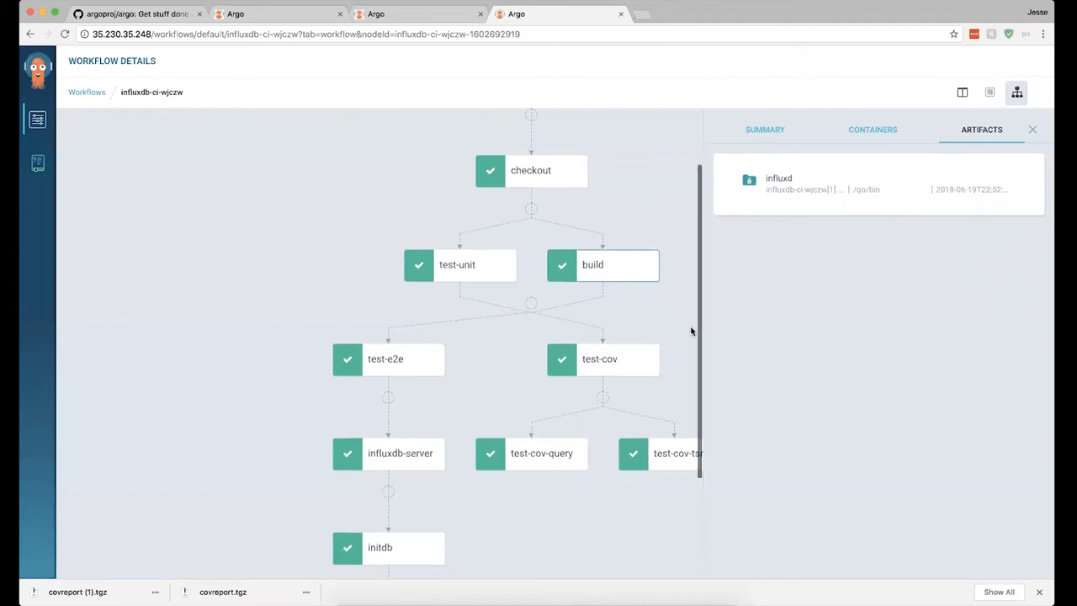
{"action": "scroll", "scroll_direction": "down", "scroll_amount": 3}
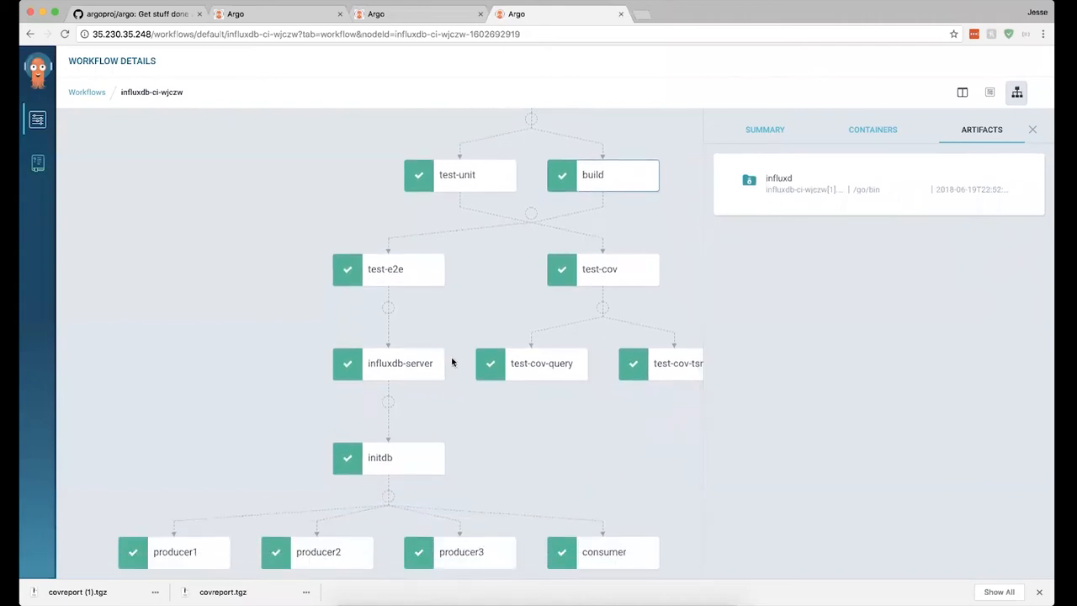
{"action": "left_click", "coordinate": [401, 364]}
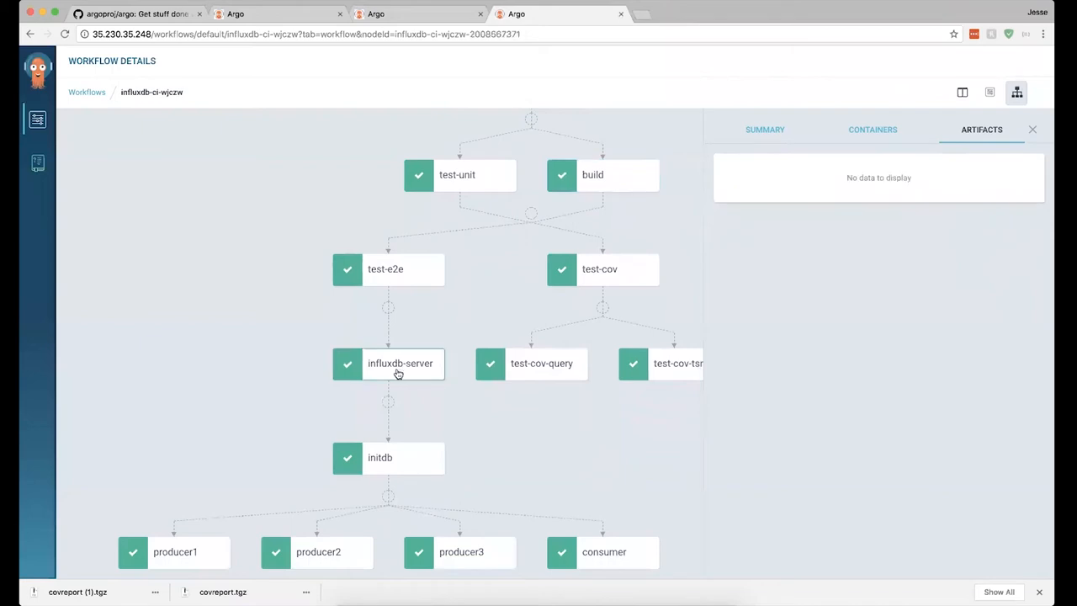
{"action": "mouse_move", "coordinate": [363, 367]}
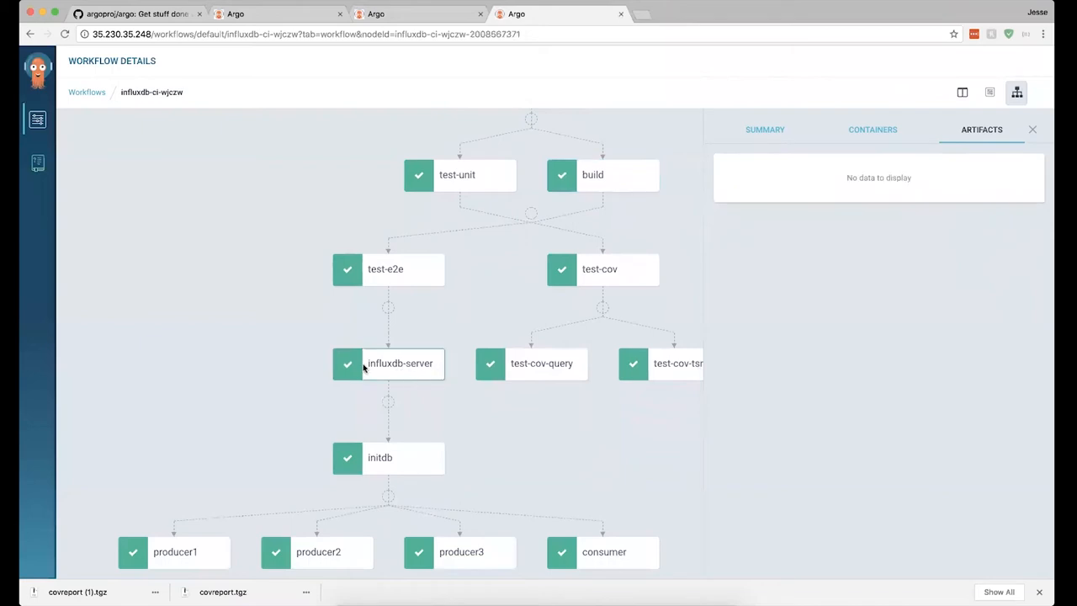
{"action": "mouse_move", "coordinate": [606, 178]}
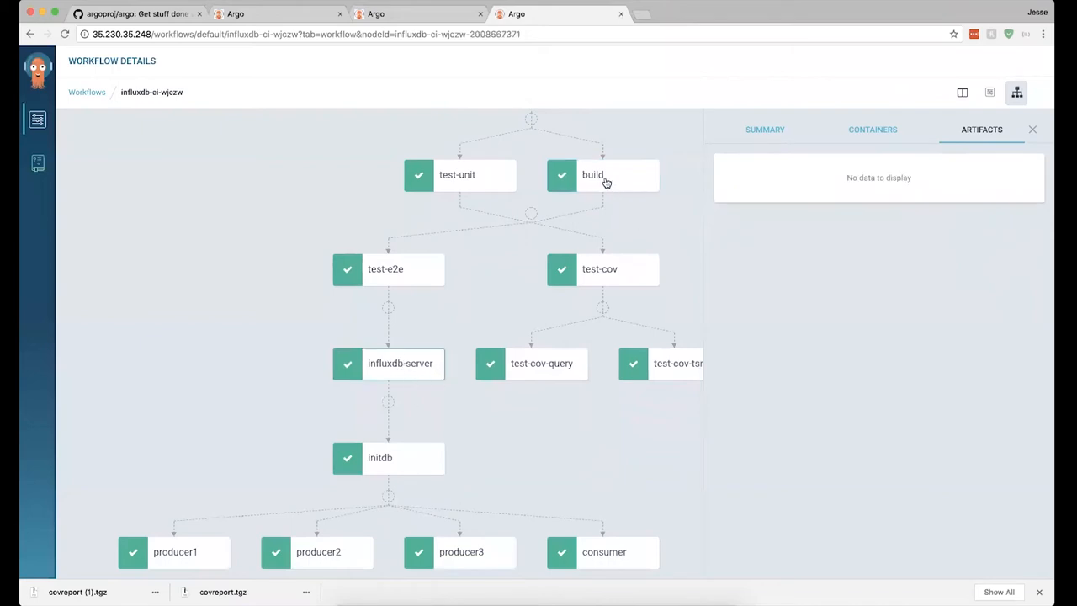
{"action": "left_click", "coordinate": [592, 173]}
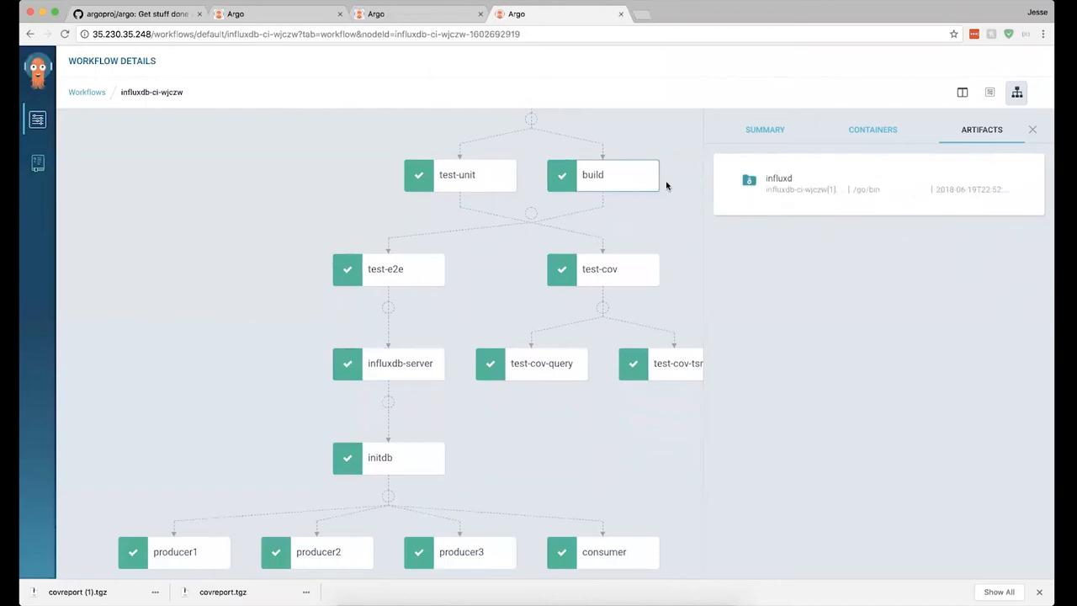
{"action": "mouse_move", "coordinate": [397, 367]}
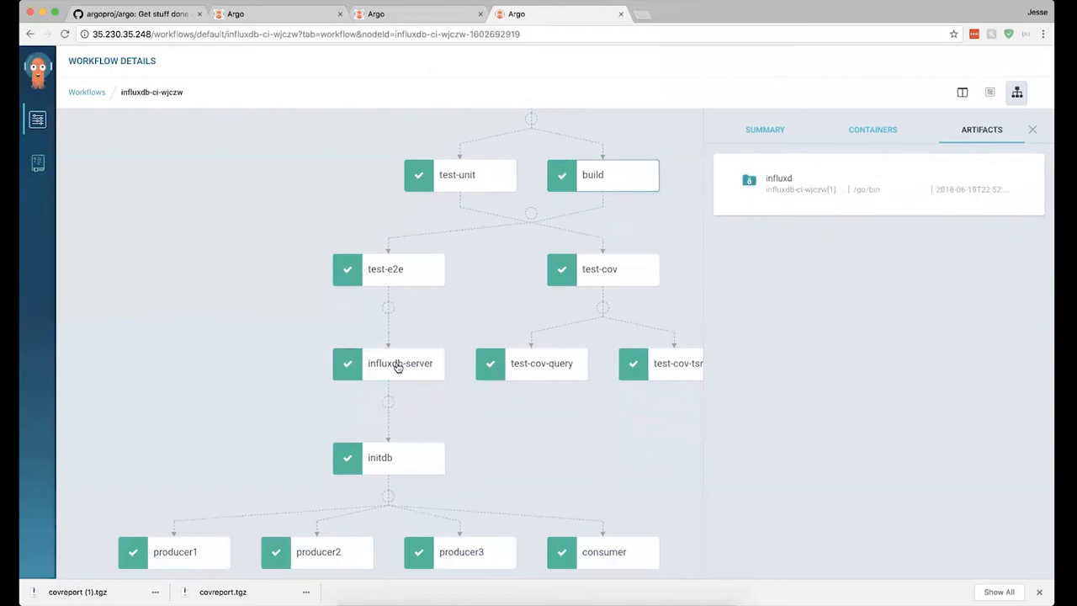
{"action": "left_click", "coordinate": [400, 364]}
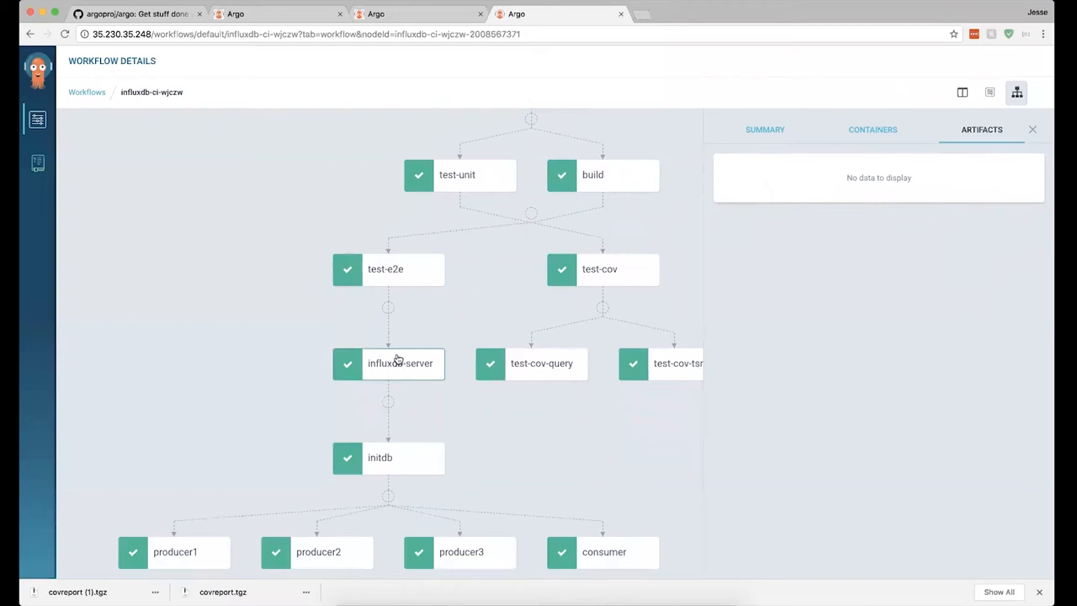
{"action": "mouse_move", "coordinate": [861, 133]}
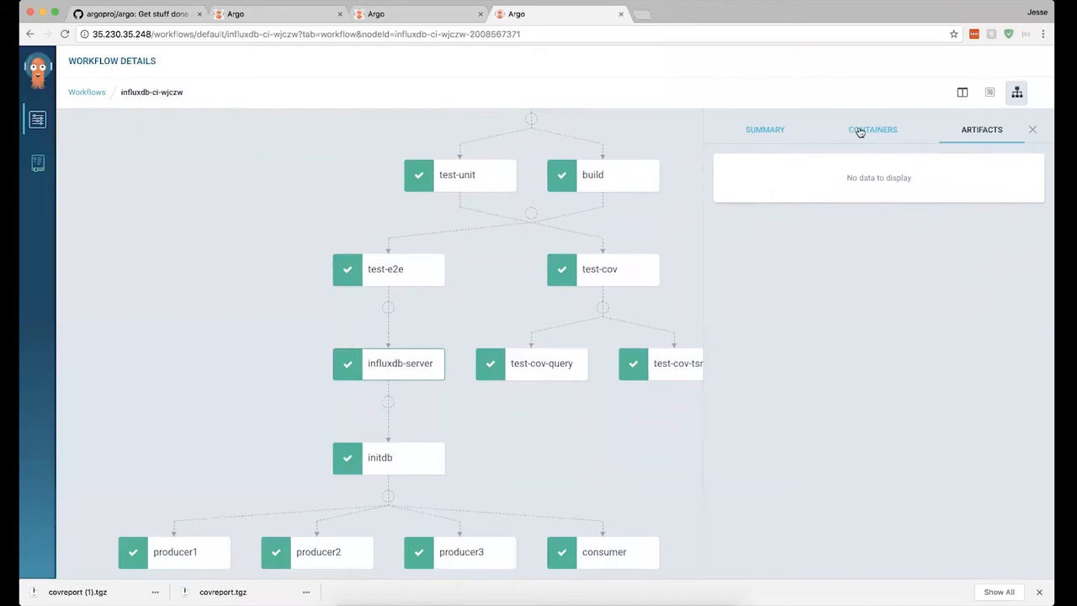
Step: Show the container running debian 9.4 that chmods and launches /app/influxd
{"action": "left_click", "coordinate": [872, 128]}
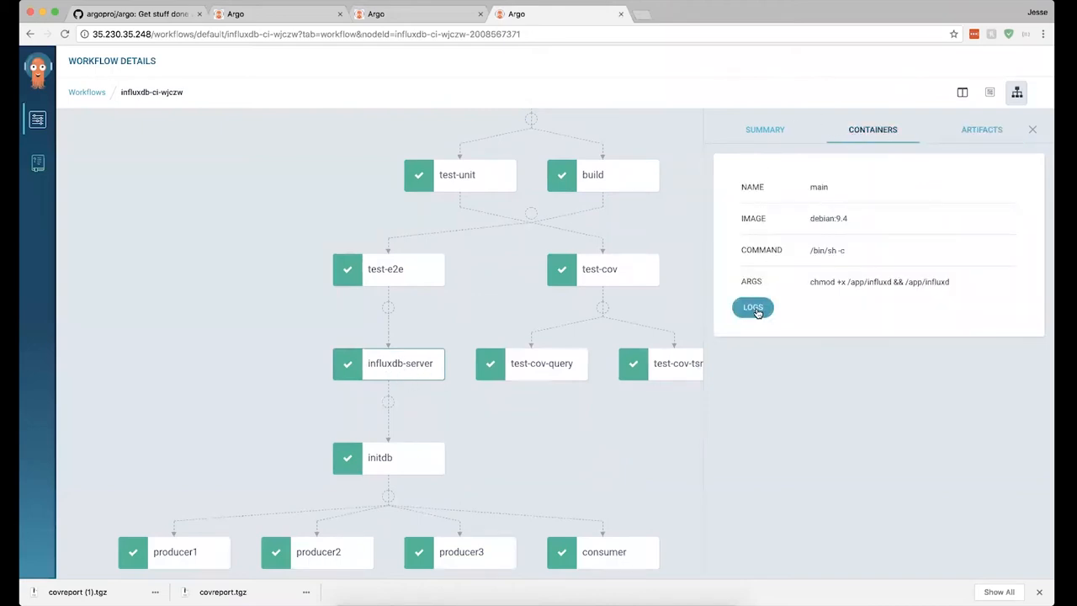
{"action": "left_click", "coordinate": [750, 306]}
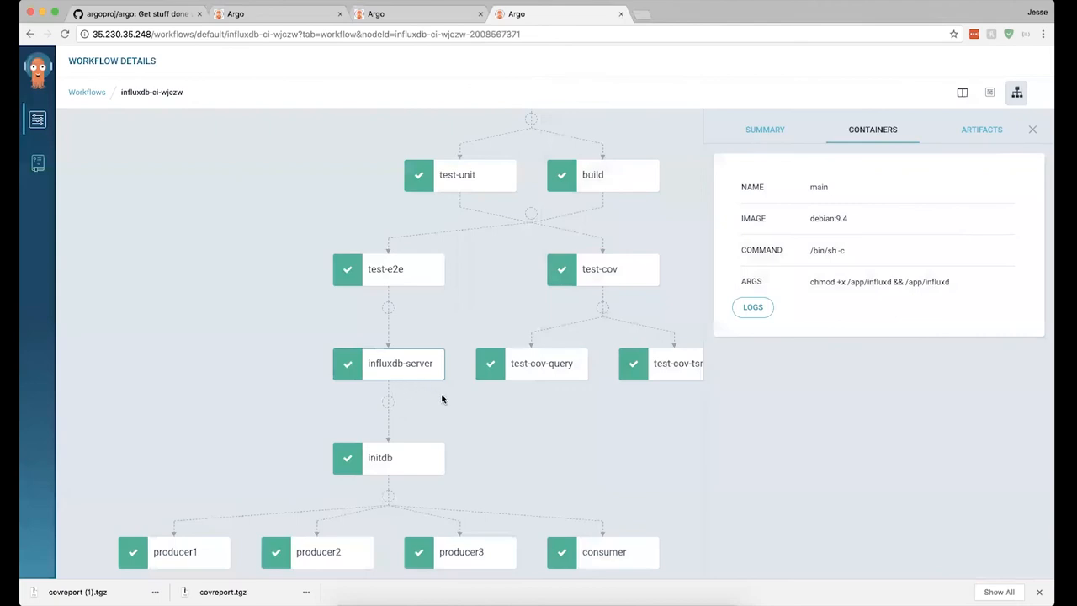
{"action": "mouse_move", "coordinate": [372, 365]}
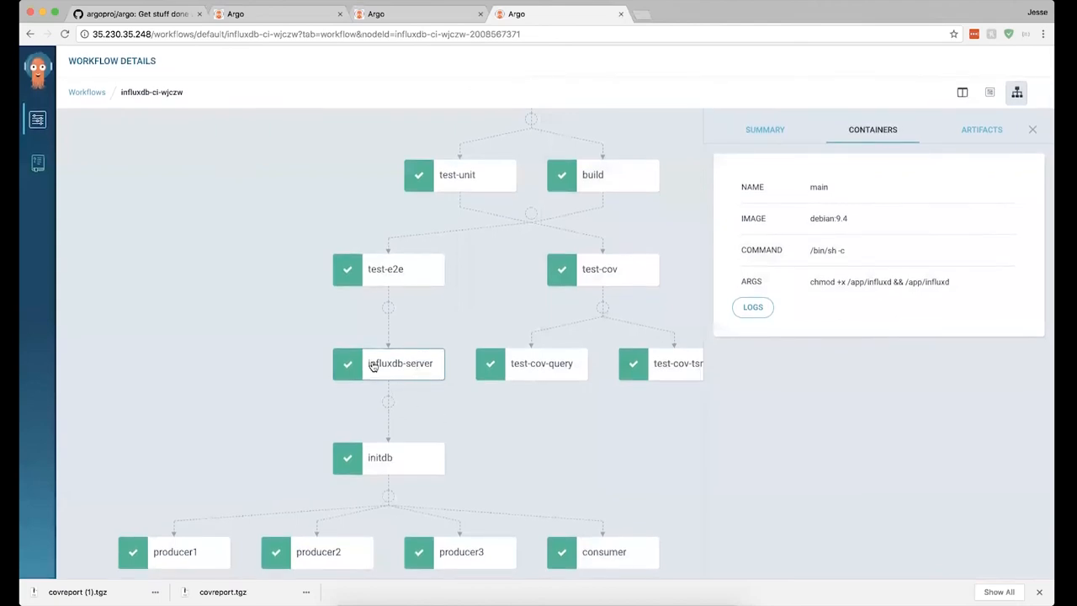
{"action": "mouse_move", "coordinate": [384, 381]}
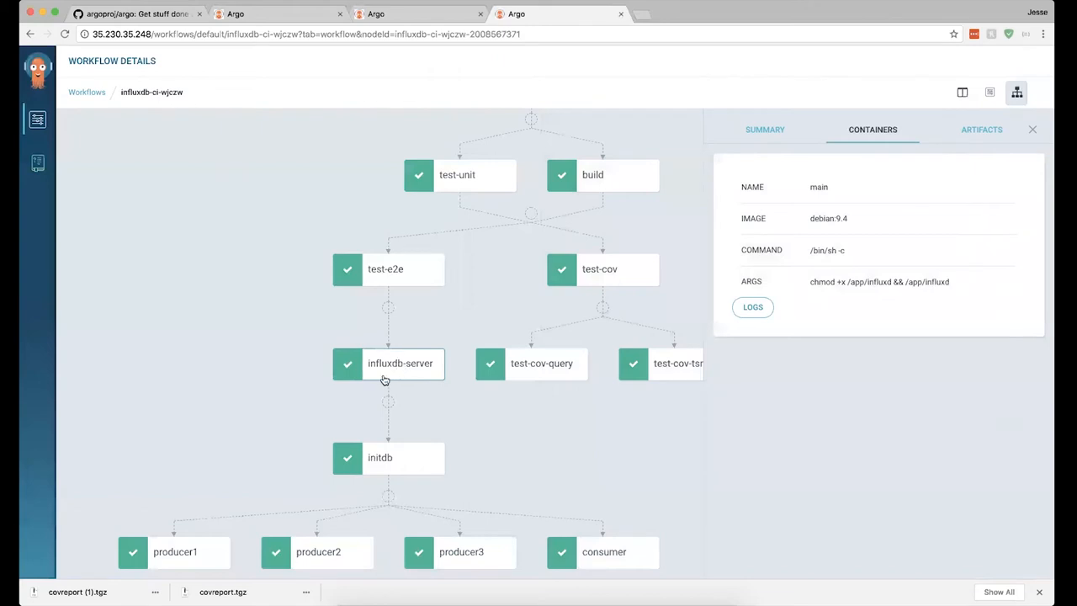
{"action": "mouse_move", "coordinate": [407, 471]}
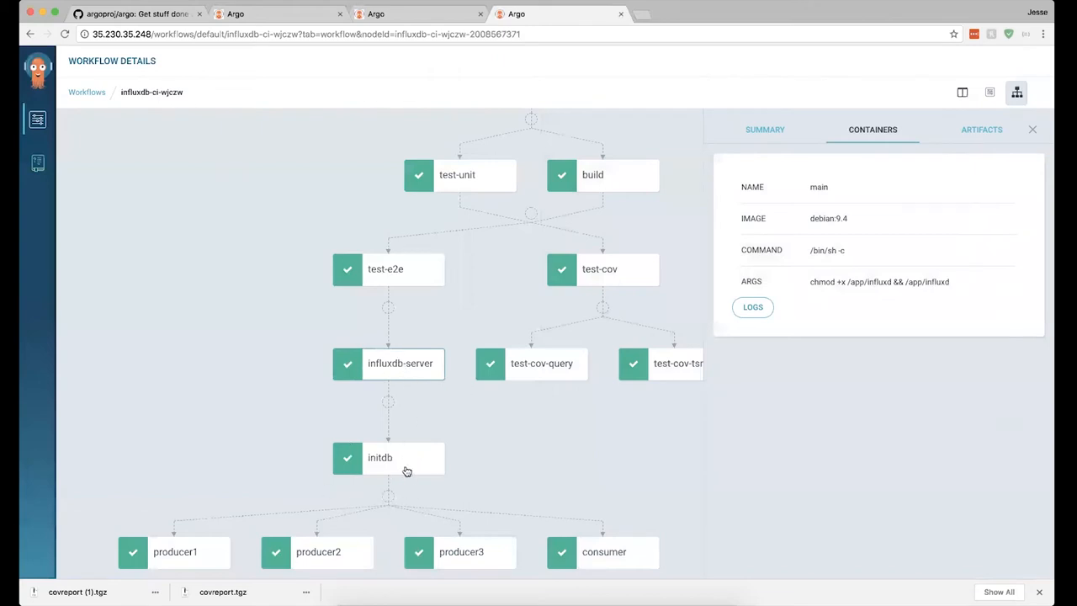
{"action": "mouse_move", "coordinate": [420, 477]}
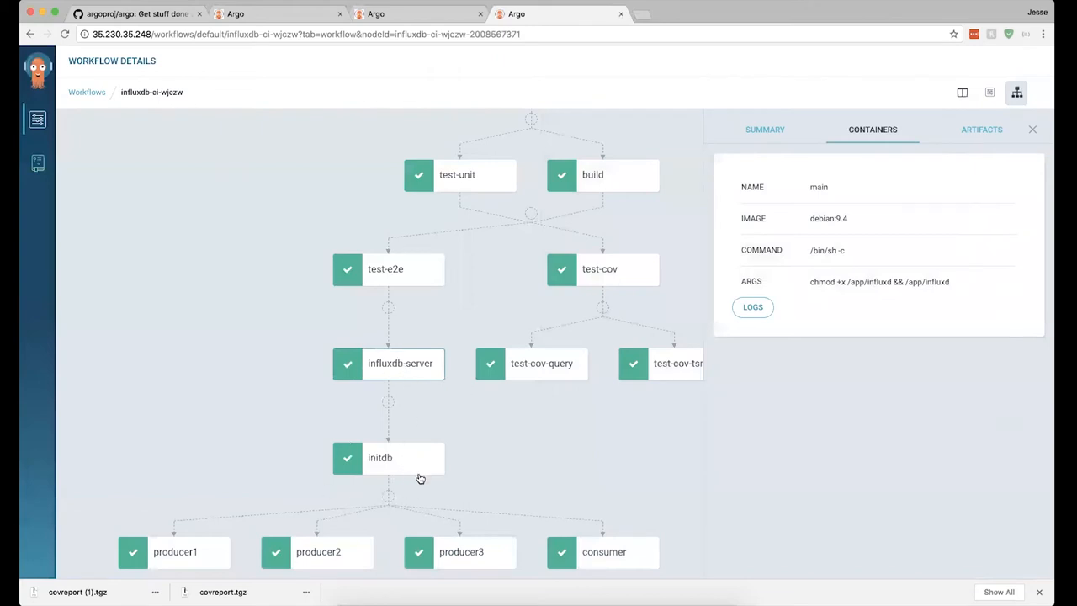
{"action": "mouse_move", "coordinate": [411, 352]}
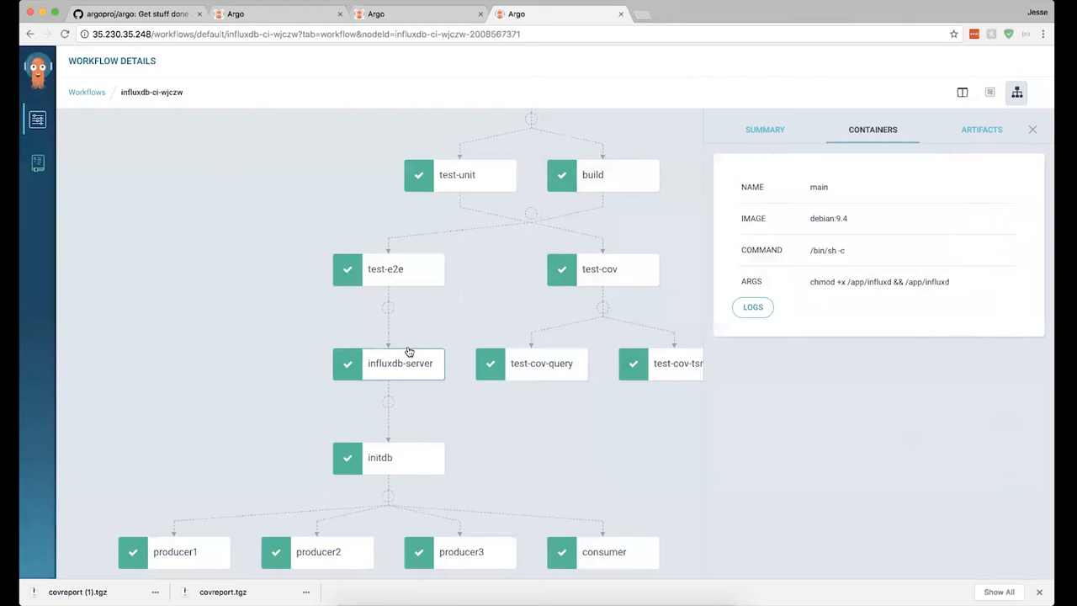
{"action": "mouse_move", "coordinate": [402, 370]}
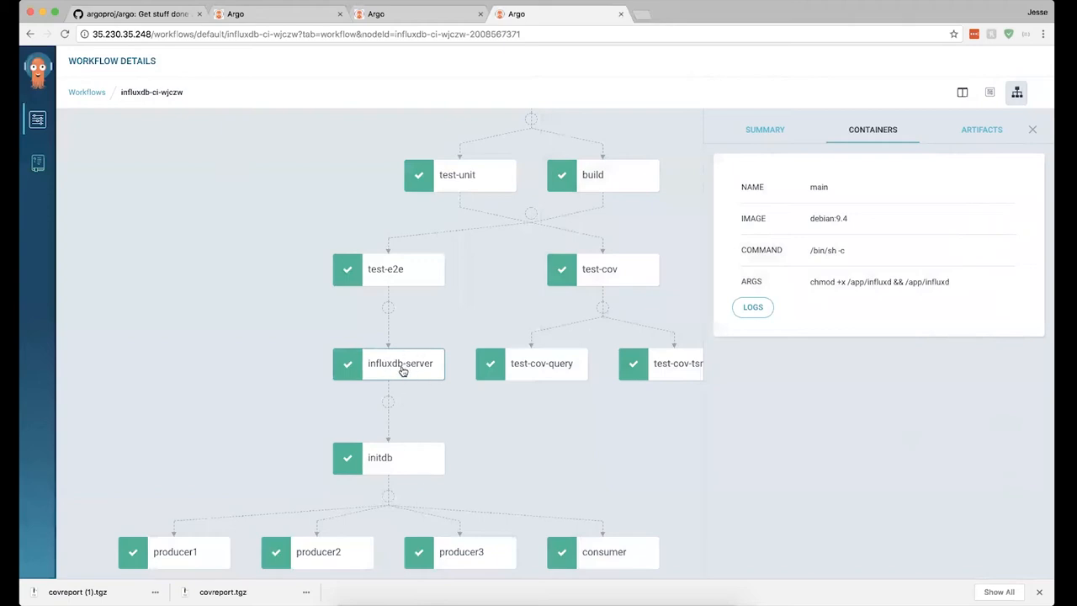
{"action": "mouse_move", "coordinate": [400, 451]}
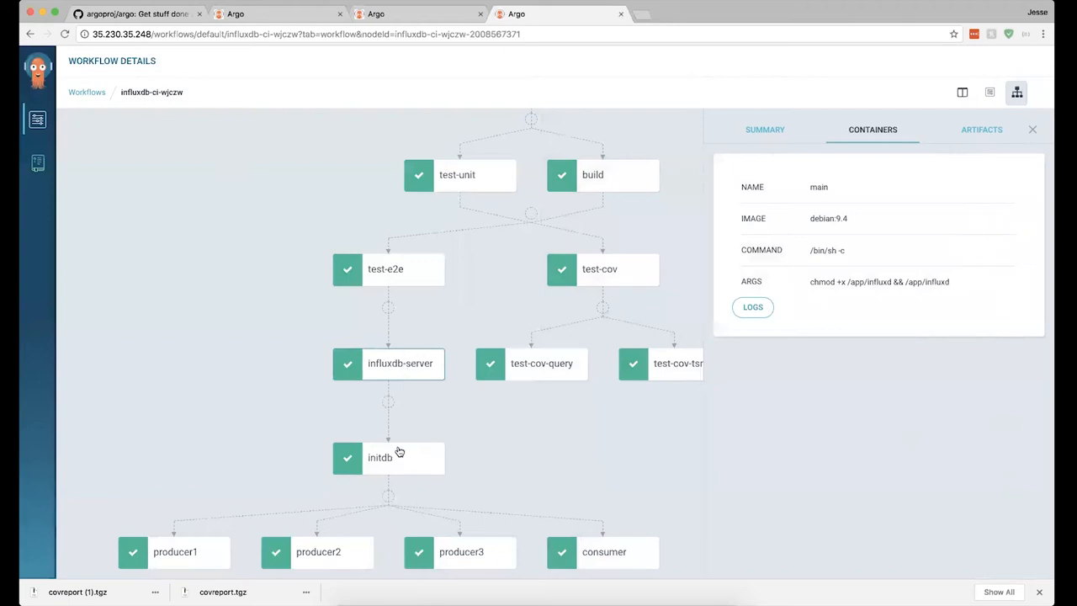
{"action": "mouse_move", "coordinate": [407, 369]}
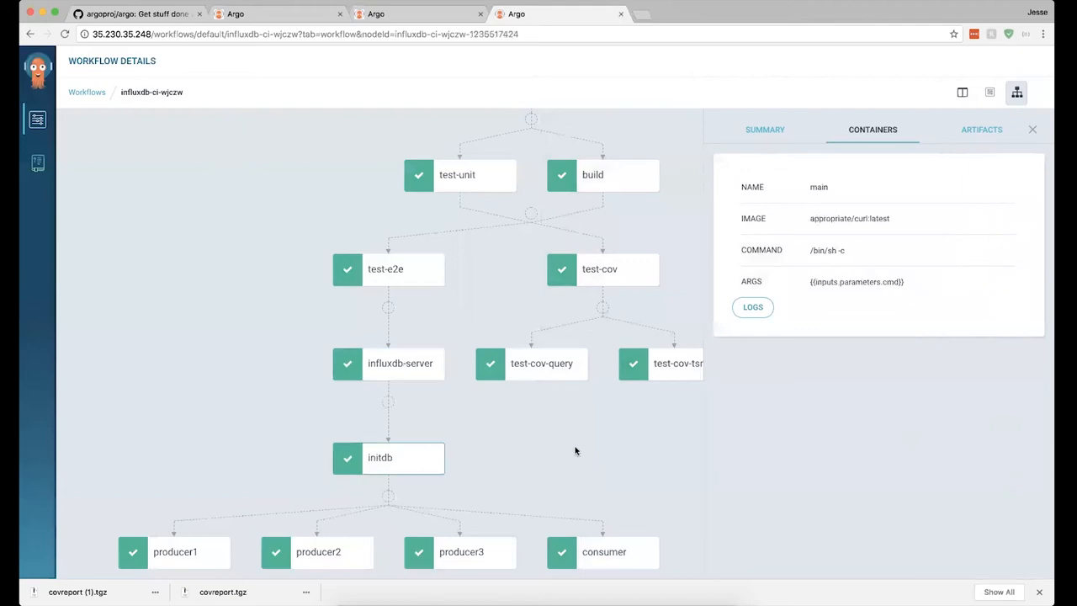
Step: Review the initdb summary, producer1's curl write loop and the consumer's SELECT query
{"action": "left_click", "coordinate": [764, 128]}
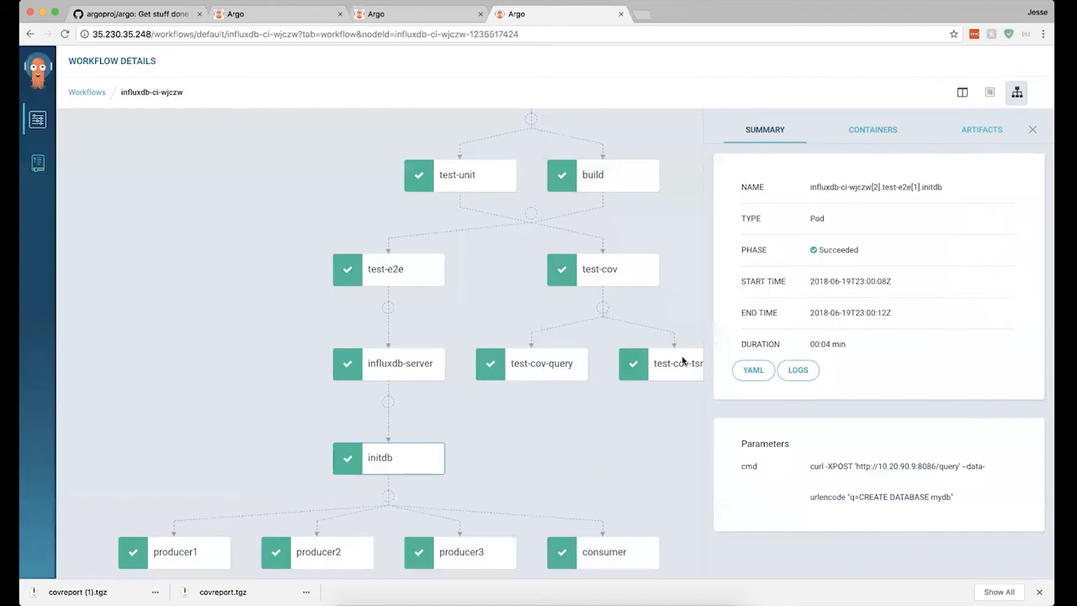
{"action": "mouse_move", "coordinate": [905, 495]}
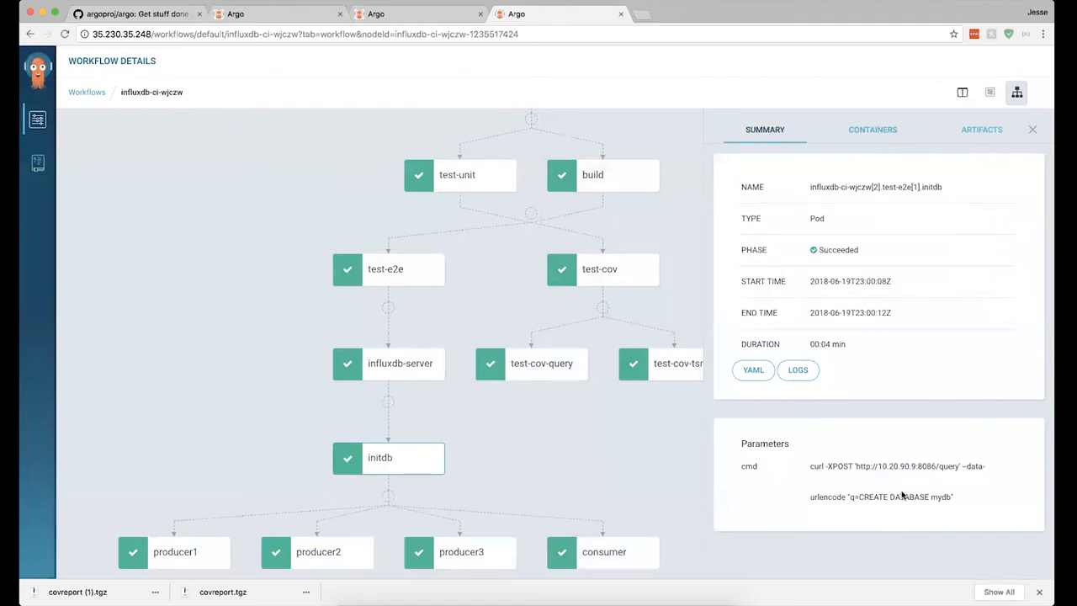
{"action": "mouse_move", "coordinate": [900, 496]}
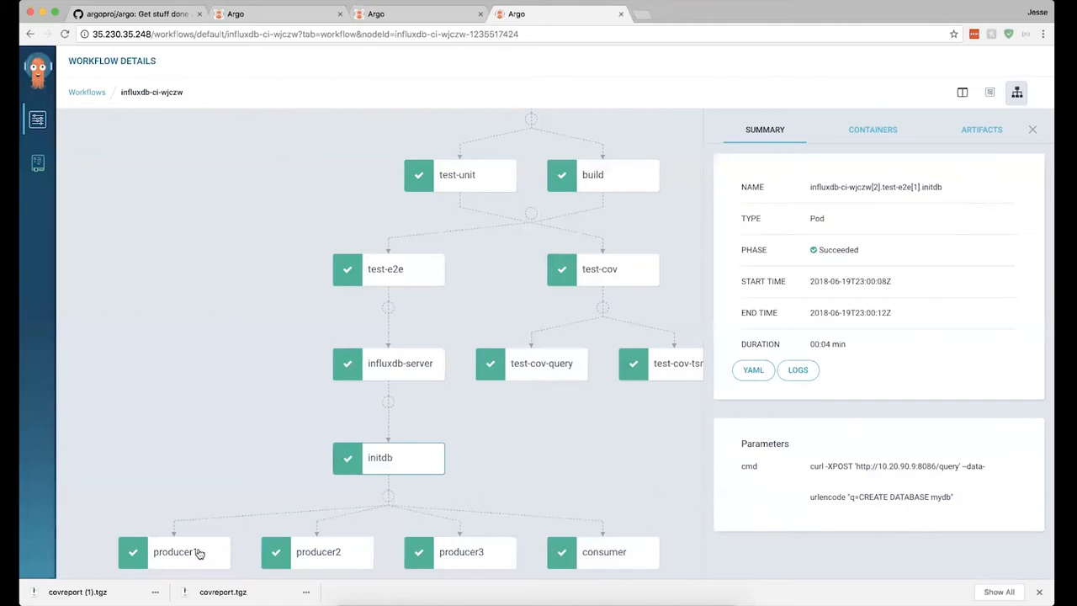
{"action": "left_click", "coordinate": [175, 551]}
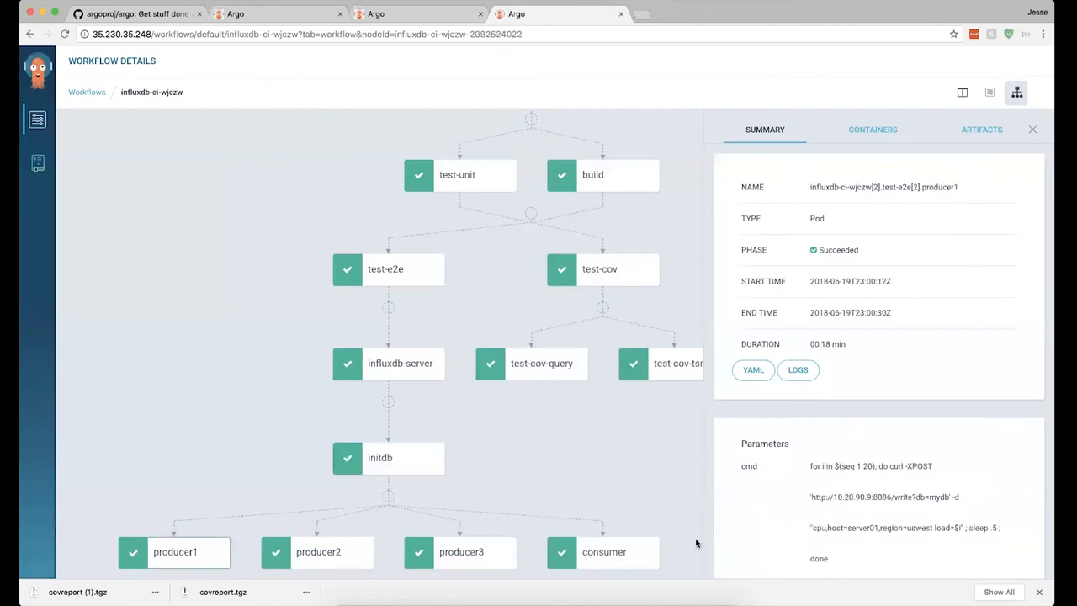
{"action": "mouse_move", "coordinate": [854, 511]}
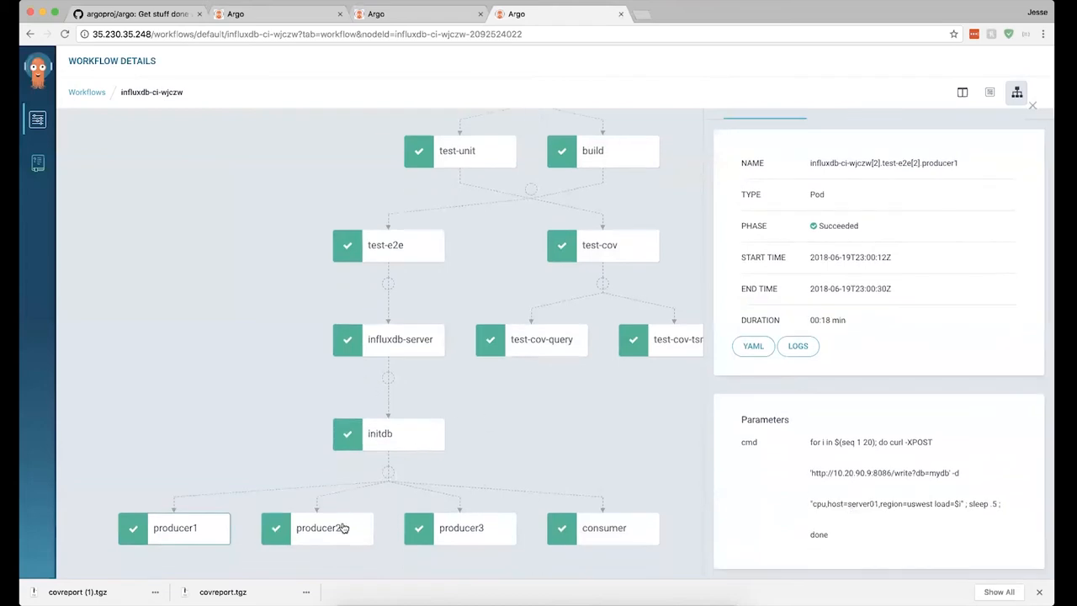
{"action": "mouse_move", "coordinate": [602, 535]}
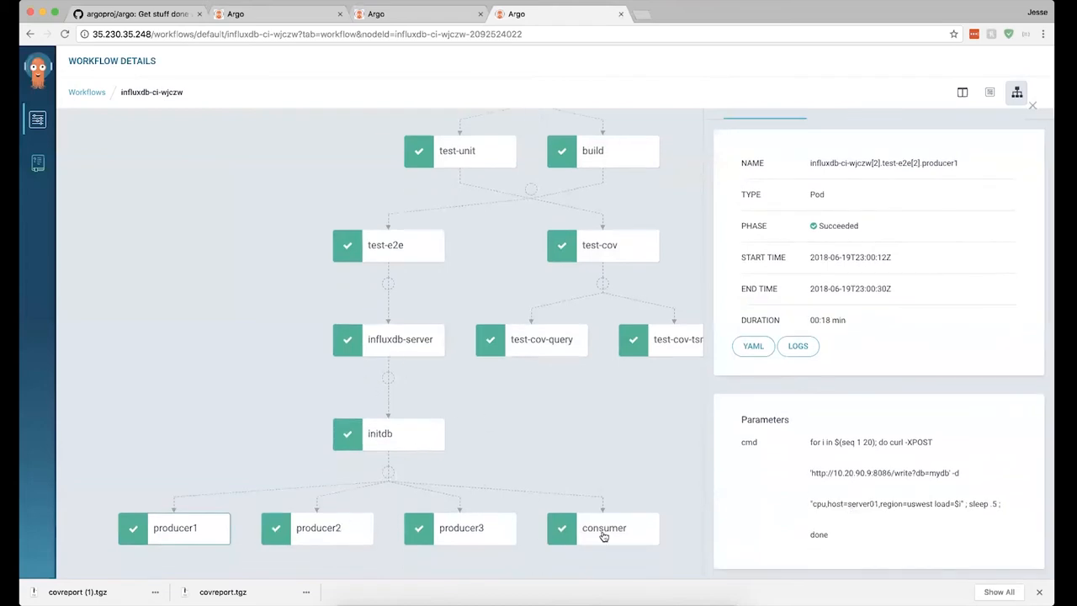
{"action": "left_click", "coordinate": [602, 528]}
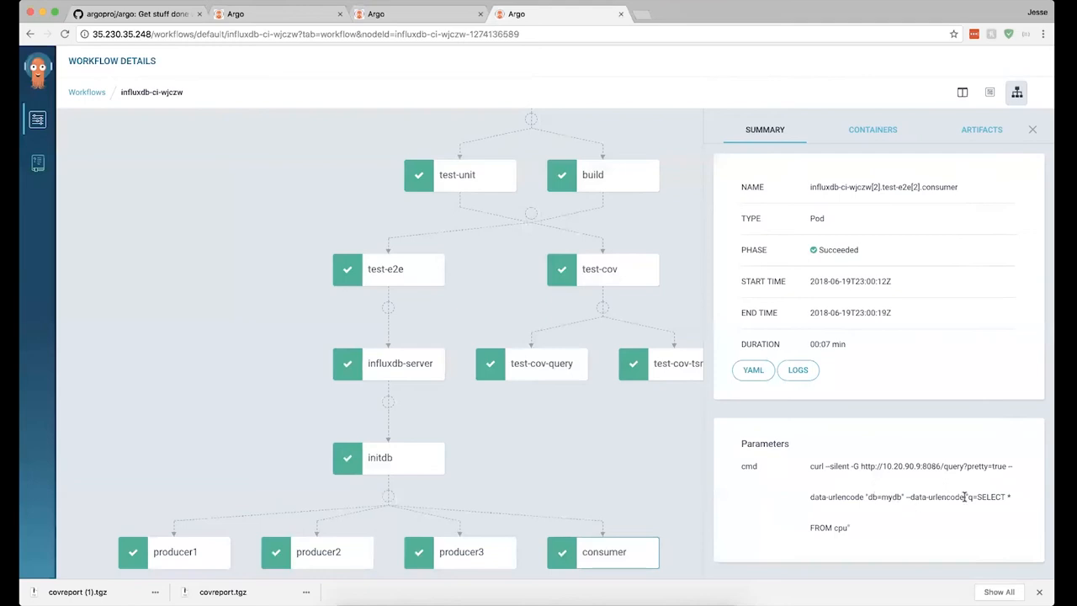
{"action": "mouse_move", "coordinate": [925, 486]}
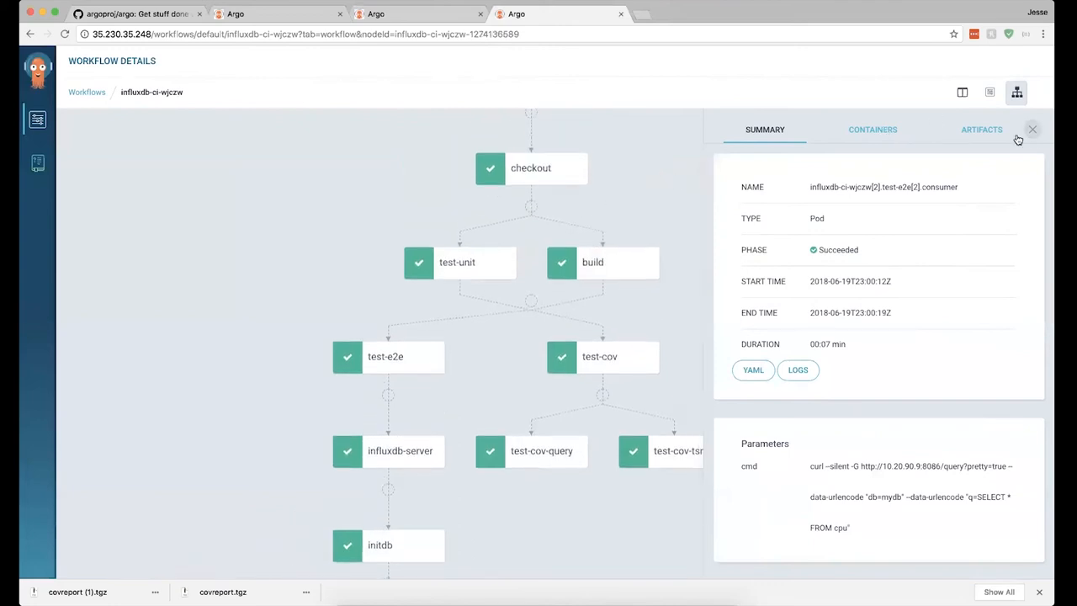
{"action": "mouse_move", "coordinate": [1033, 142]}
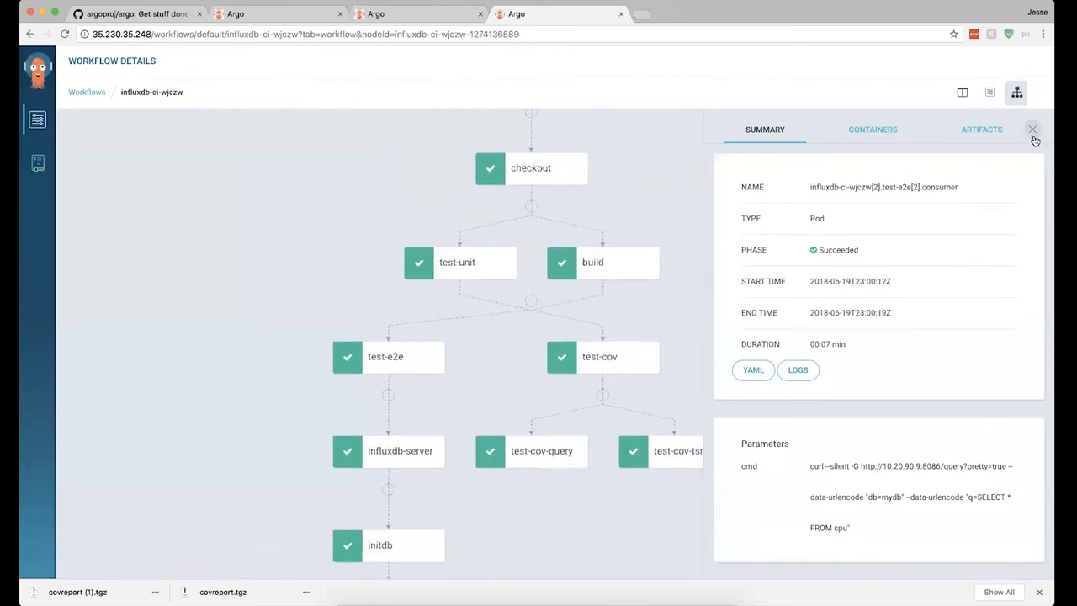
Step: Close the step details panel to show the full workflow graph and return to the Demo slide
{"action": "left_click", "coordinate": [1033, 130]}
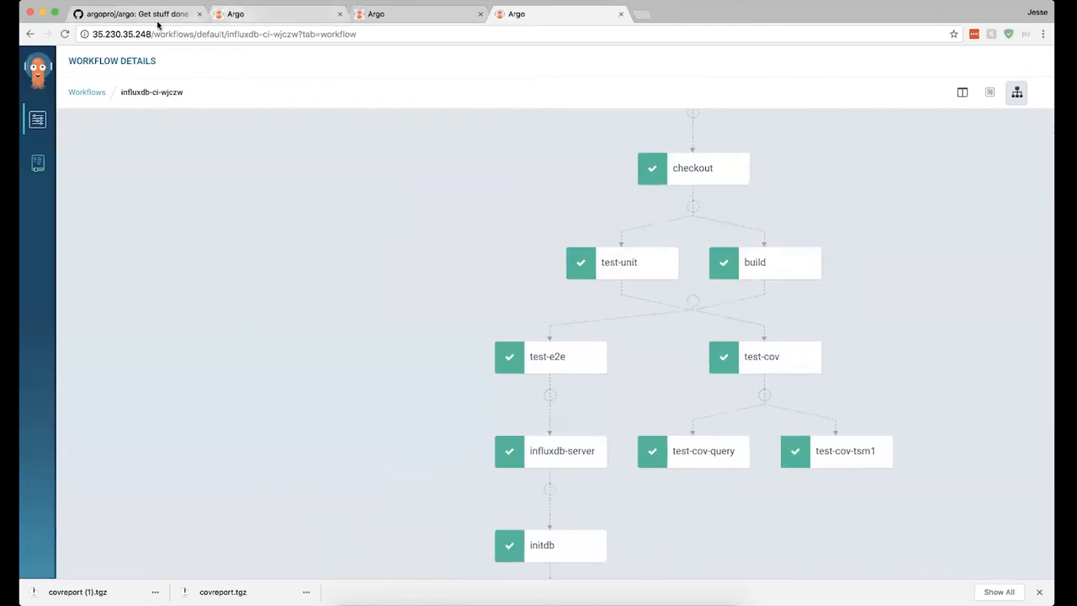
{"action": "left_click", "coordinate": [134, 13]}
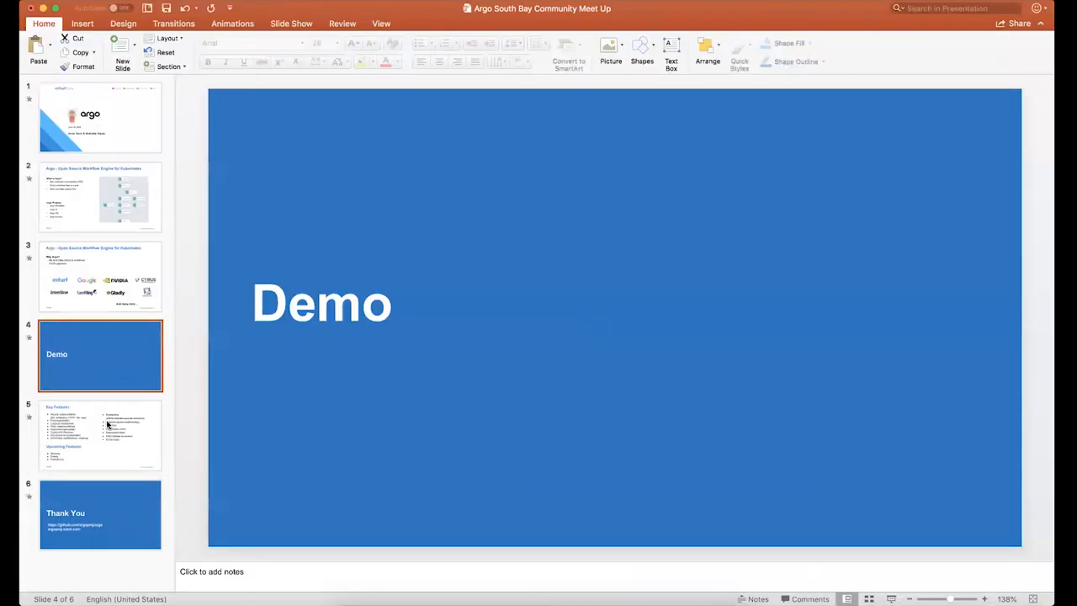
Step: Show slide 5, Key Features, with the cursor in its bullet list
{"action": "left_click", "coordinate": [101, 434]}
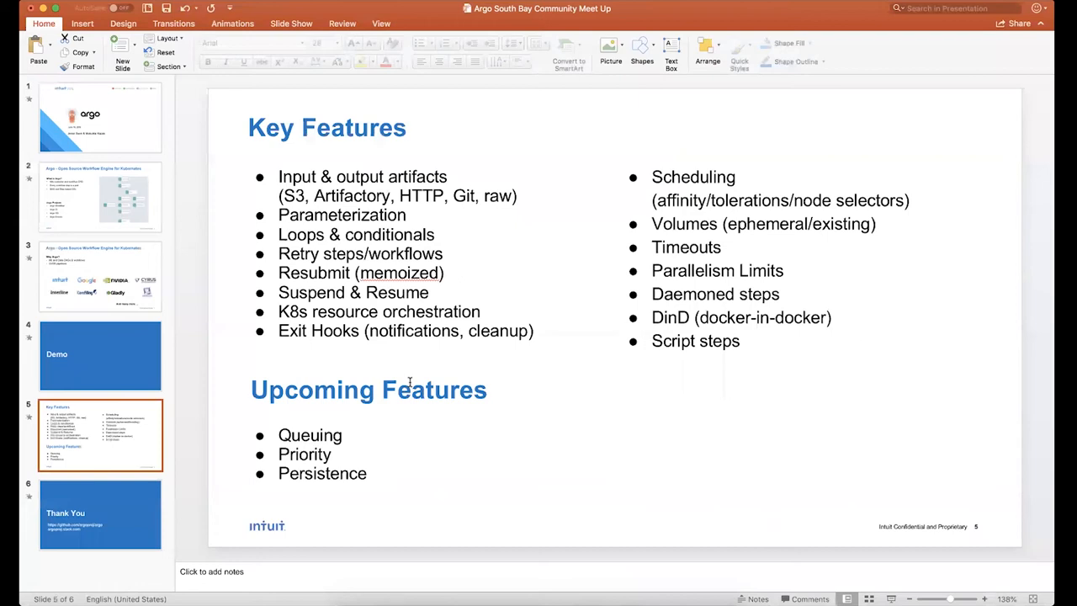
{"action": "mouse_move", "coordinate": [243, 380]}
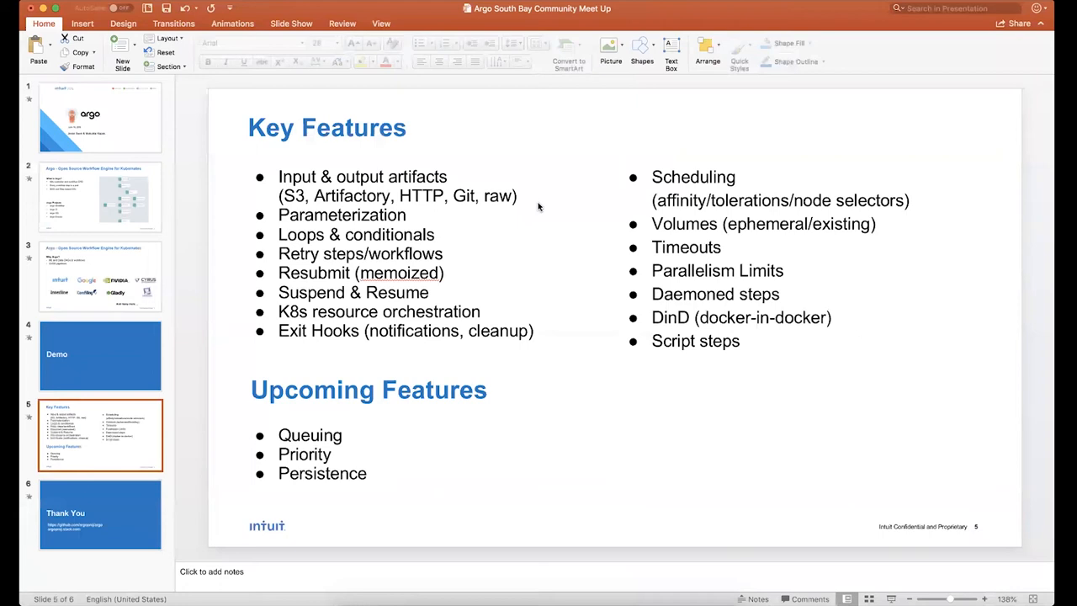
{"action": "mouse_move", "coordinate": [460, 207]}
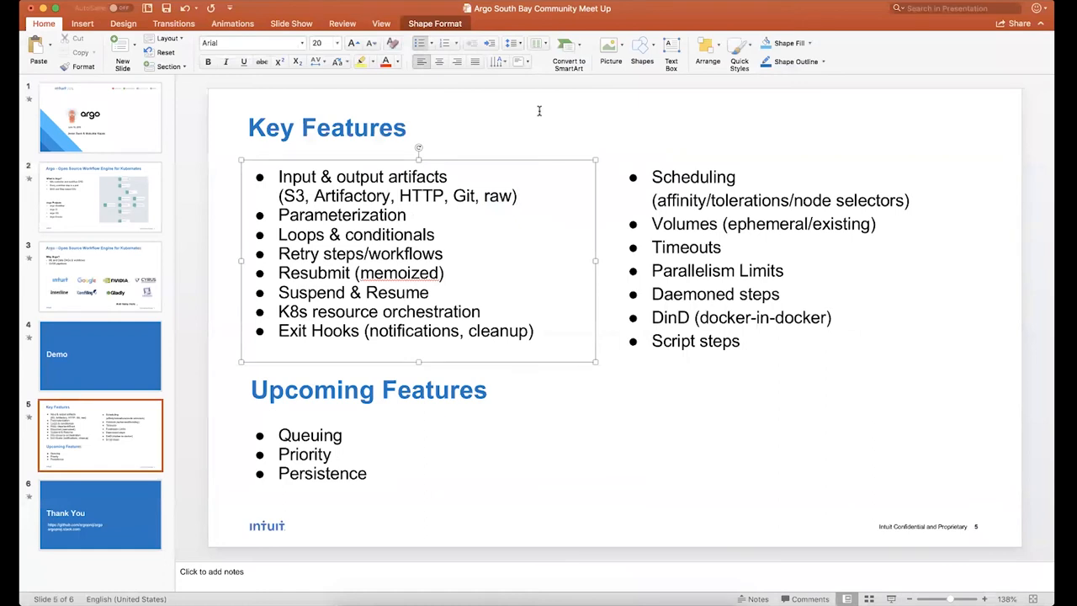
{"action": "left_click", "coordinate": [516, 195]}
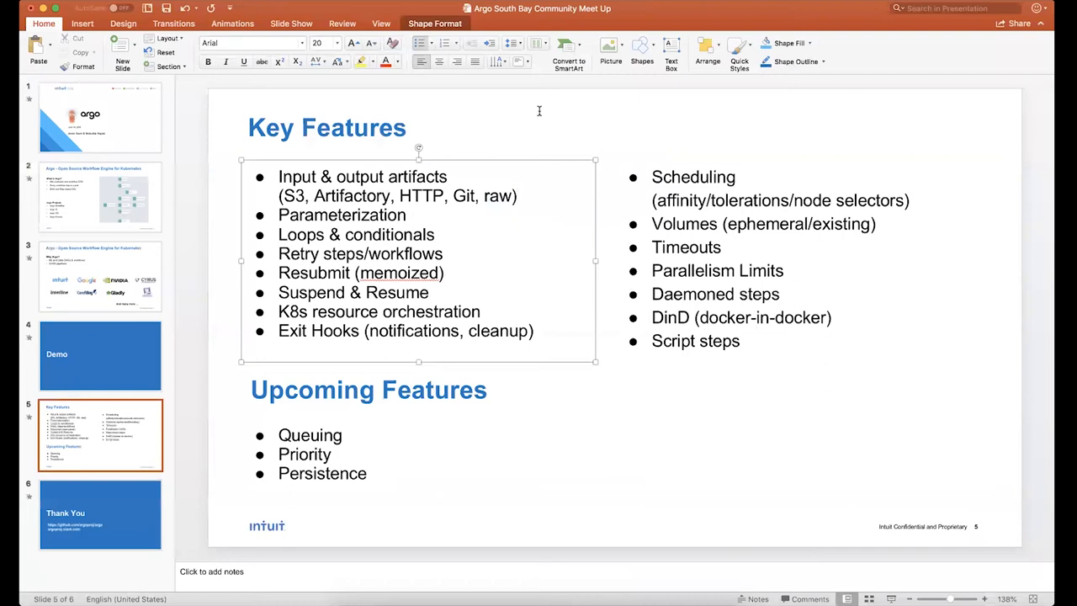
{"action": "left_click", "coordinate": [515, 195]}
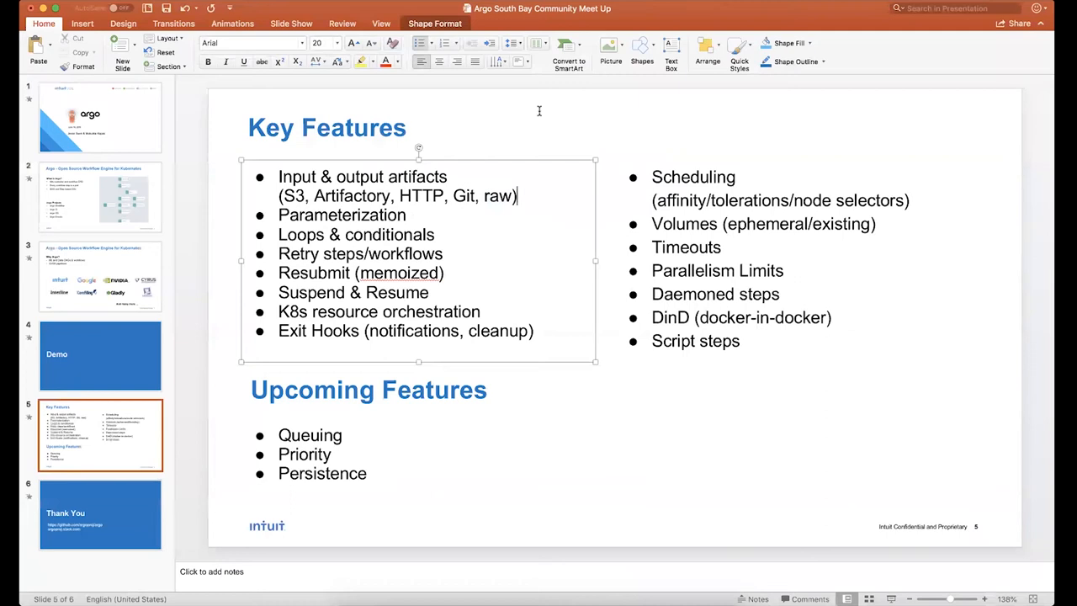
{"action": "mouse_move", "coordinate": [568, 190]}
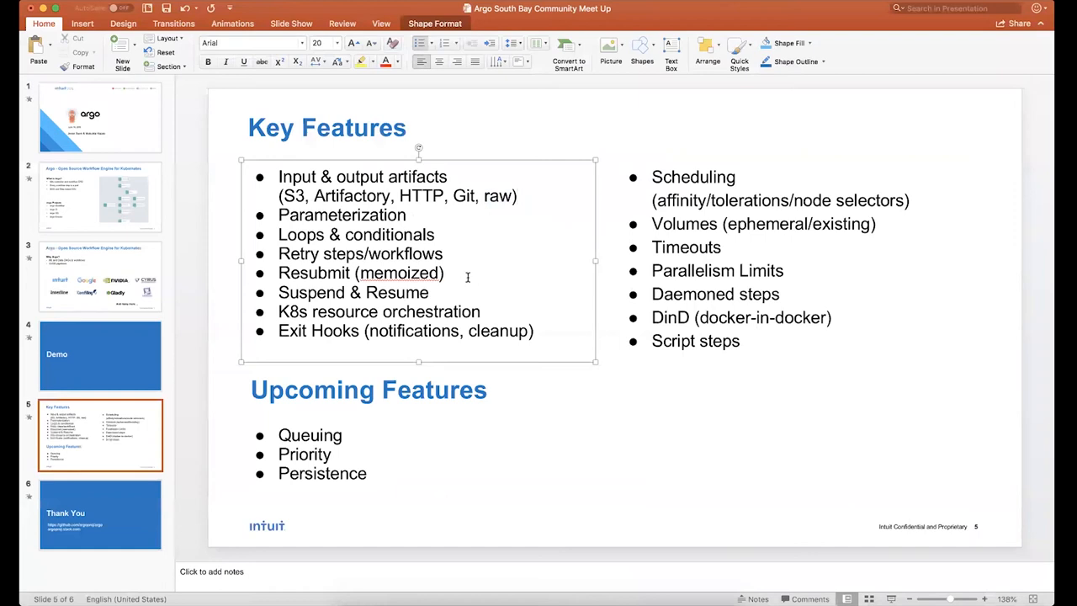
{"action": "mouse_move", "coordinate": [473, 279]}
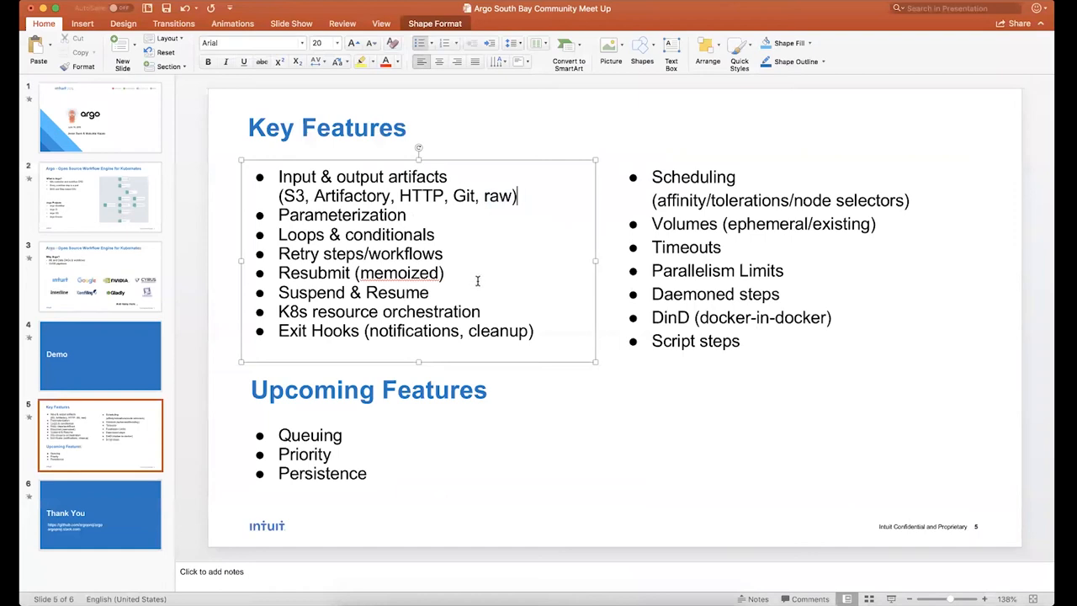
{"action": "mouse_move", "coordinate": [611, 399]}
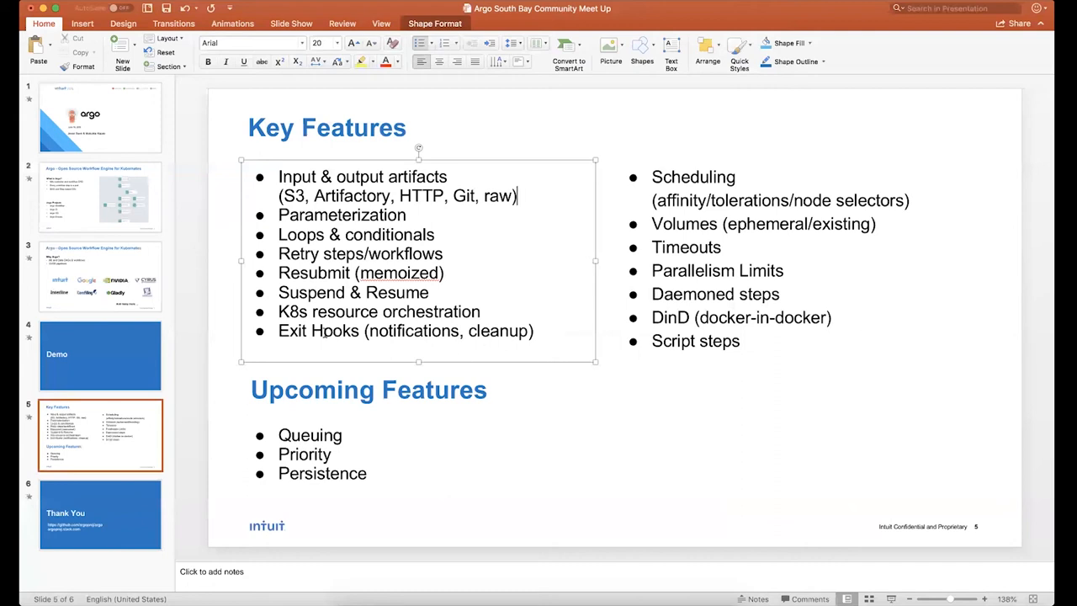
{"action": "mouse_move", "coordinate": [516, 434]}
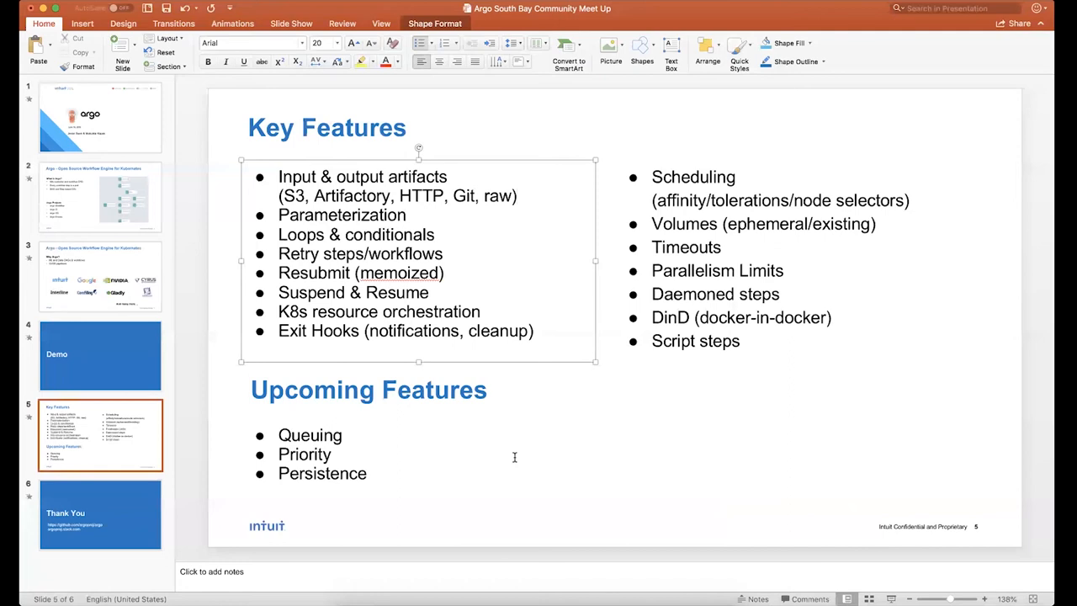
{"action": "left_click", "coordinate": [518, 196]}
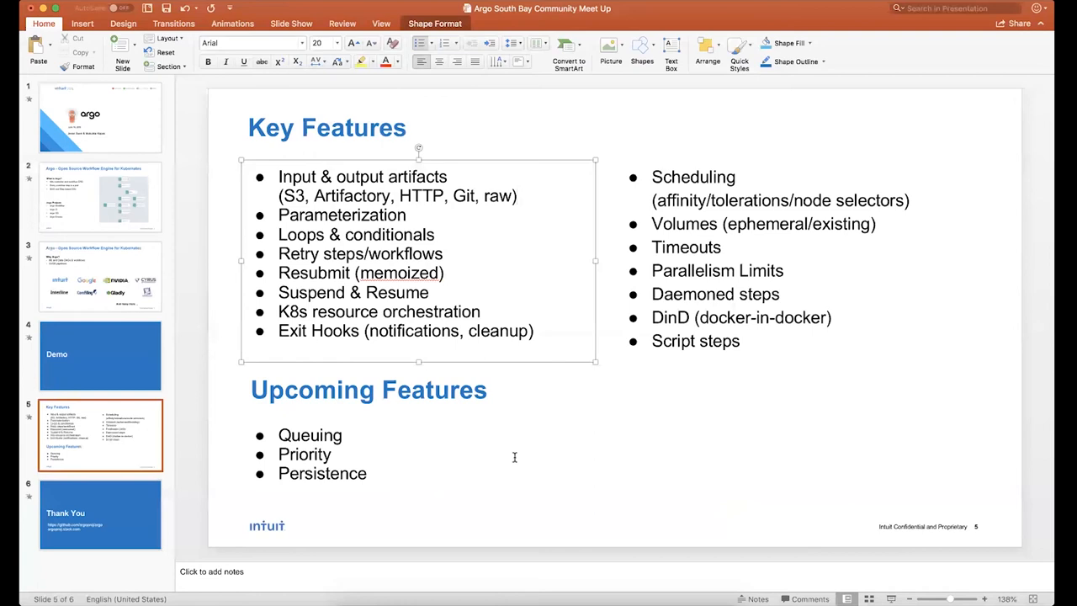
{"action": "left_click", "coordinate": [518, 195]}
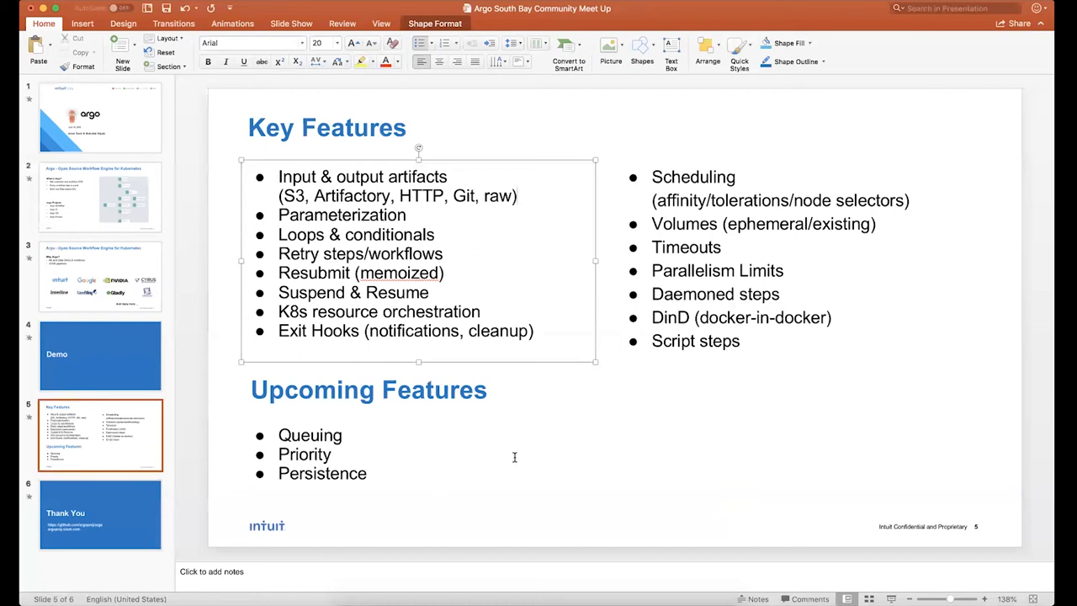
{"action": "left_click", "coordinate": [518, 195]}
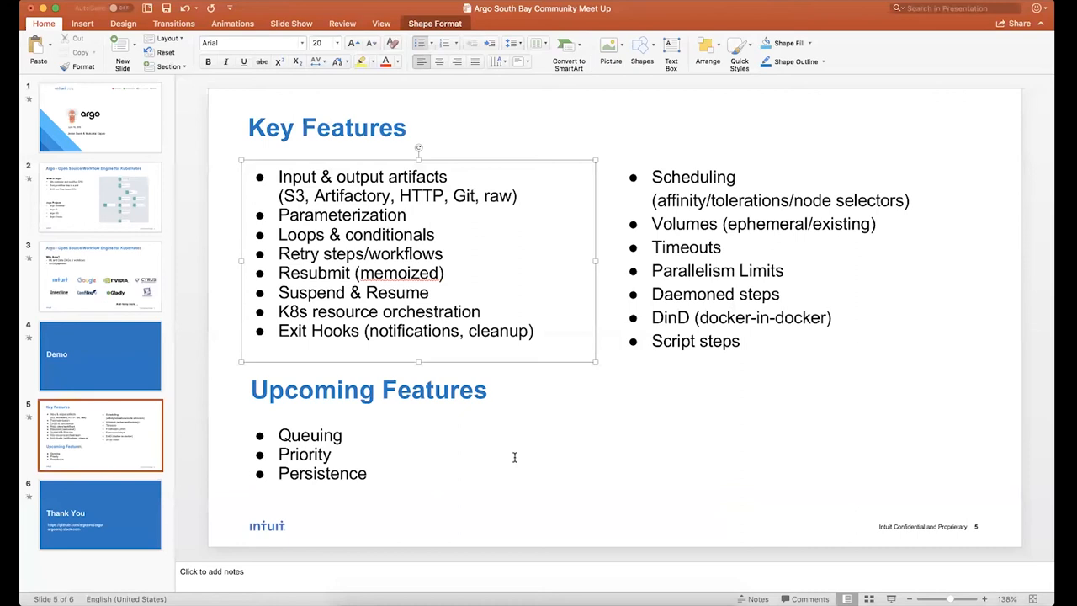
{"action": "left_click", "coordinate": [516, 195]}
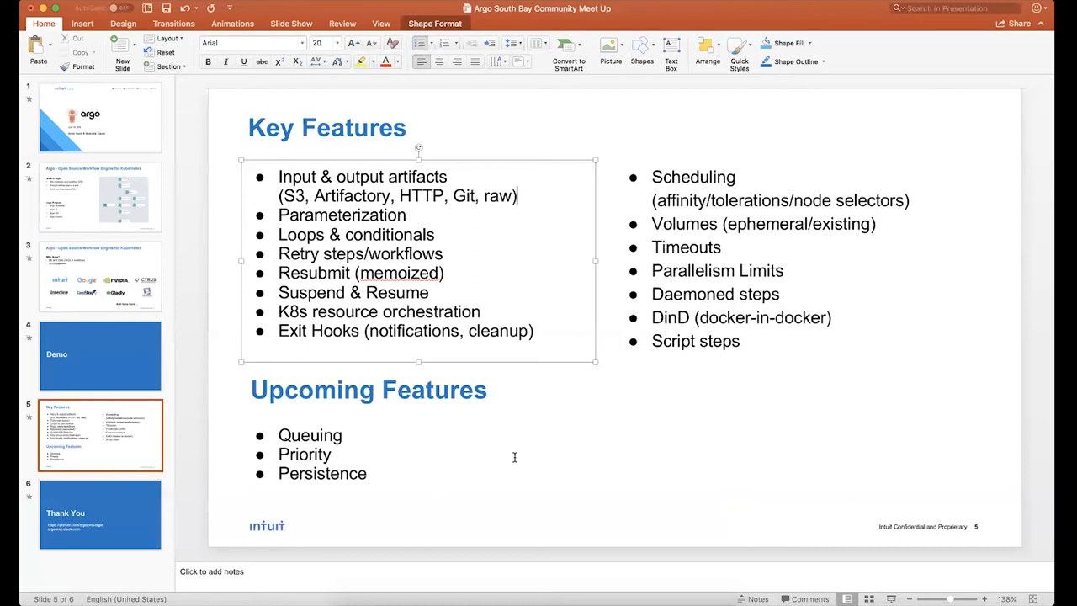
{"action": "mouse_move", "coordinate": [555, 448]}
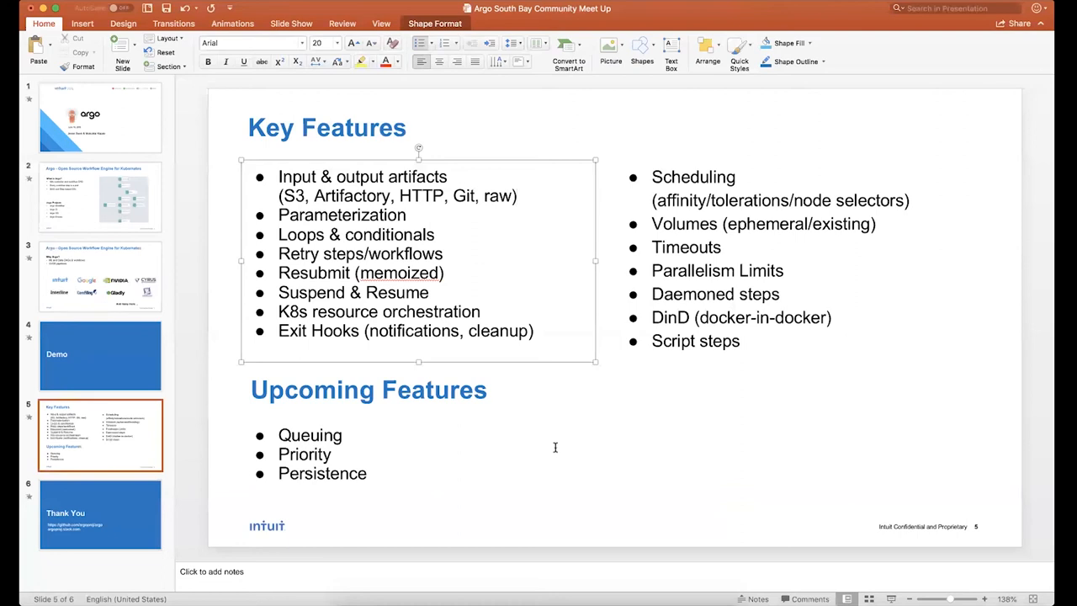
{"action": "left_click", "coordinate": [516, 195]}
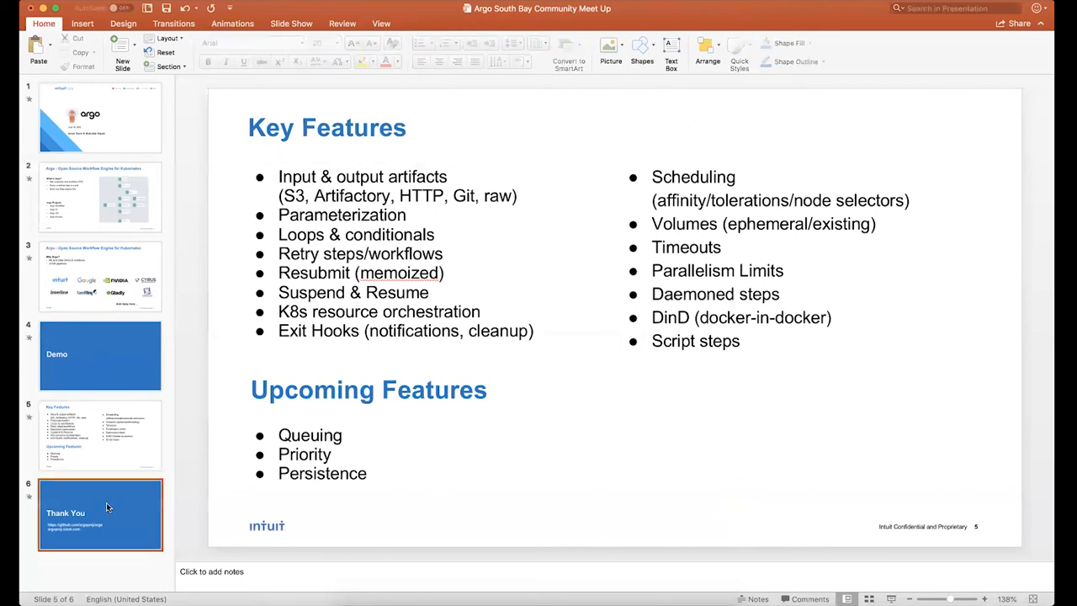
Step: Switch to the argoproj/argo repository page and scroll up from the README to the file list
{"action": "left_click", "coordinate": [101, 515]}
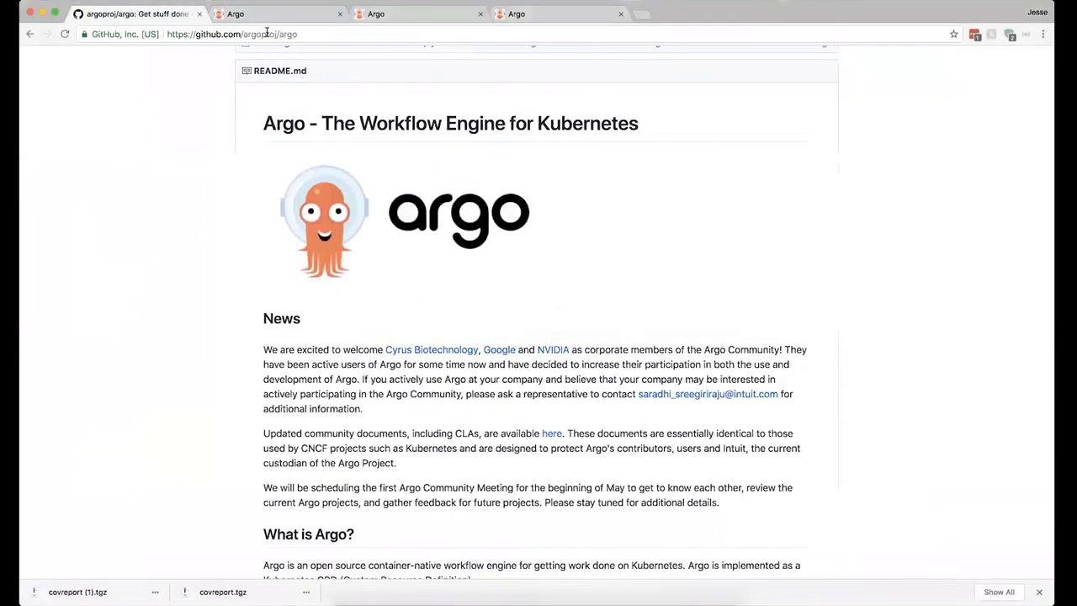
{"action": "scroll", "scroll_direction": "up", "scroll_amount": 3}
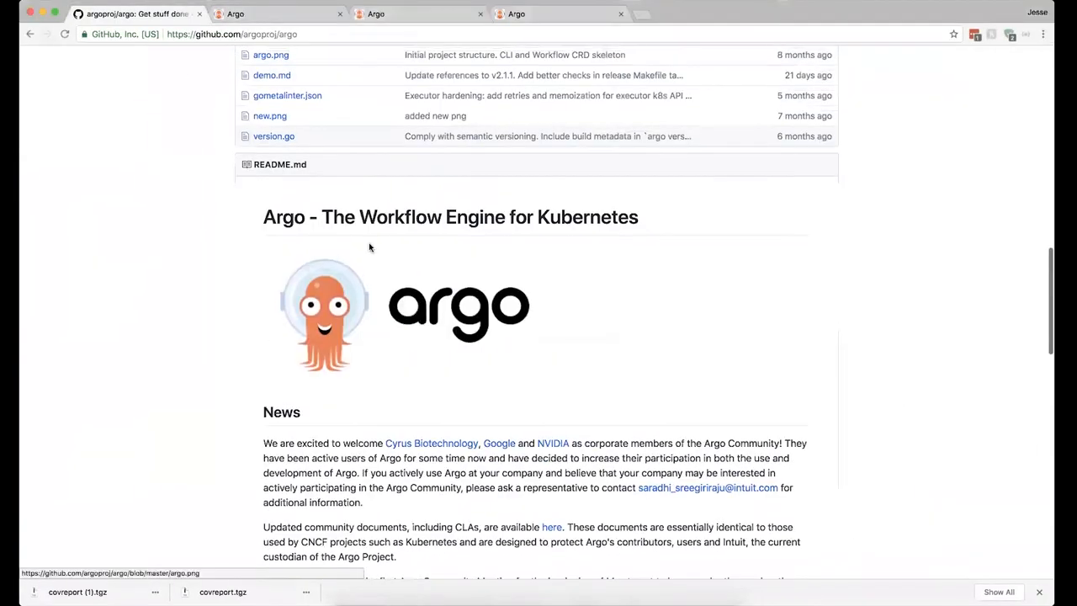
{"action": "scroll", "scroll_direction": "up", "scroll_amount": 3}
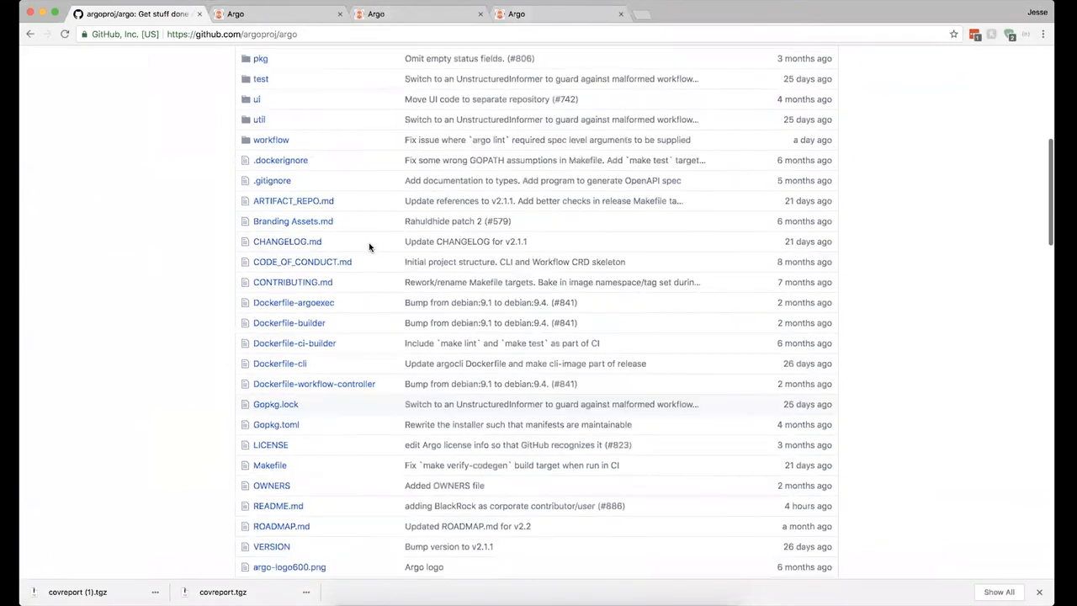
{"action": "scroll", "scroll_direction": "up", "scroll_amount": 3}
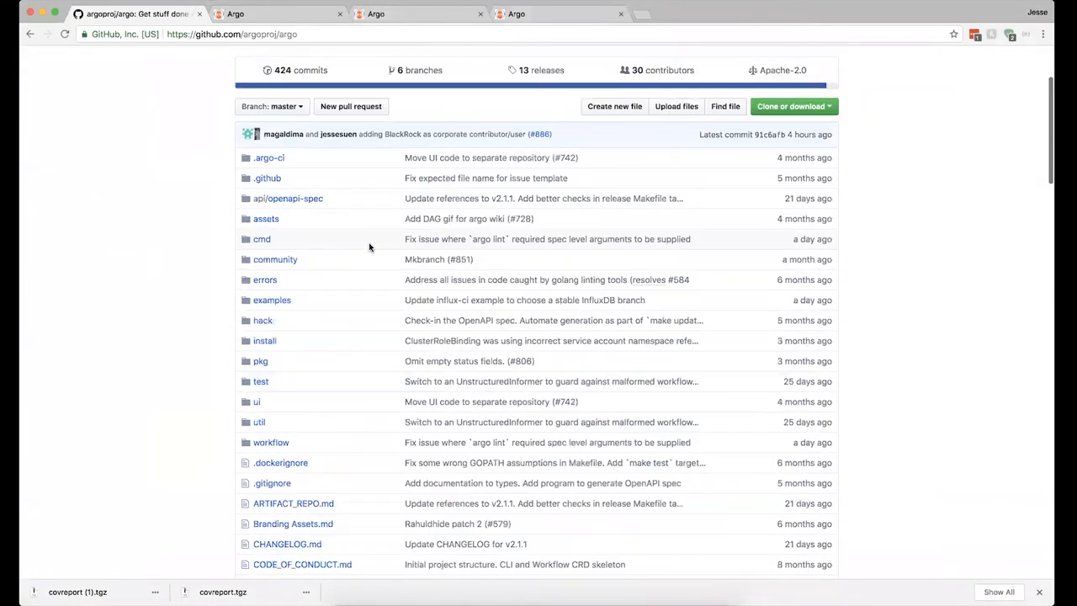
{"action": "scroll", "scroll_direction": "down", "scroll_amount": 3}
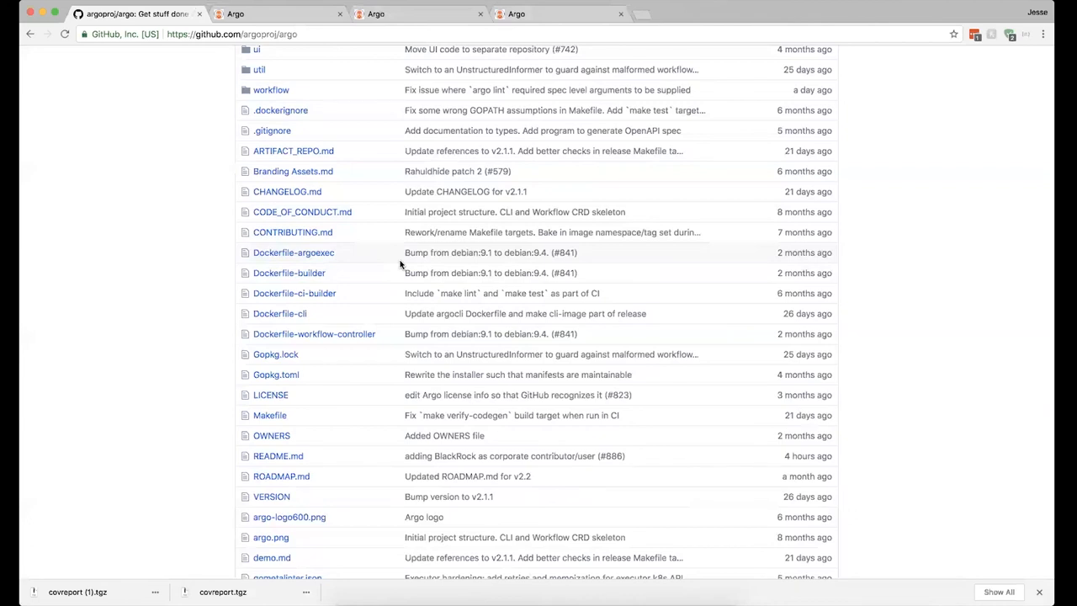
{"action": "scroll", "scroll_direction": "up", "scroll_amount": 3}
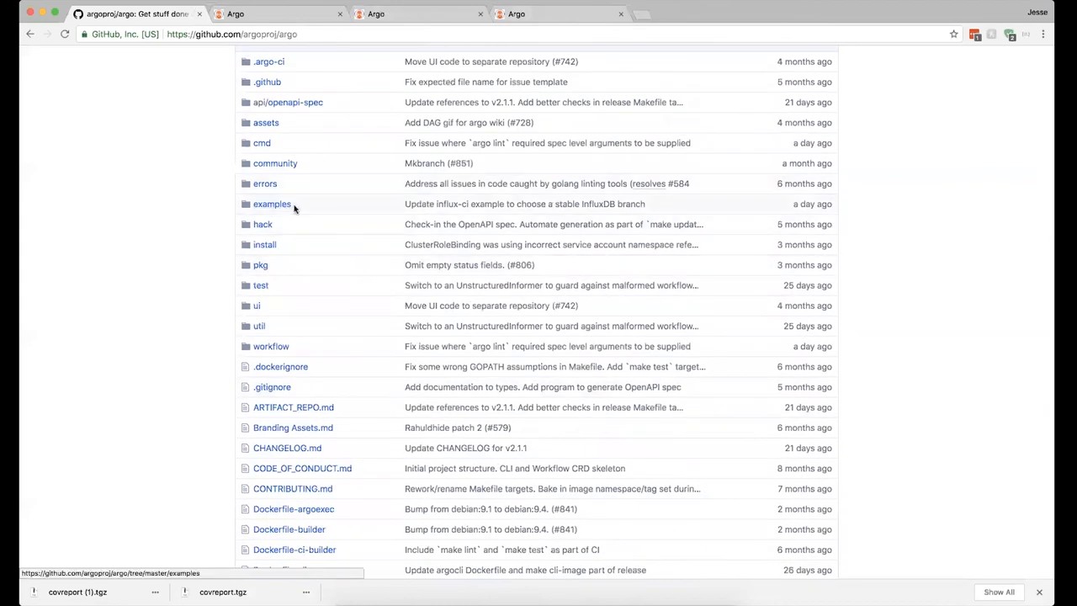
Step: Open retry-container.yaml from the examples folder, showing its retry strategy with limit 10
{"action": "left_click", "coordinate": [270, 203]}
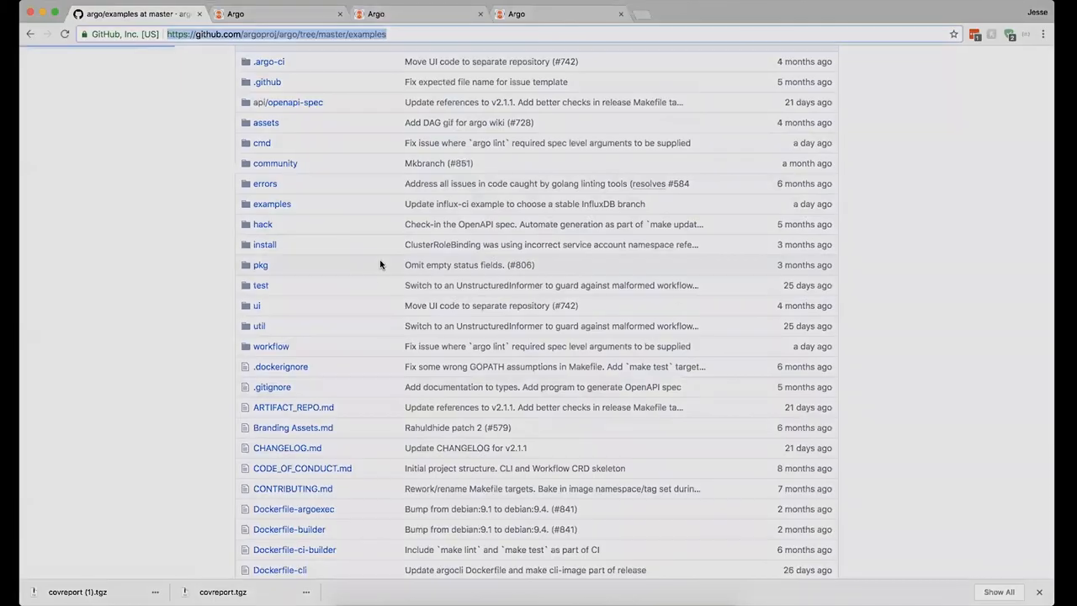
{"action": "scroll", "scroll_direction": "down", "scroll_amount": 3}
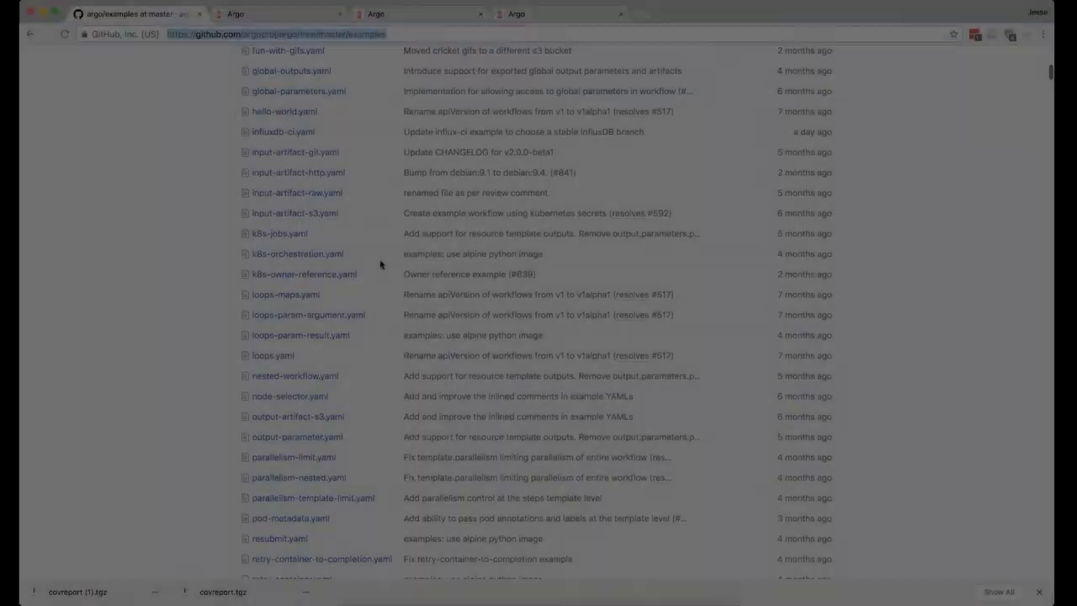
{"action": "scroll", "scroll_direction": "down", "scroll_amount": 3}
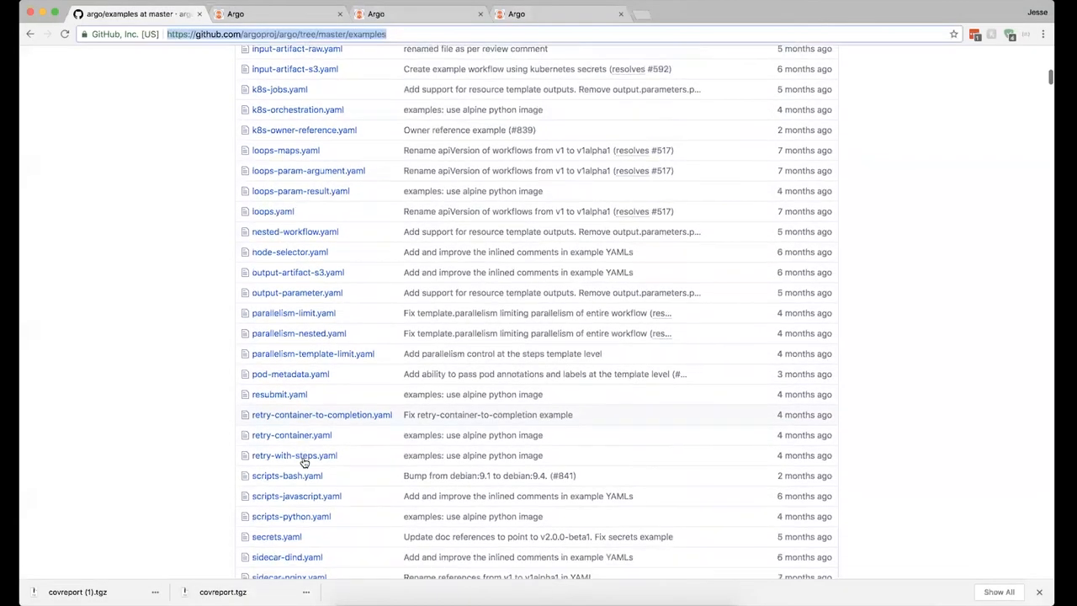
{"action": "left_click", "coordinate": [291, 434]}
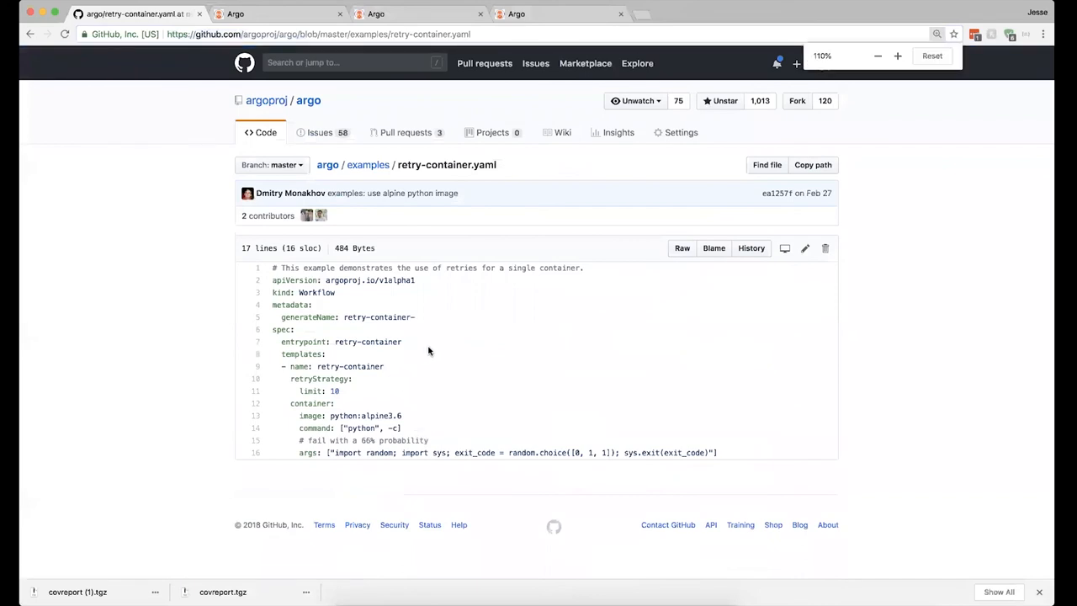
{"action": "left_click", "coordinate": [932, 55]}
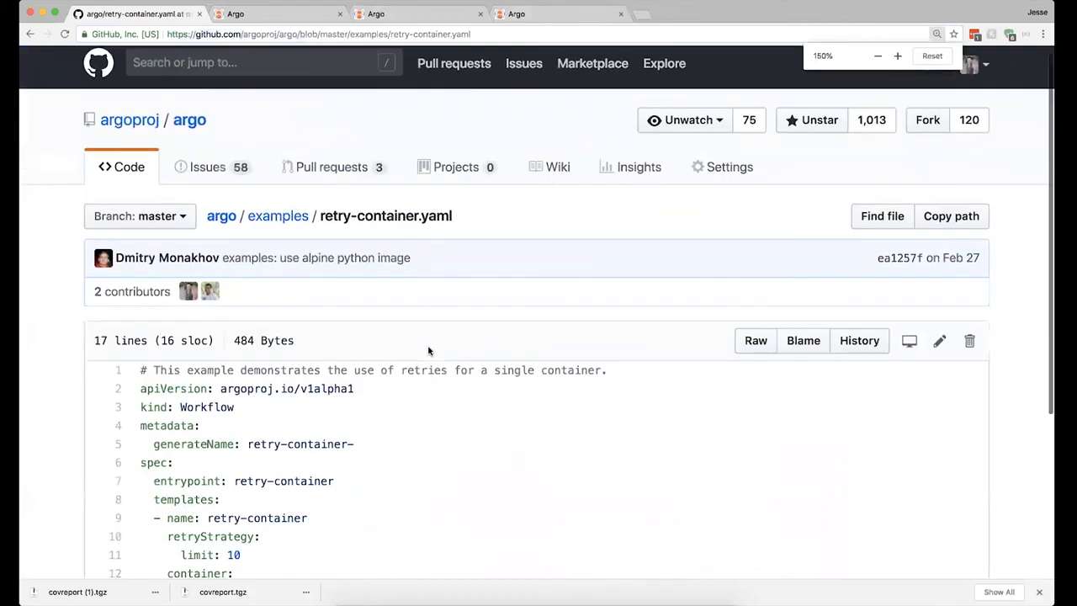
{"action": "scroll", "scroll_direction": "down", "scroll_amount": 3}
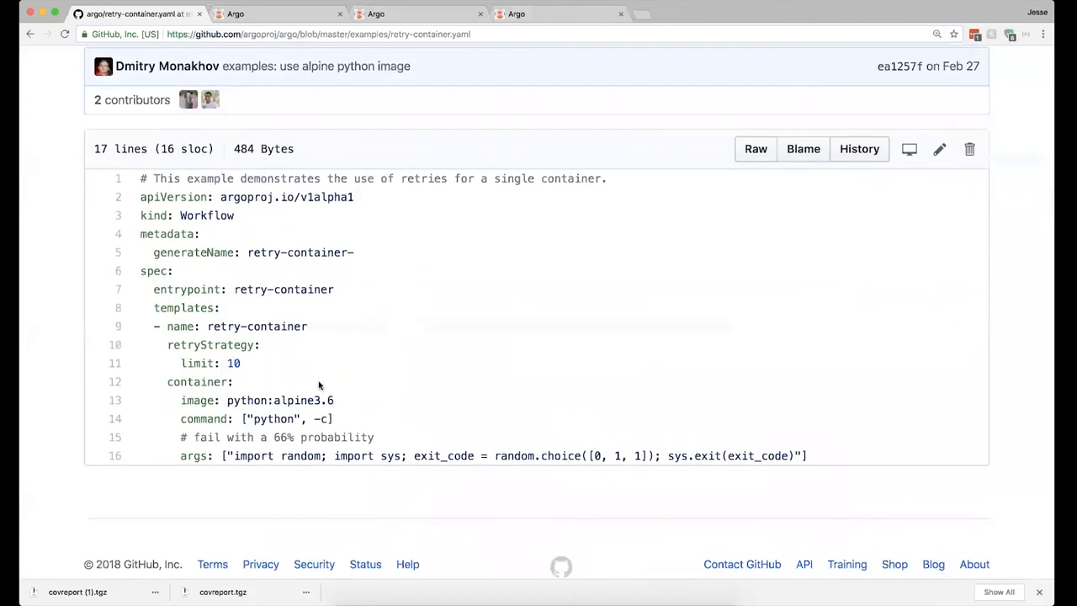
{"action": "double_click", "coordinate": [197, 364]}
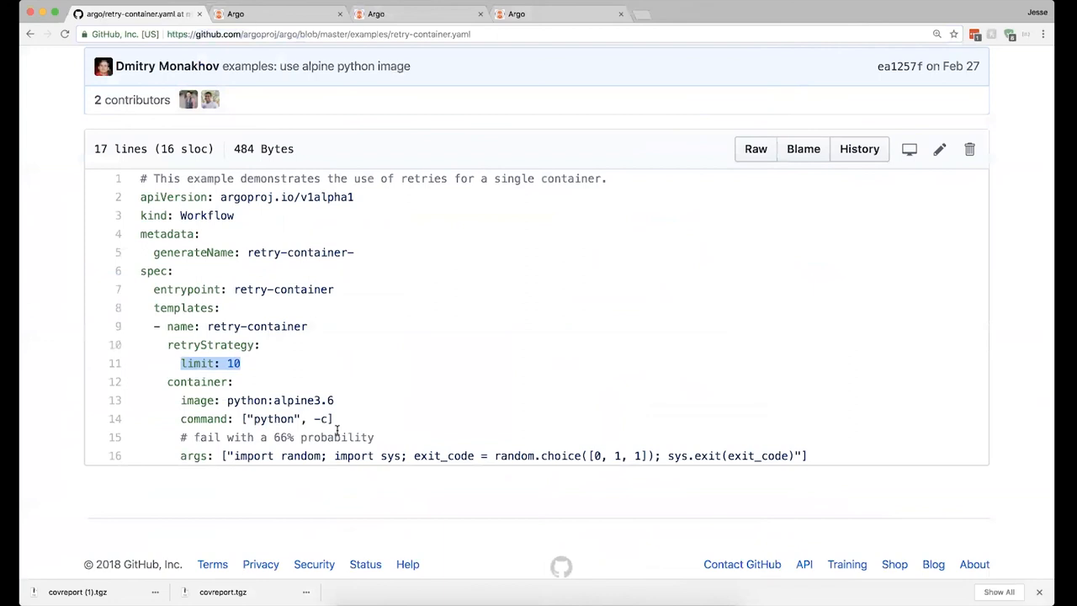
{"action": "mouse_move", "coordinate": [87, 348]}
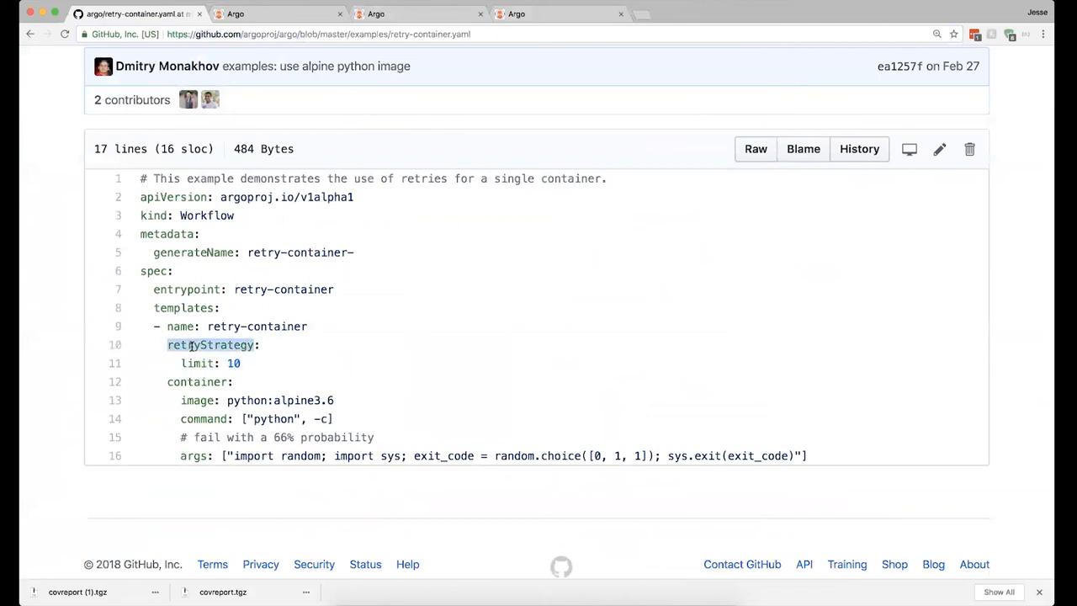
{"action": "scroll", "scroll_direction": "up", "scroll_amount": 3}
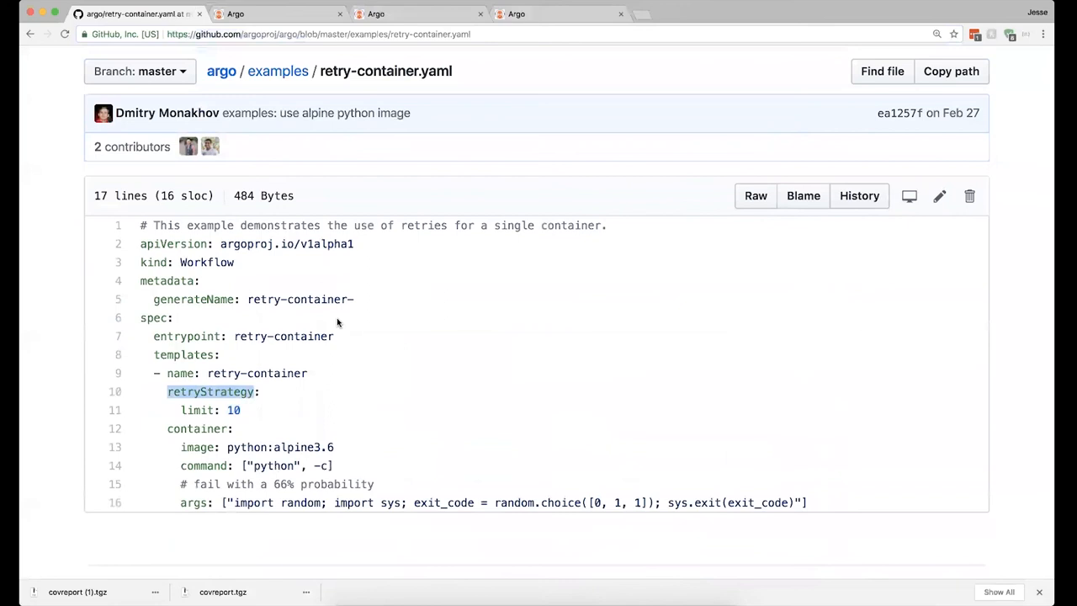
{"action": "mouse_move", "coordinate": [211, 402]}
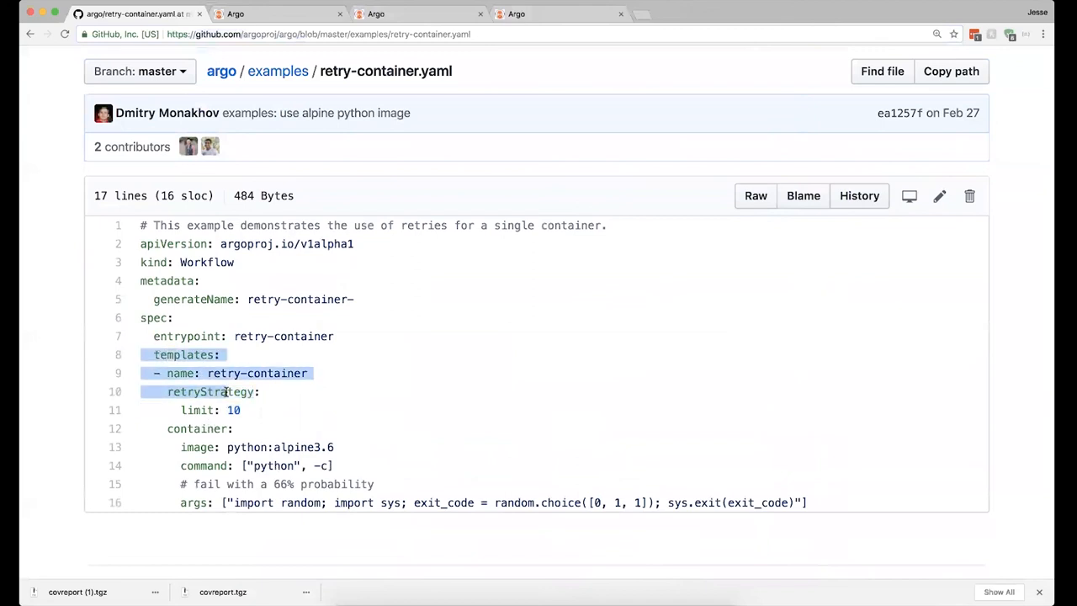
{"action": "left_click_drag", "start_coordinate": [222, 390], "coordinate": [286, 484]}
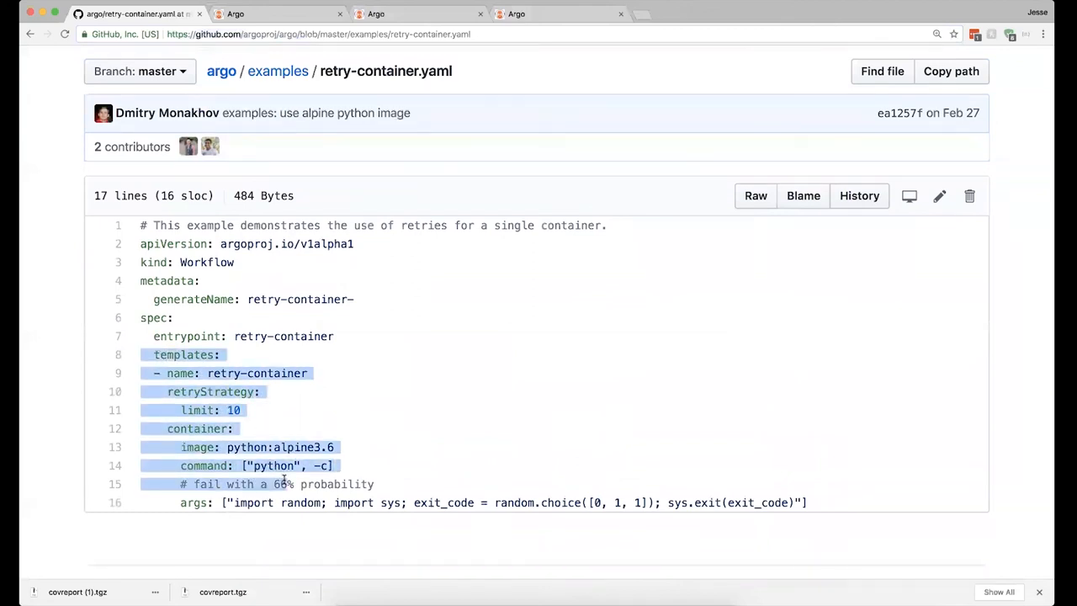
{"action": "left_click", "coordinate": [316, 411]}
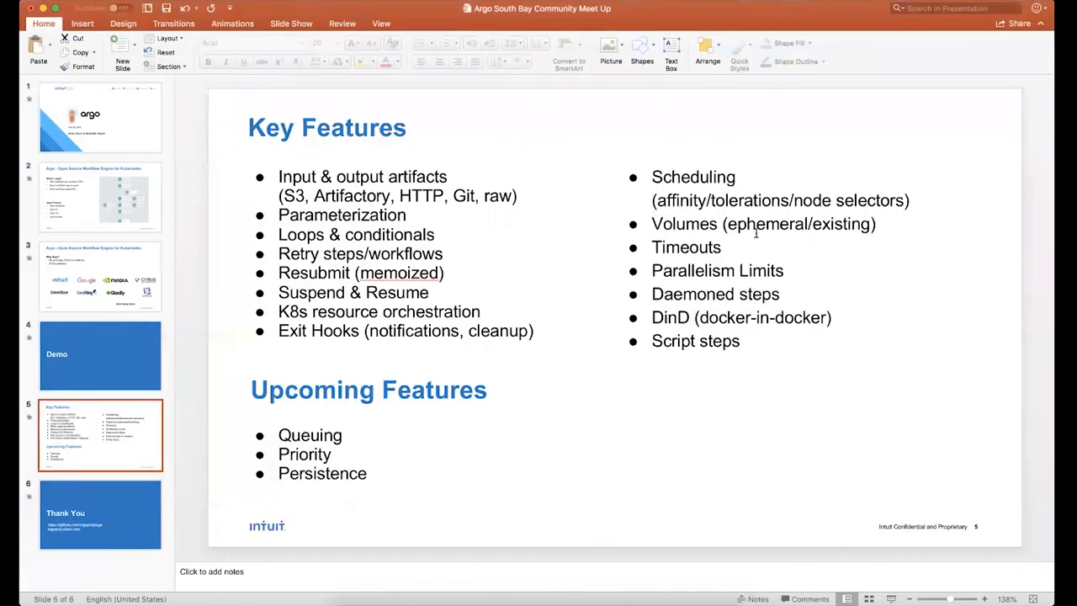
{"action": "mouse_move", "coordinate": [605, 189]}
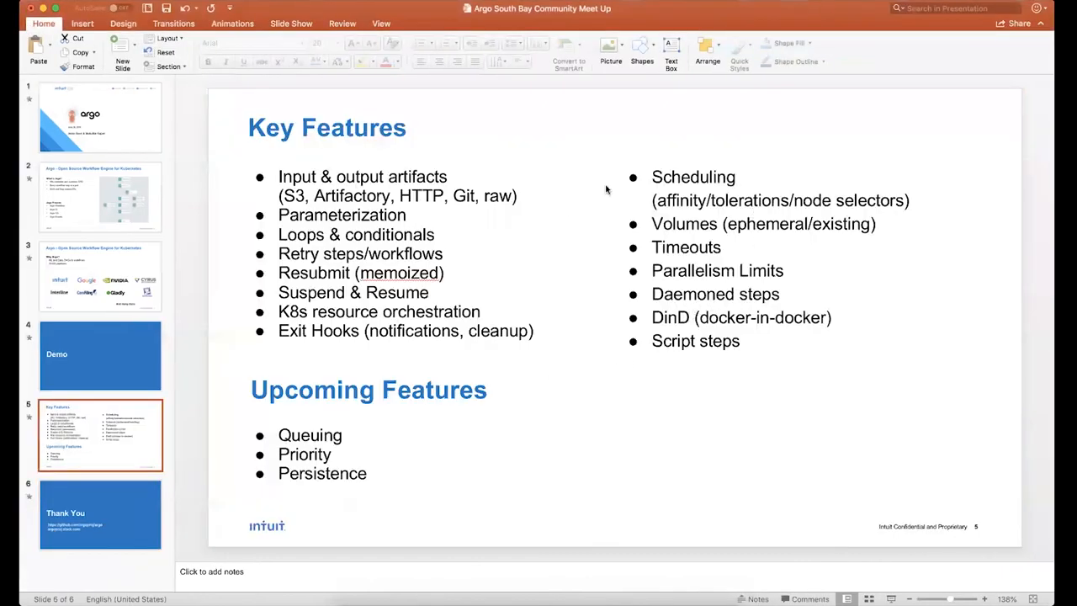
{"action": "mouse_move", "coordinate": [437, 312]}
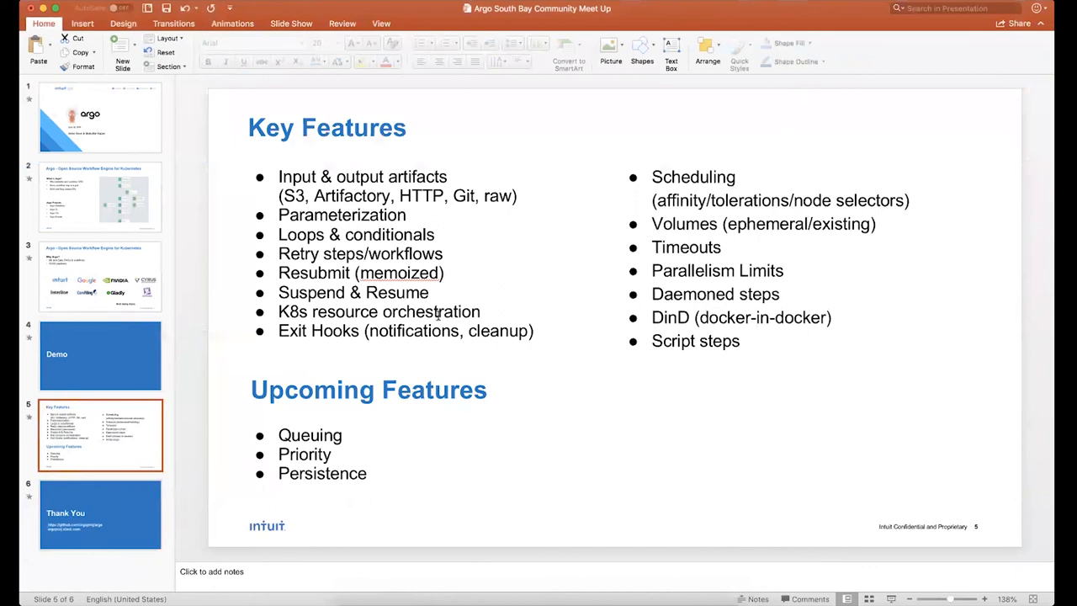
{"action": "mouse_move", "coordinate": [754, 327]}
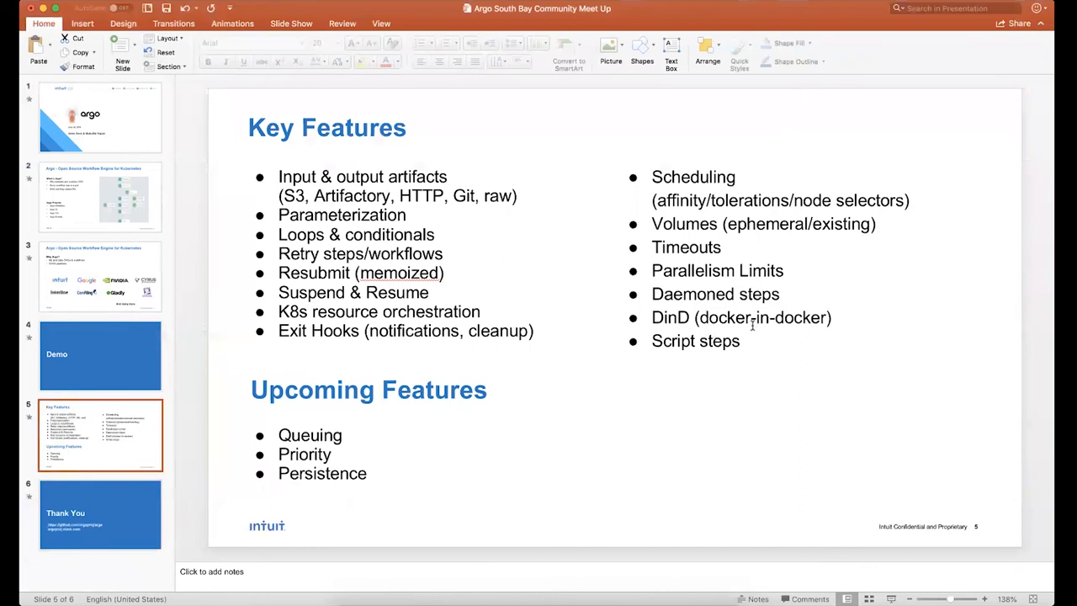